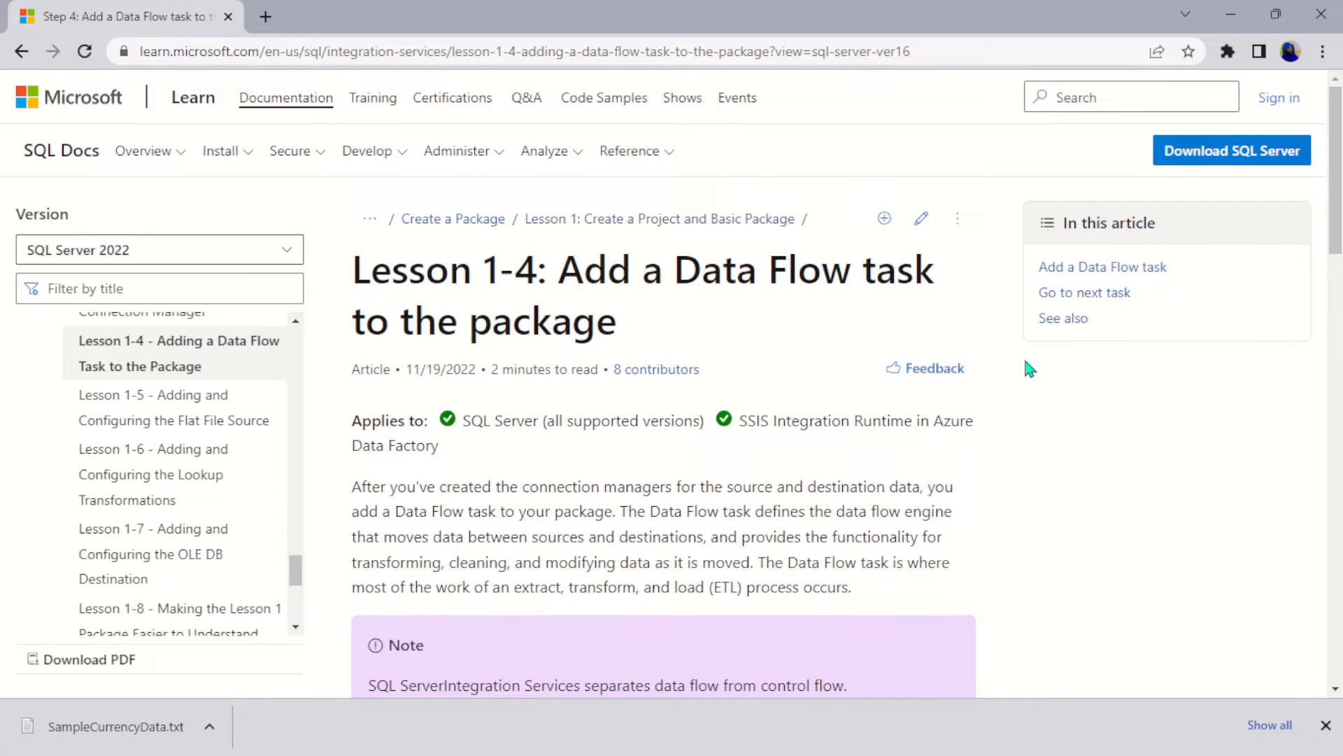
mouse_move(842, 354)
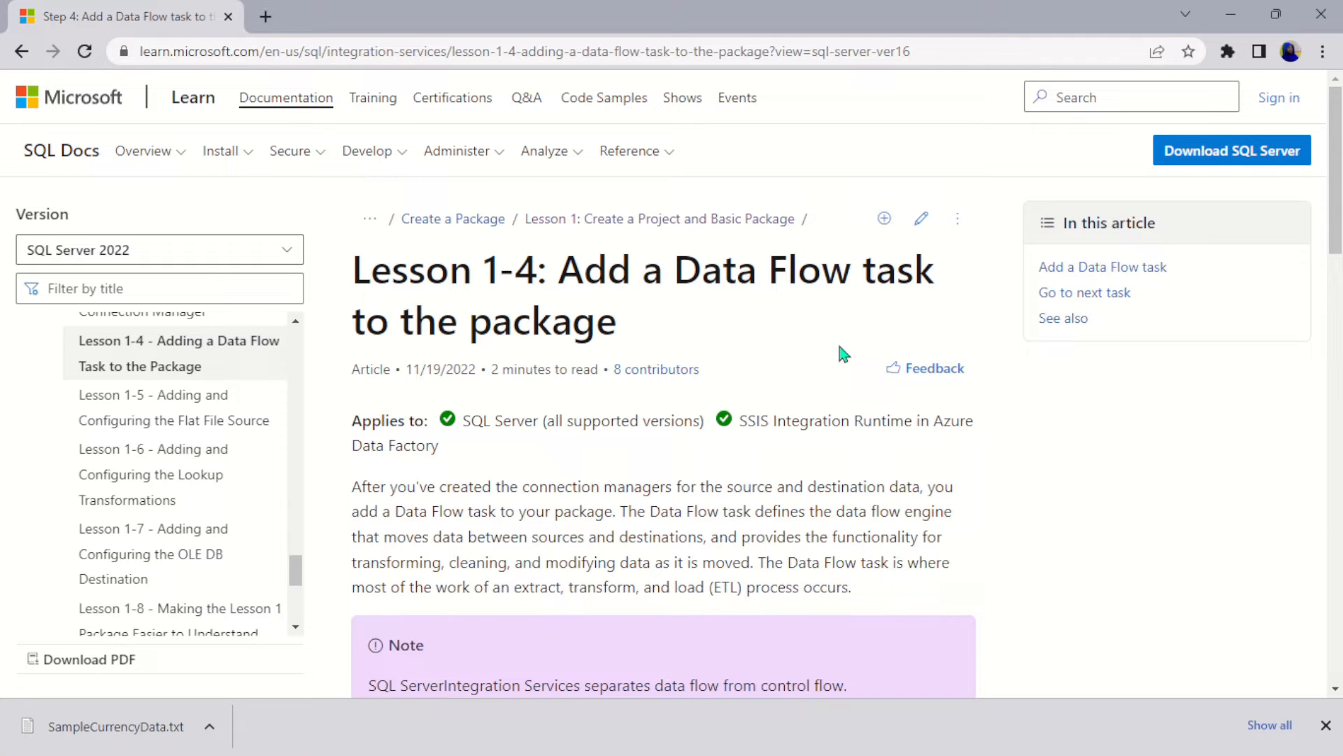
Read through the Learn tutorial's ETL description, highlighting the word 'extract'.
scroll("down", 3)
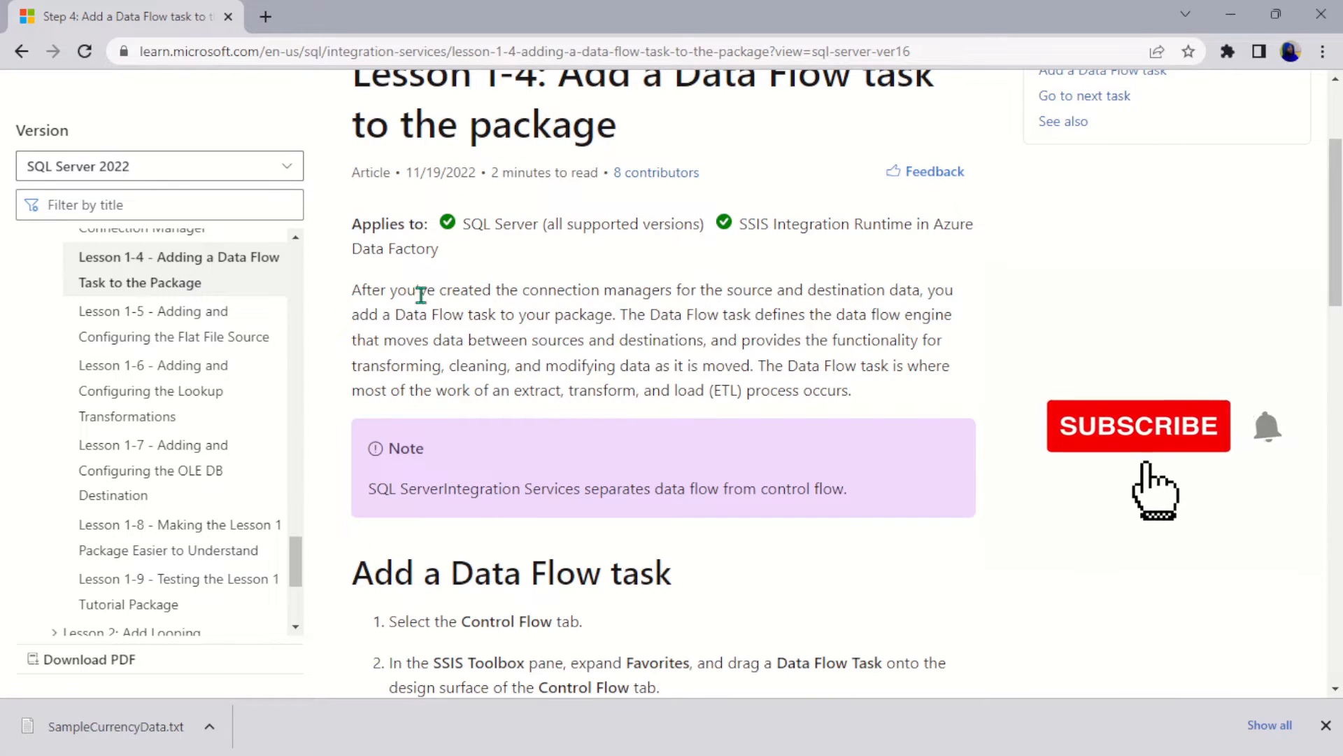
mouse_move(824, 312)
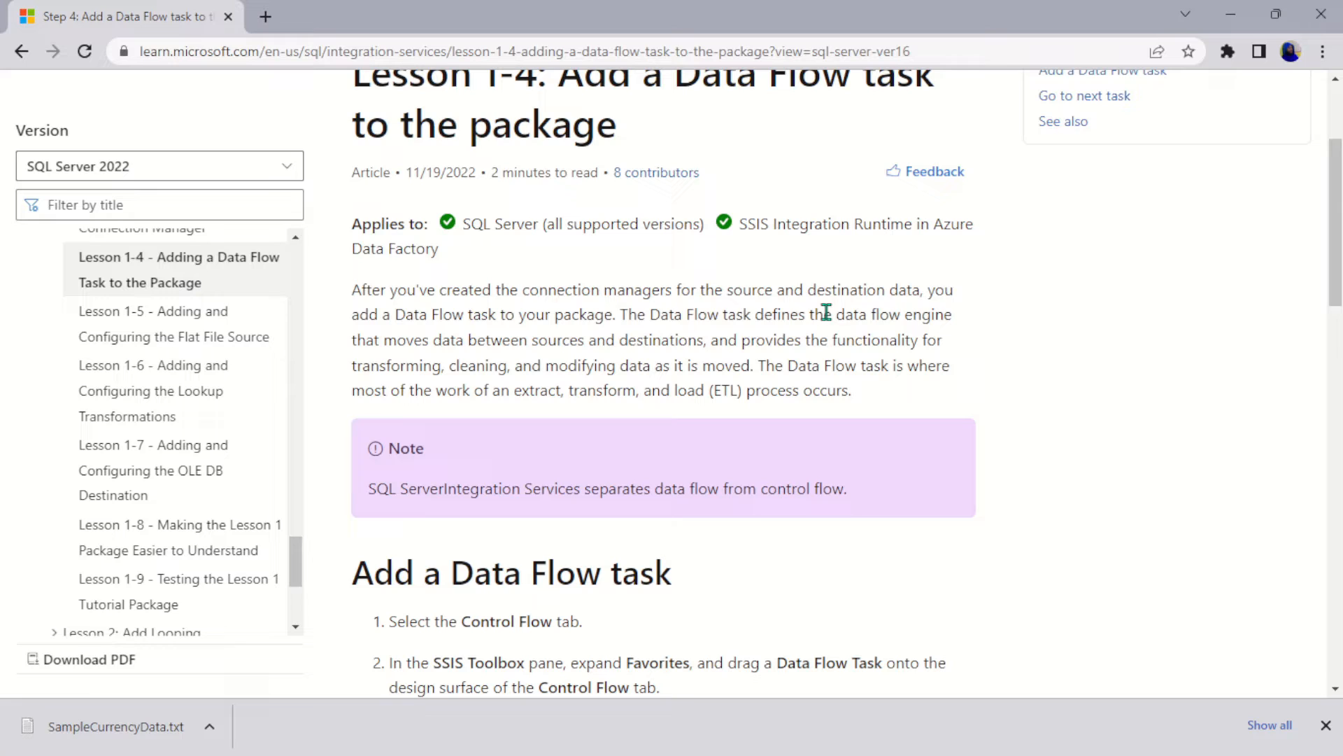
mouse_move(366, 322)
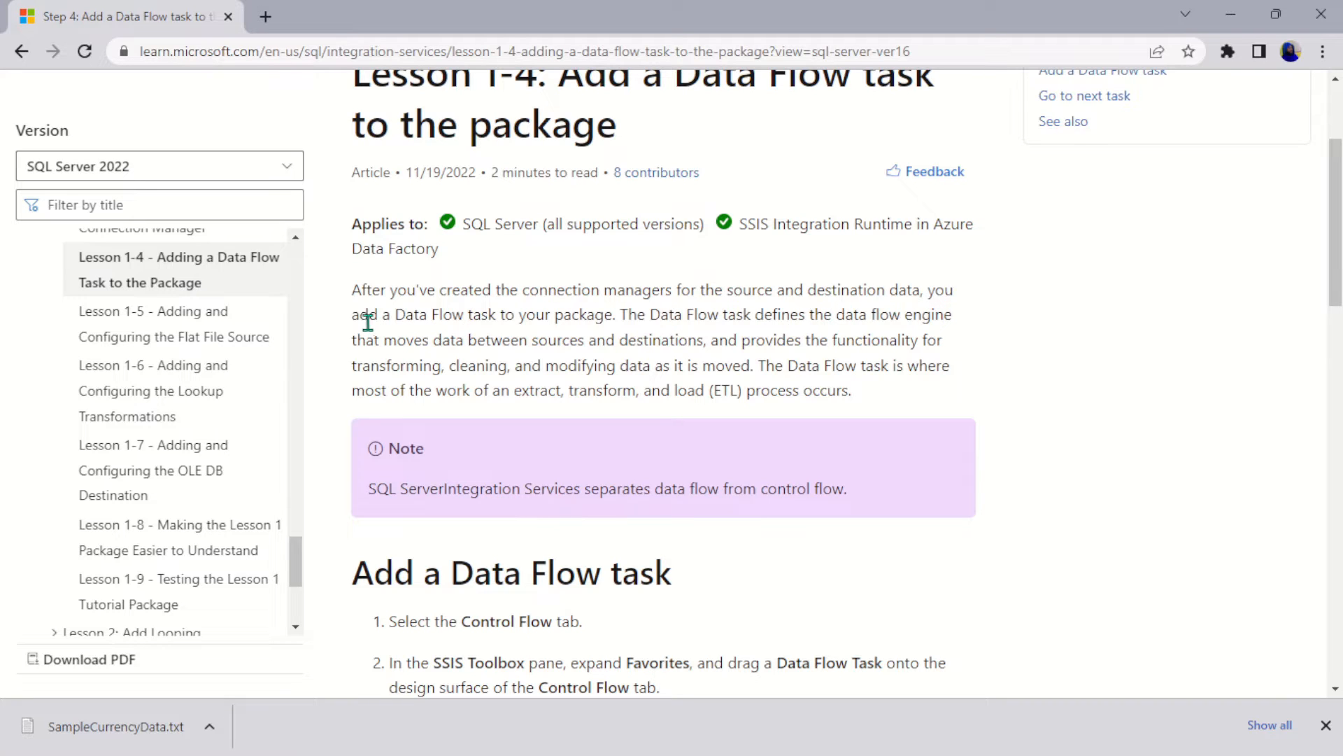
mouse_move(606, 318)
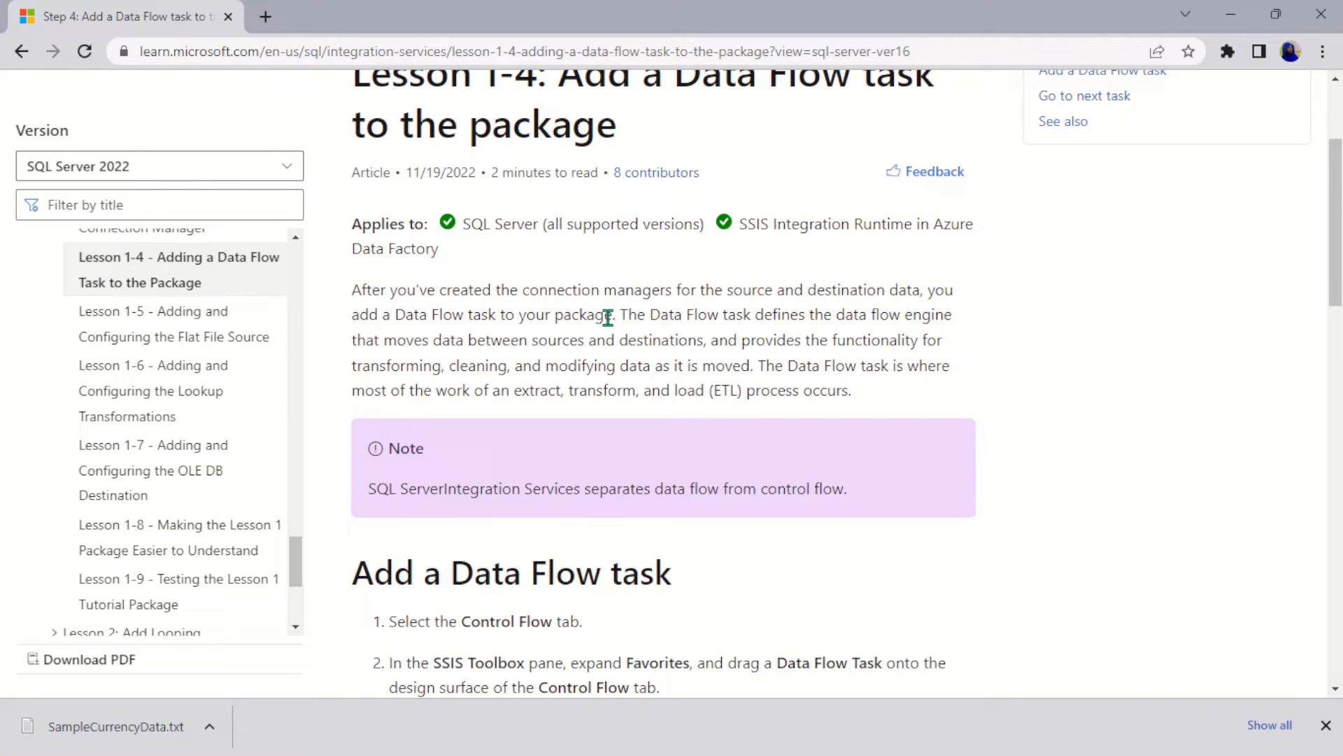
mouse_move(888, 319)
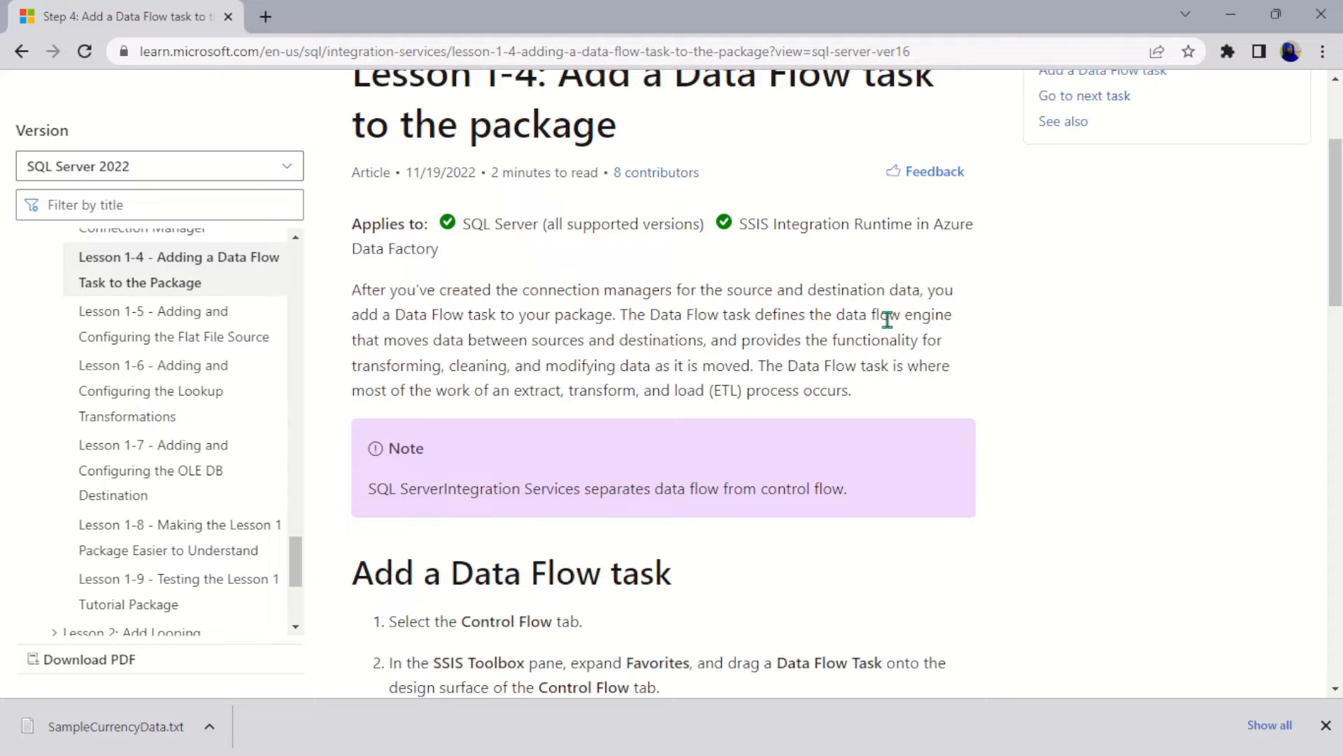
mouse_move(455, 346)
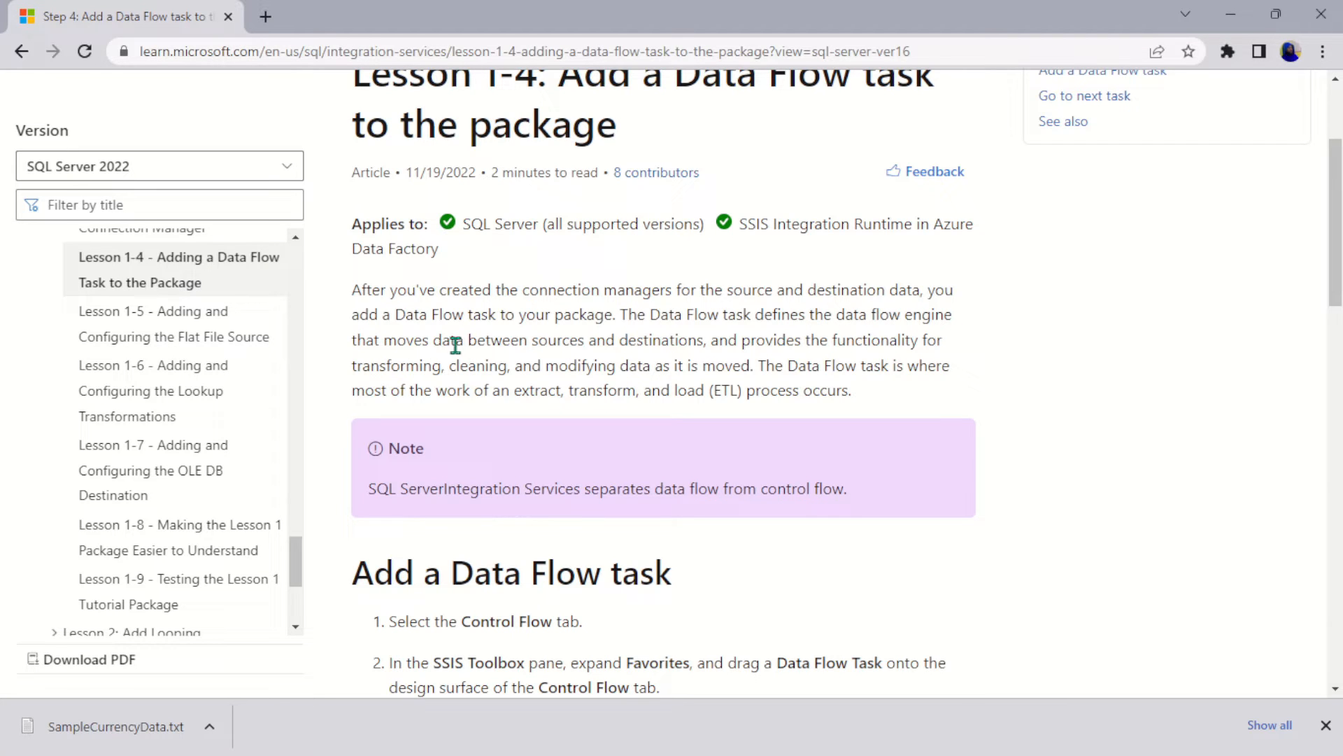
mouse_move(684, 345)
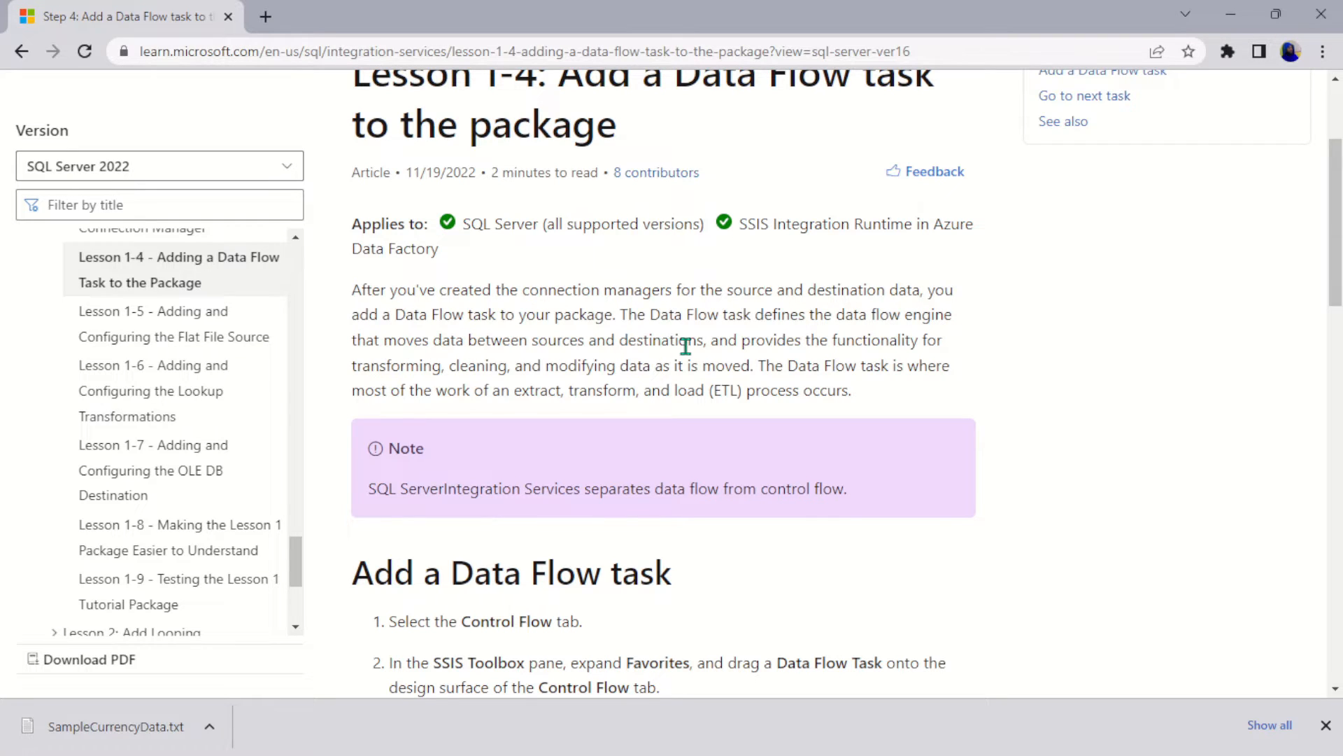
mouse_move(355, 386)
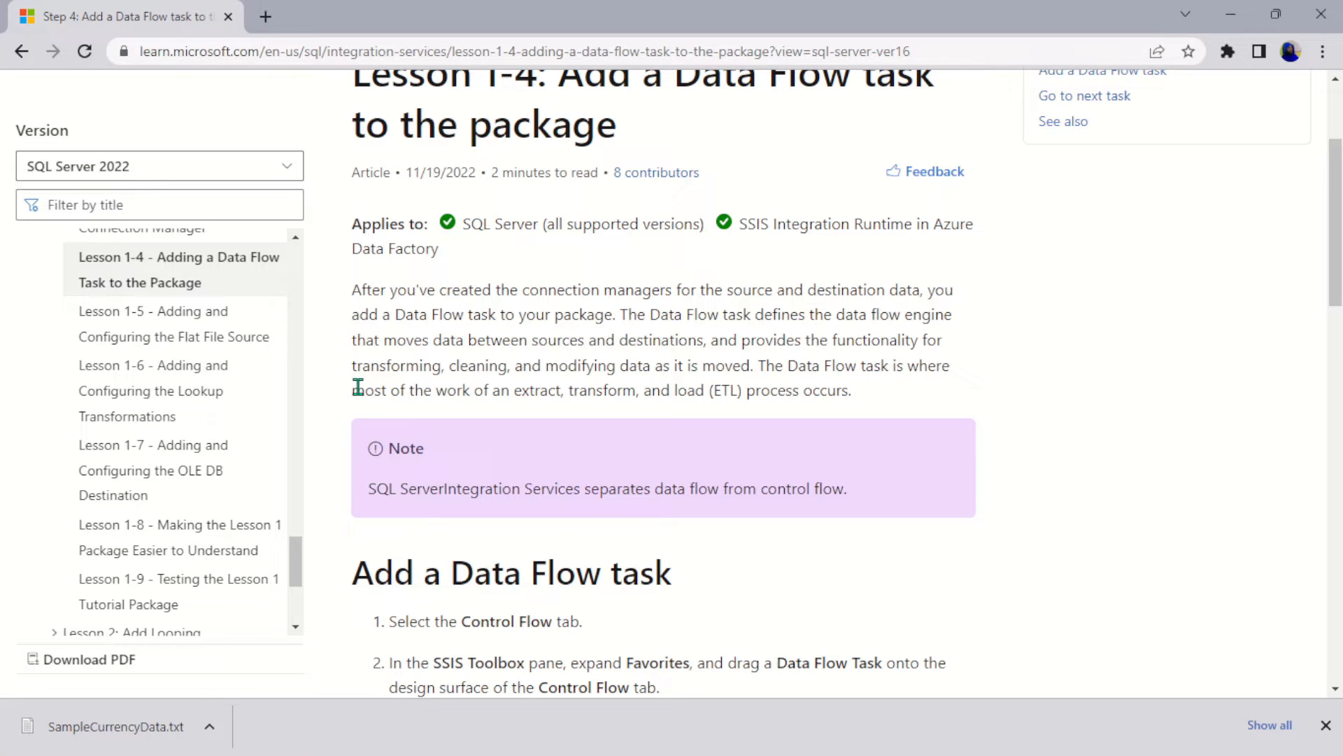
mouse_move(684, 375)
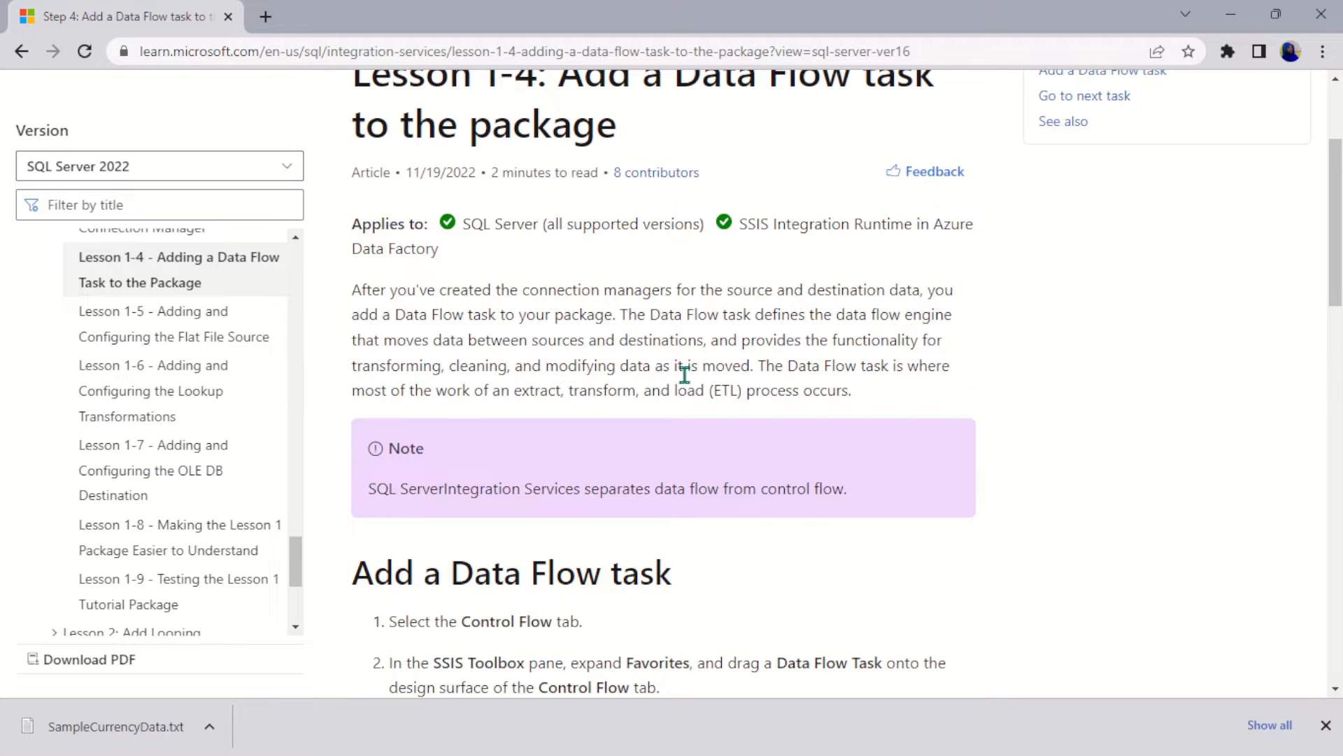
mouse_move(915, 383)
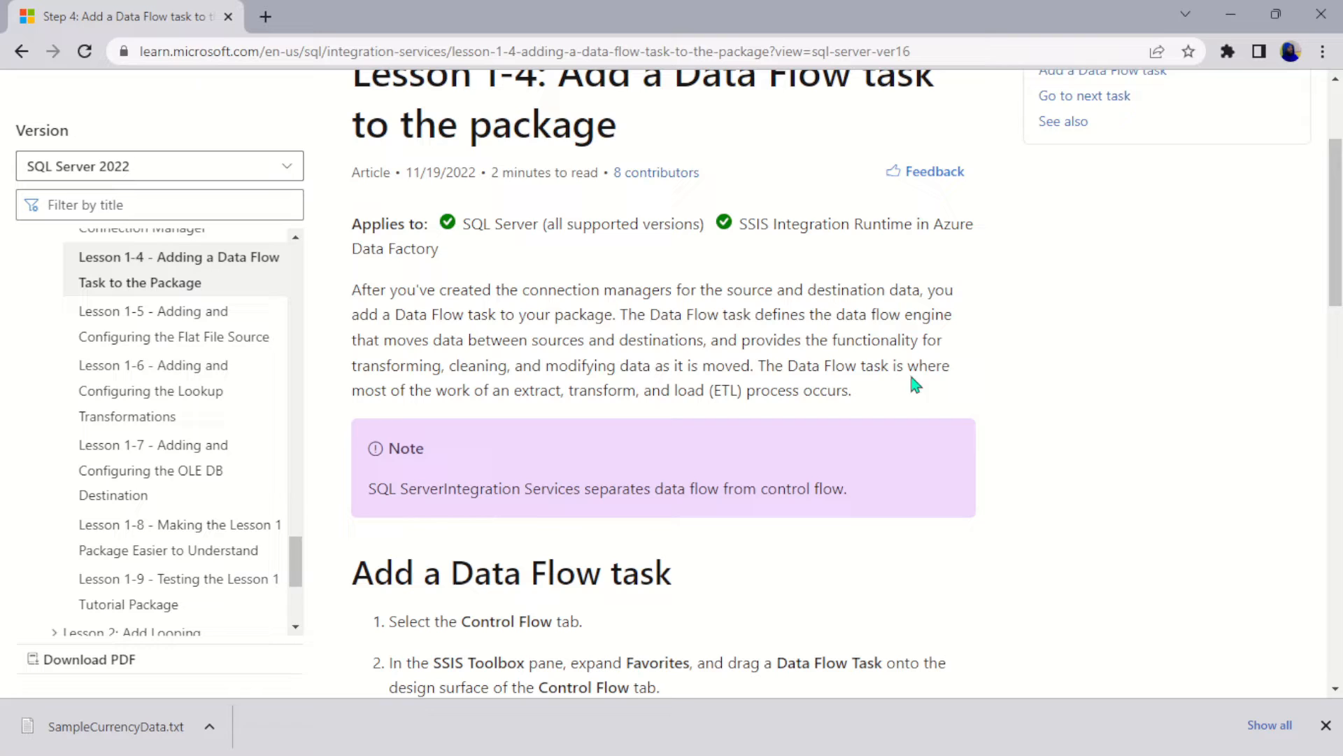
mouse_move(527, 410)
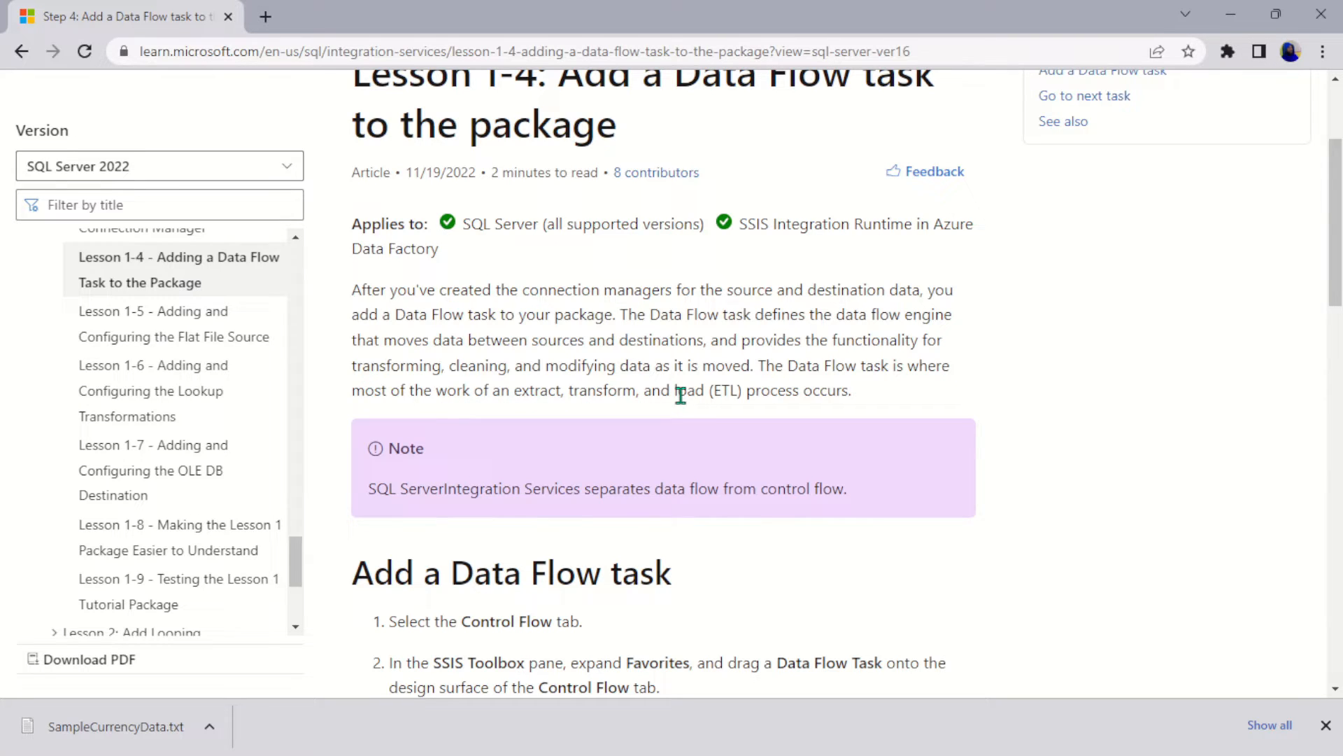
mouse_move(757, 411)
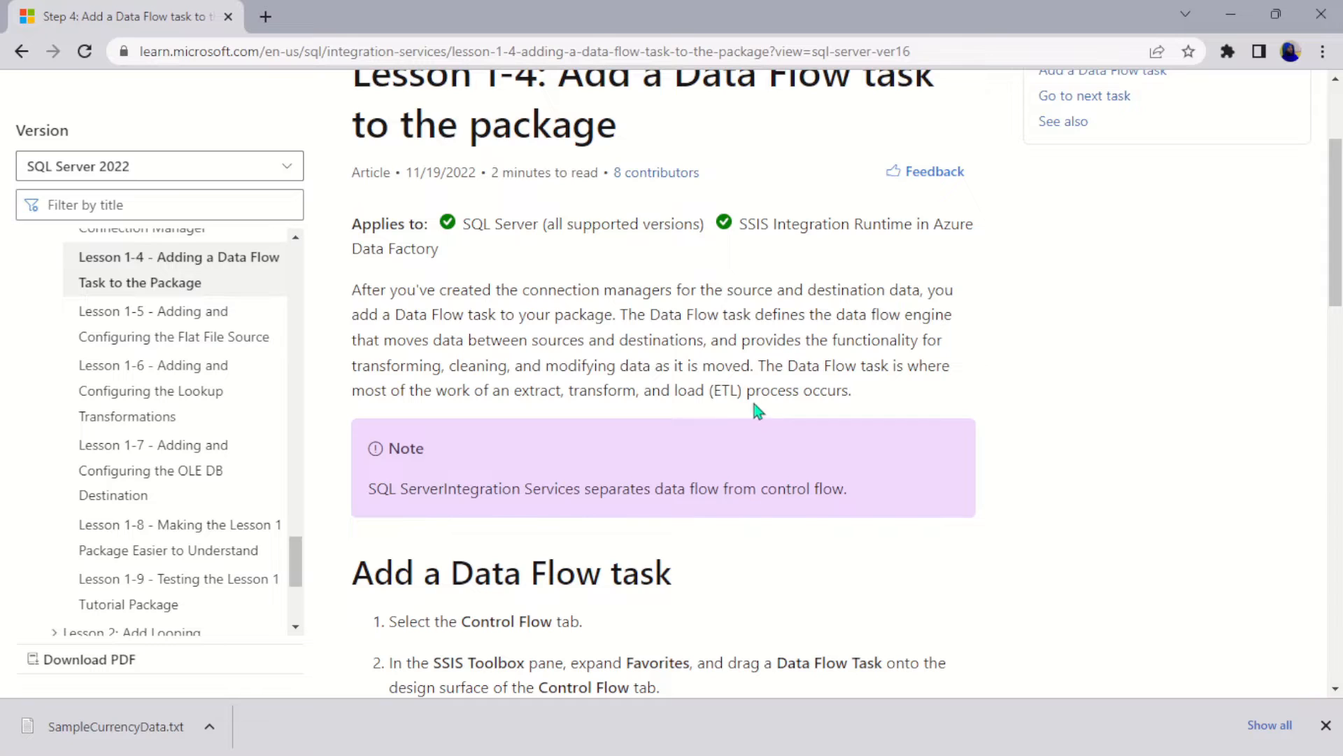
mouse_move(663, 593)
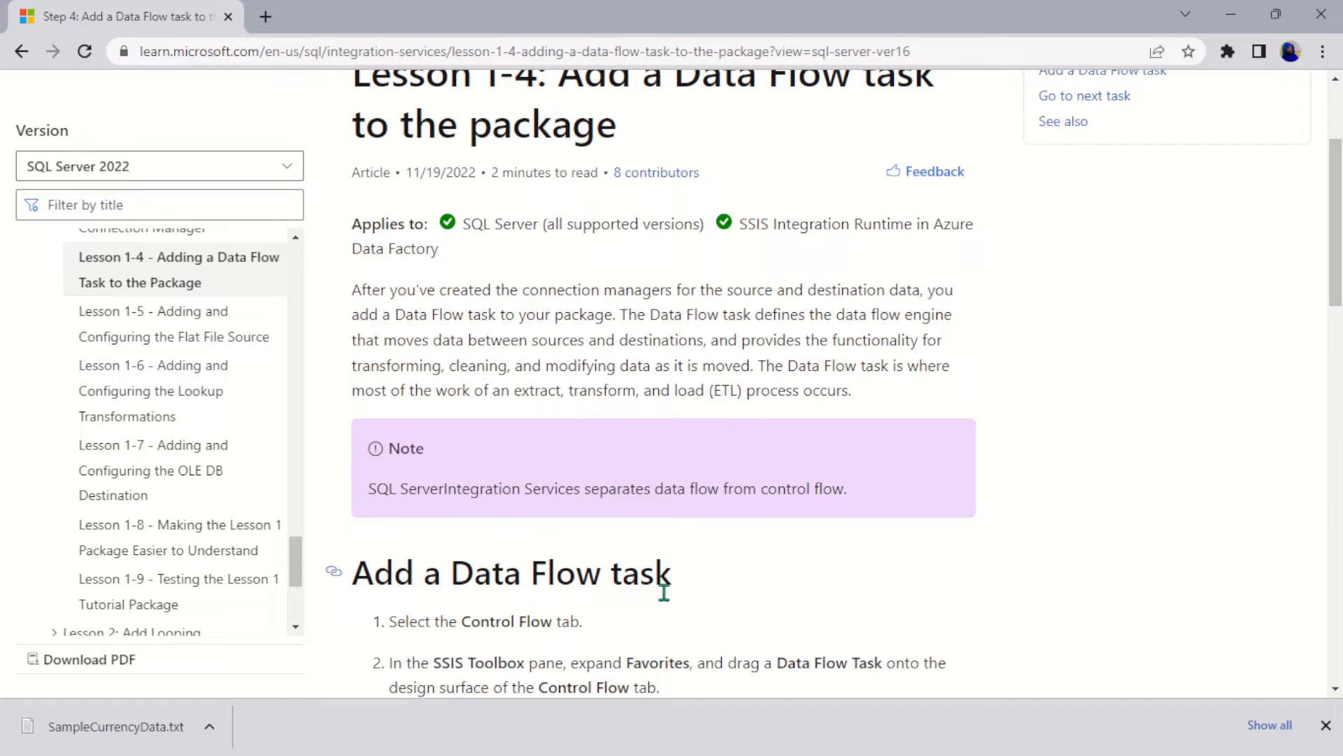
scroll("down", 3)
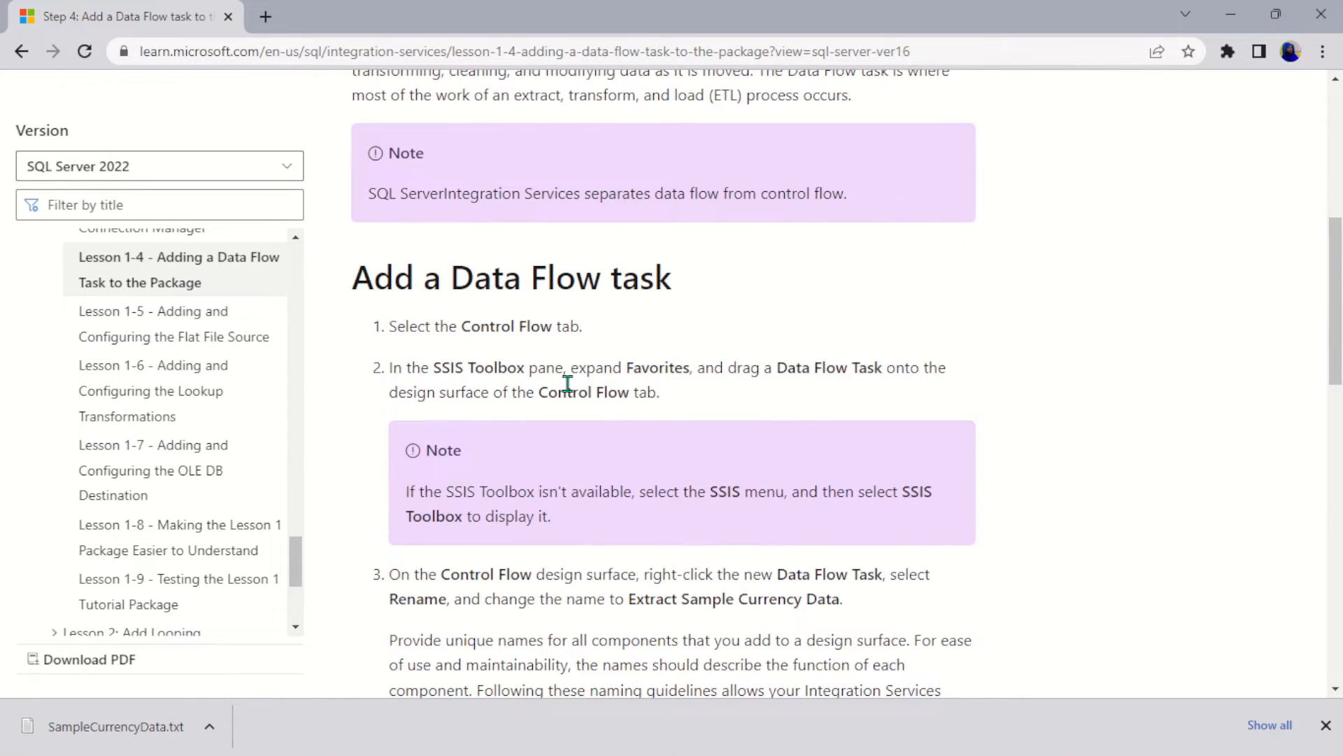
mouse_move(507, 298)
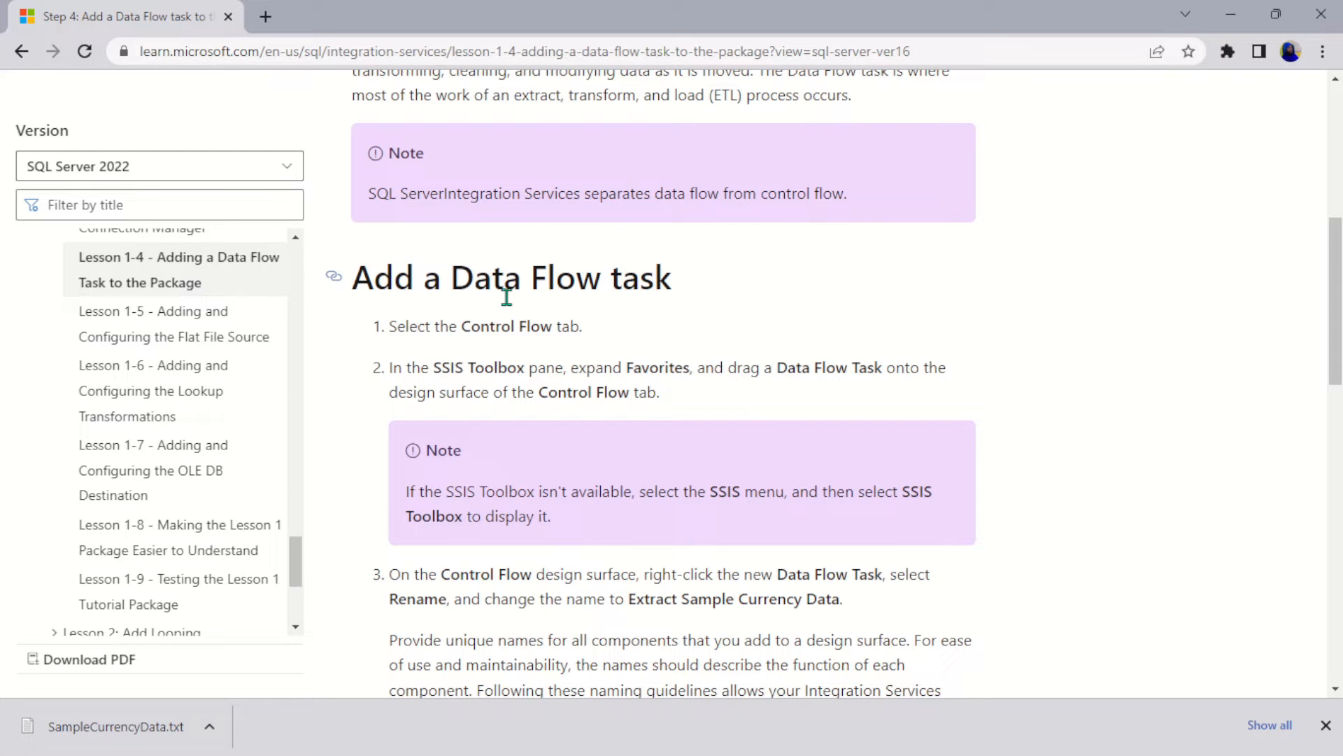
mouse_move(594, 328)
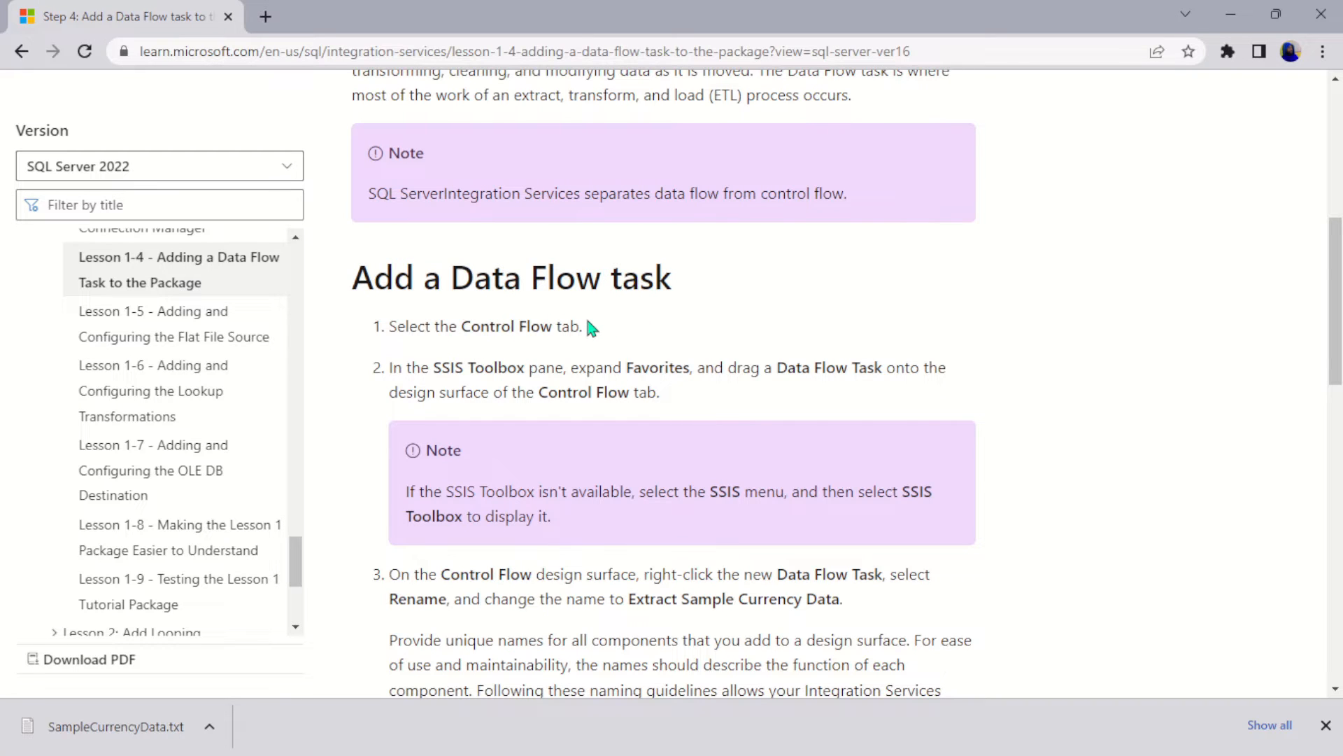
scroll("up", 3)
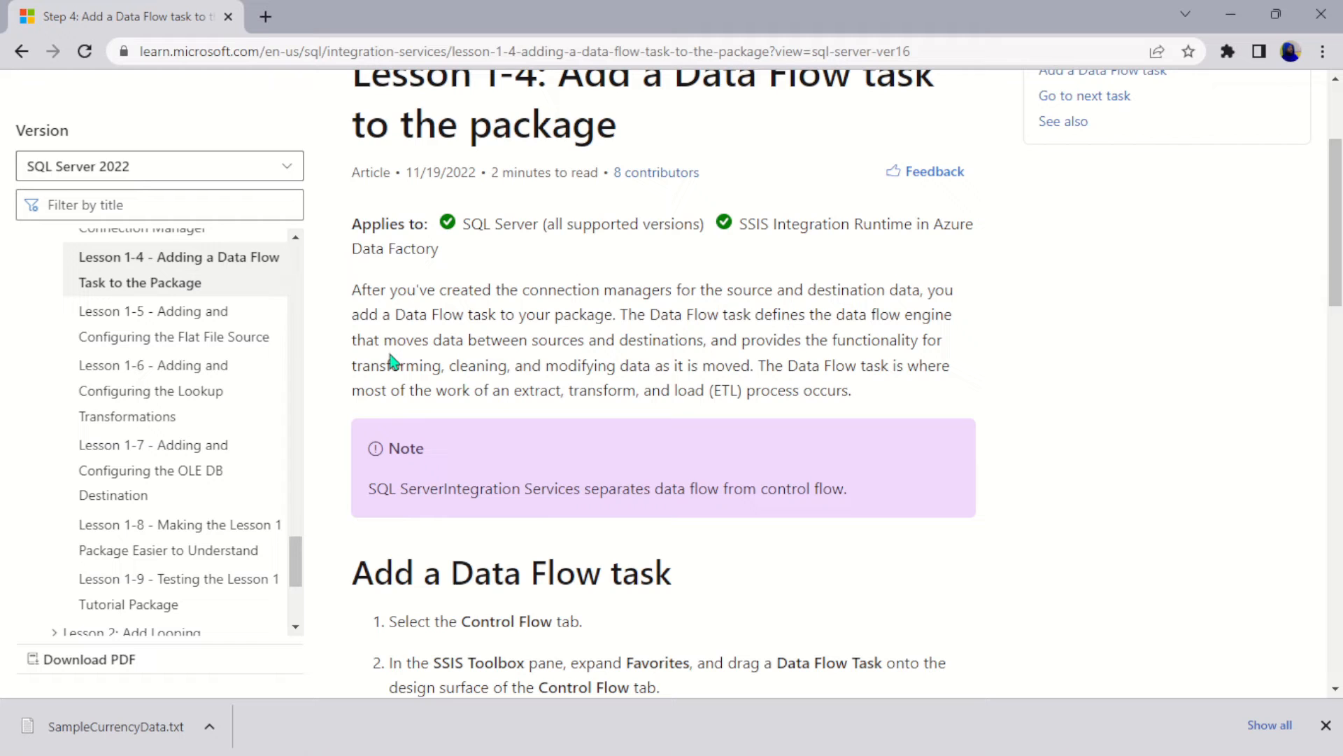
mouse_move(789, 335)
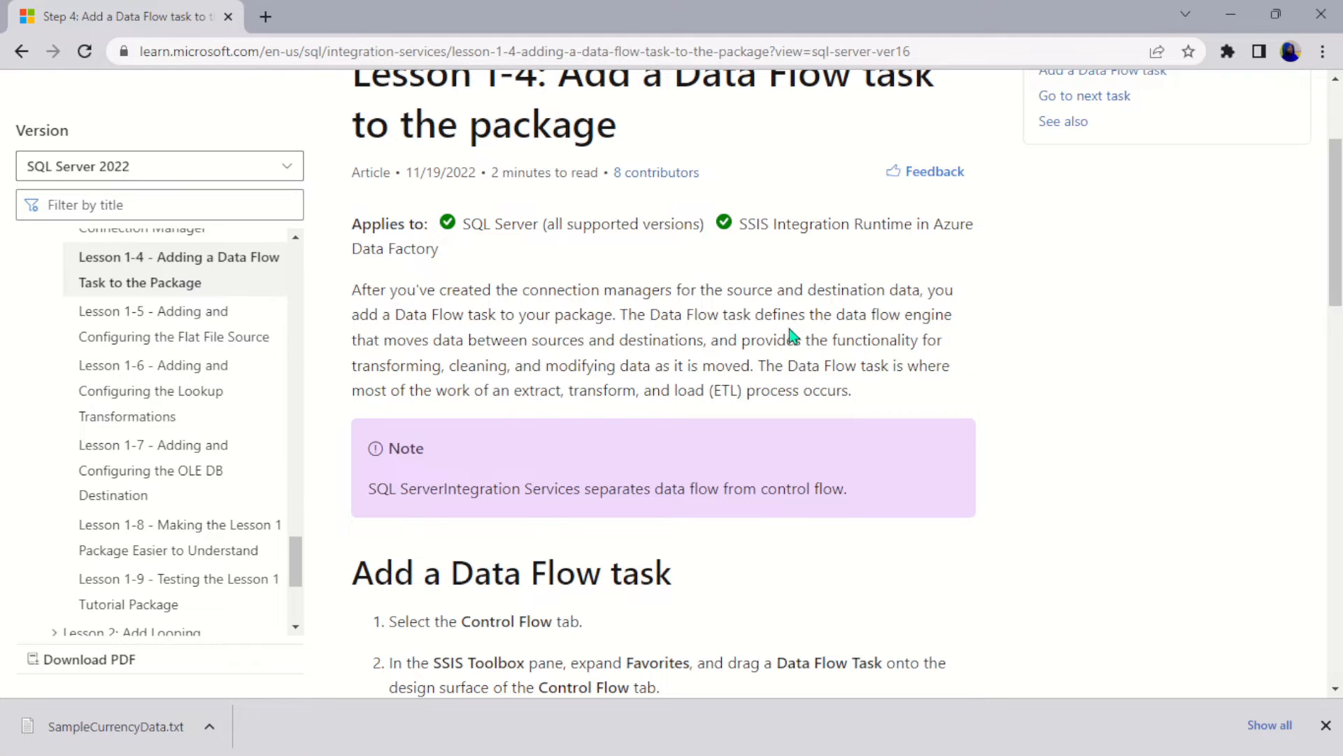
mouse_move(513, 396)
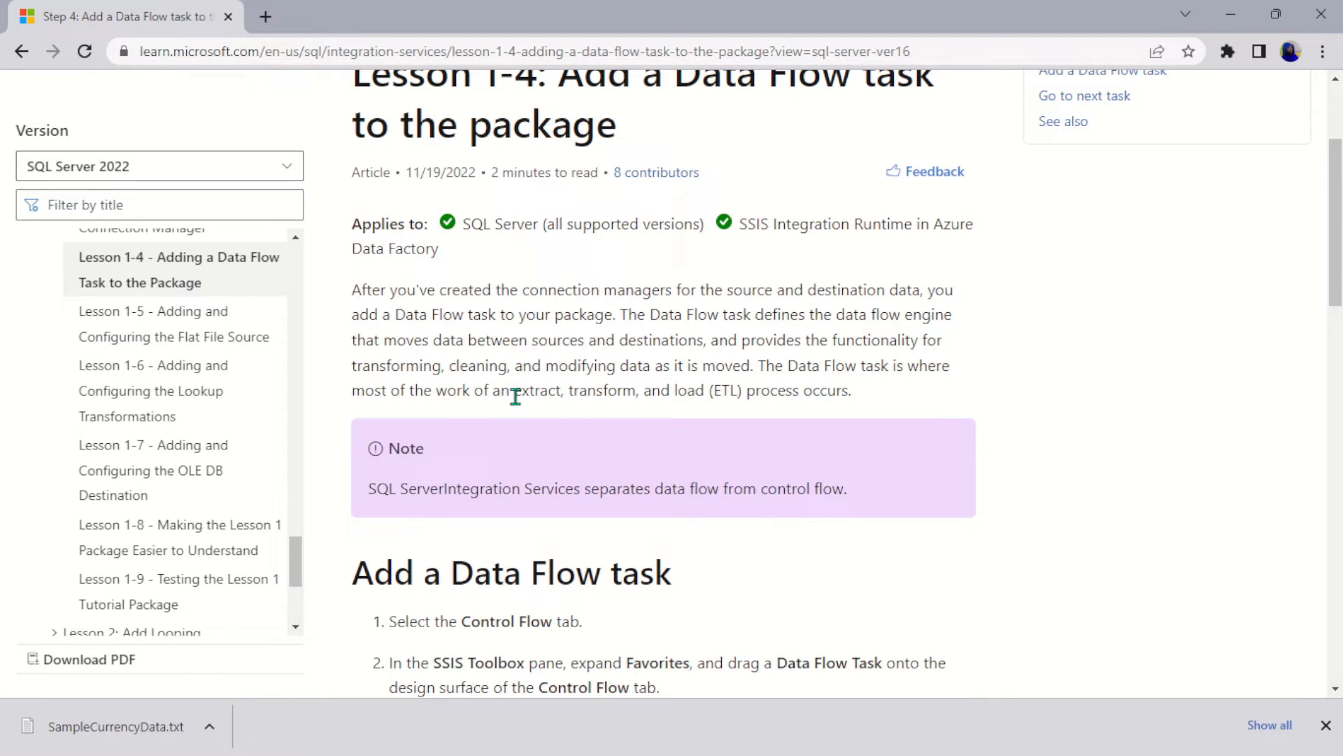
double_click(529, 390)
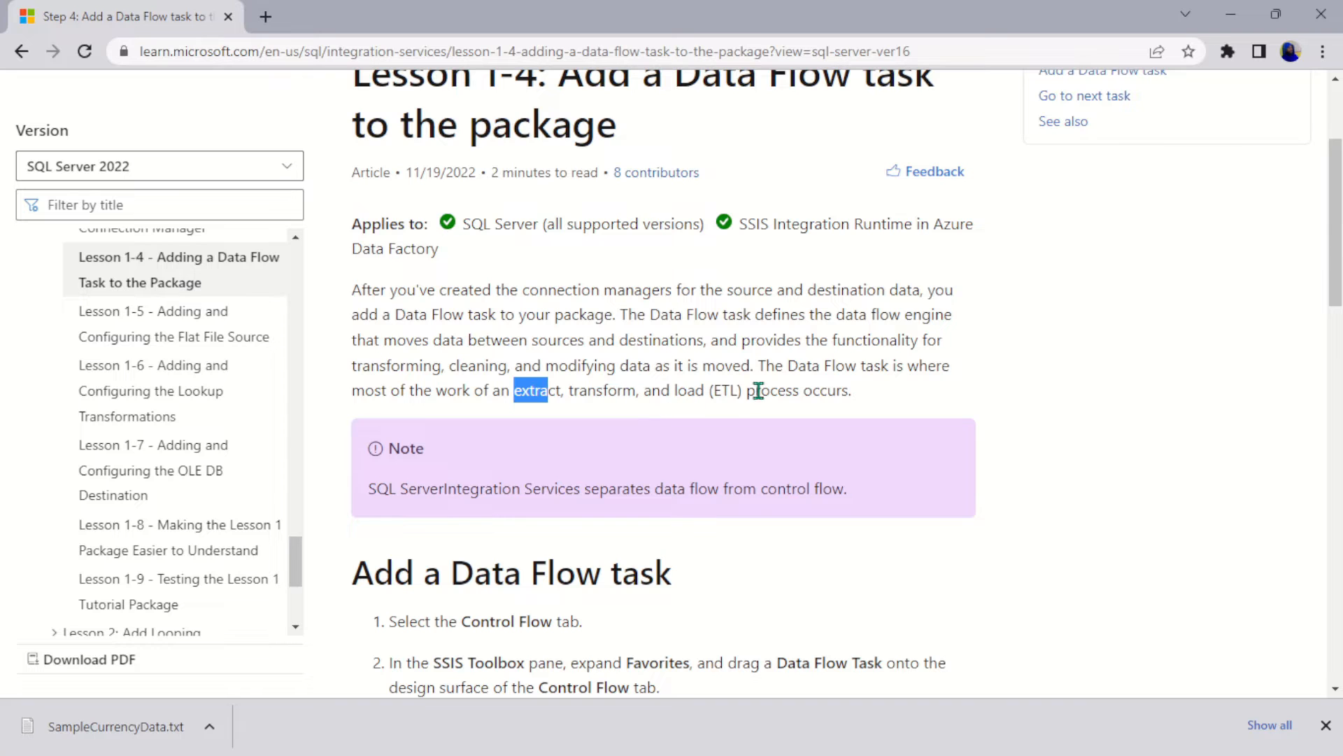
scroll("down", 3)
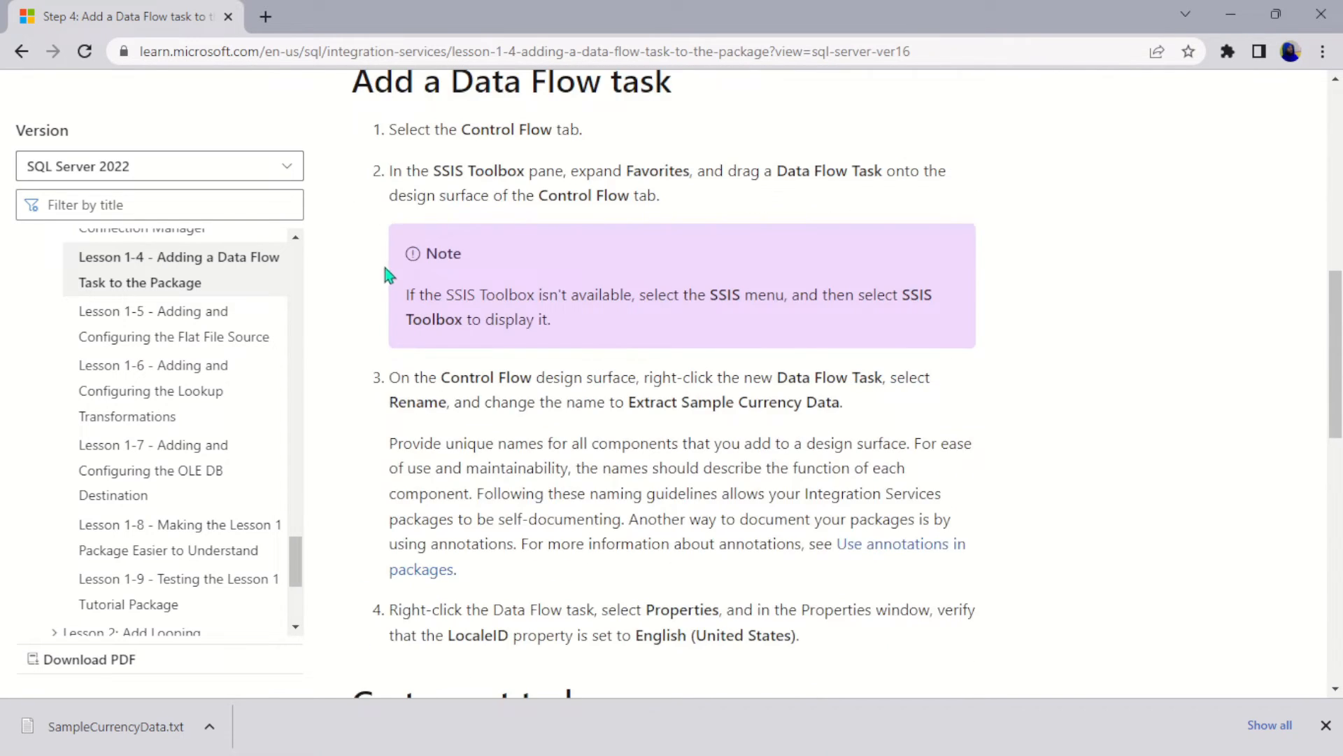
scroll("up", 3)
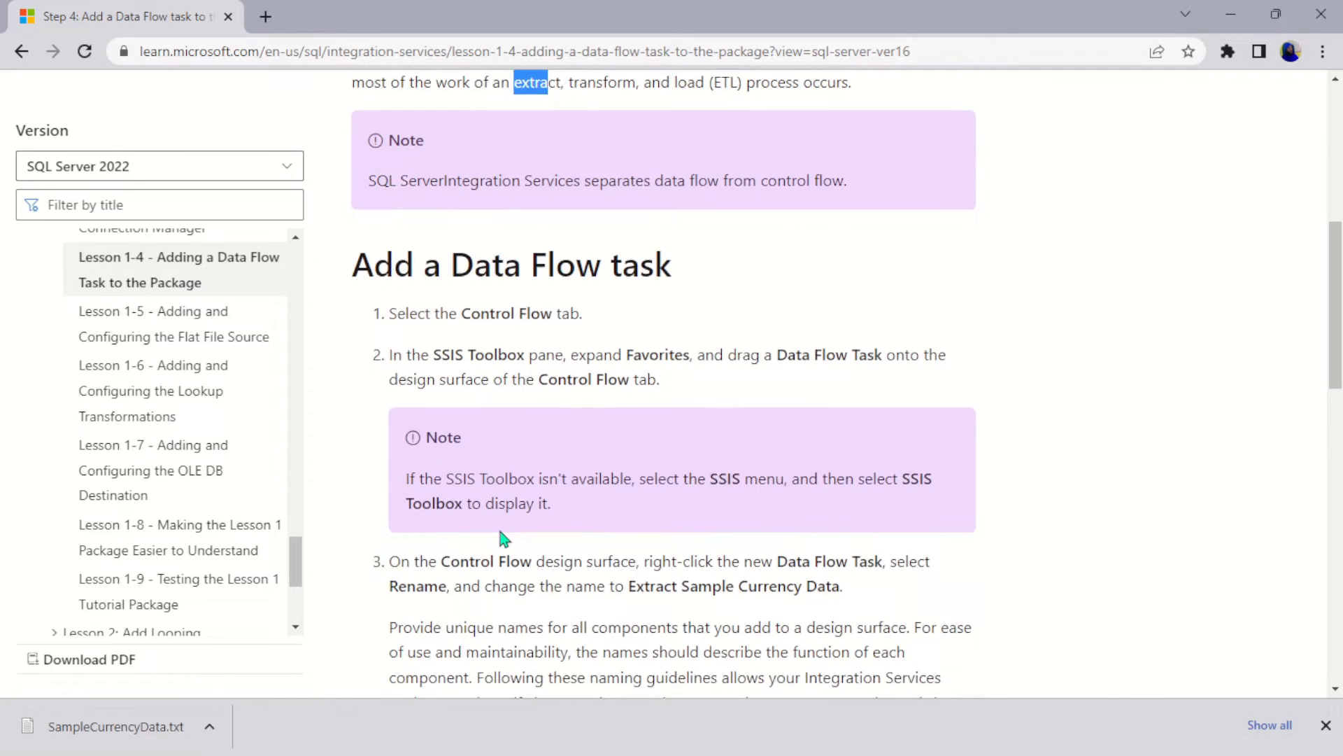
scroll("down", 3)
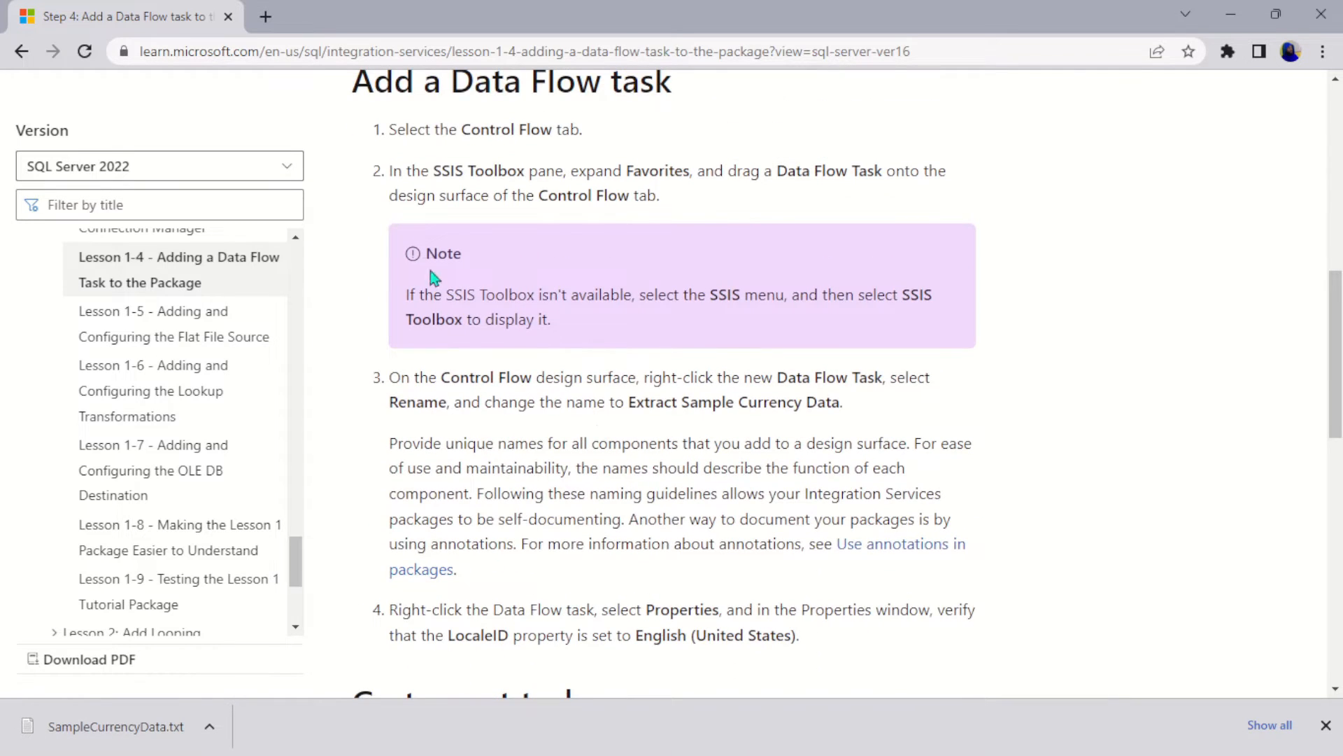
mouse_move(642, 150)
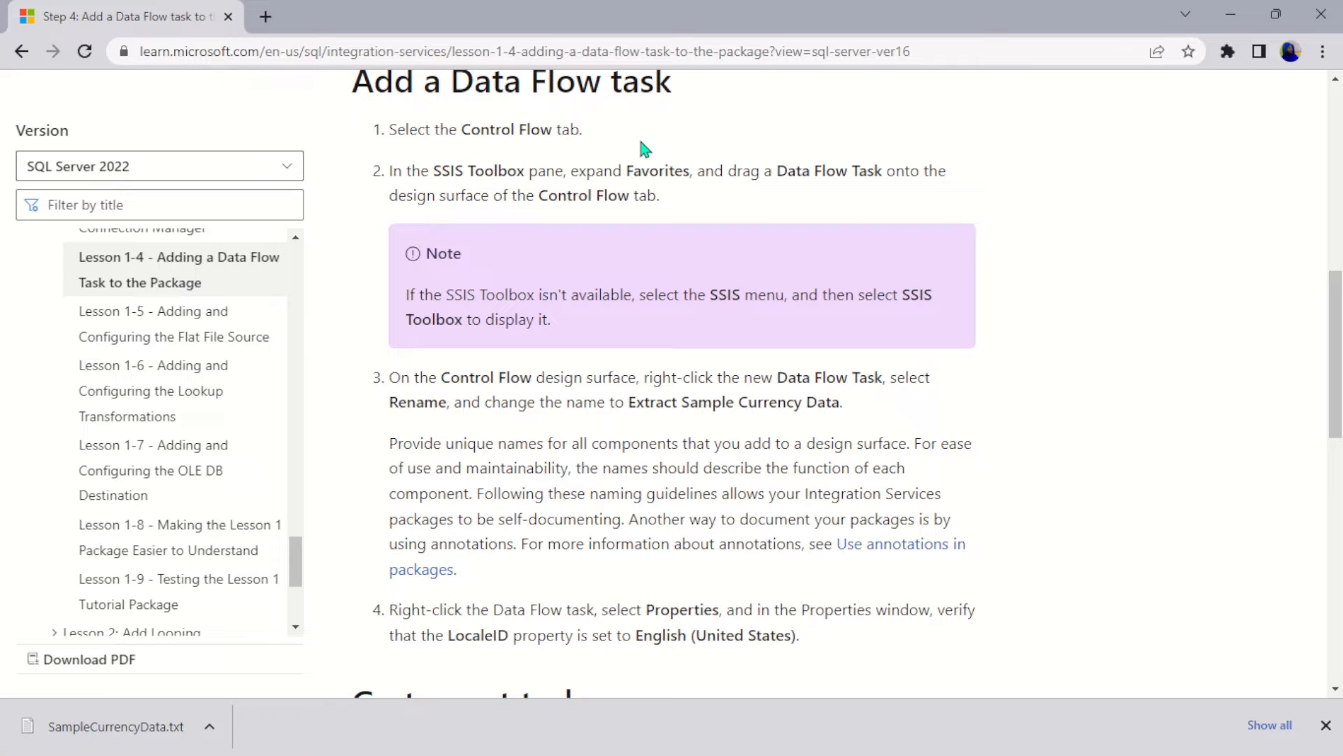
mouse_move(480, 176)
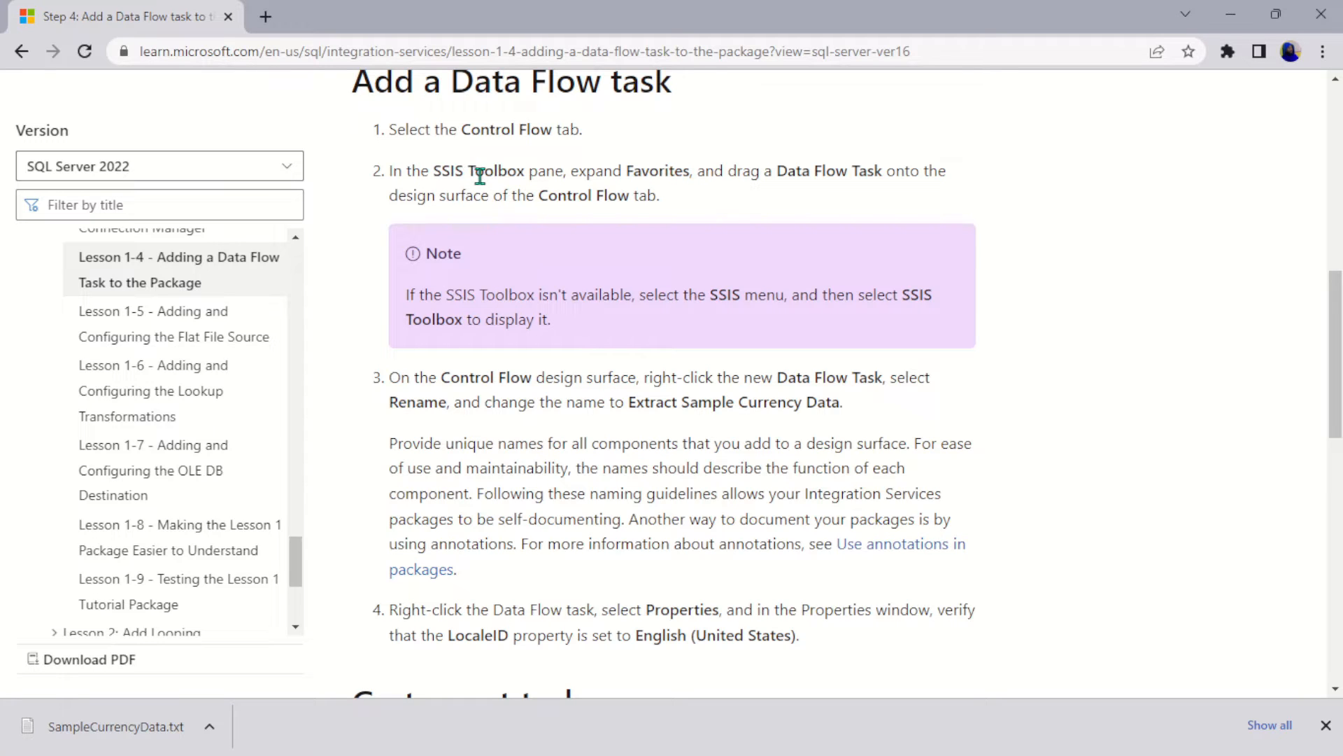
mouse_move(553, 189)
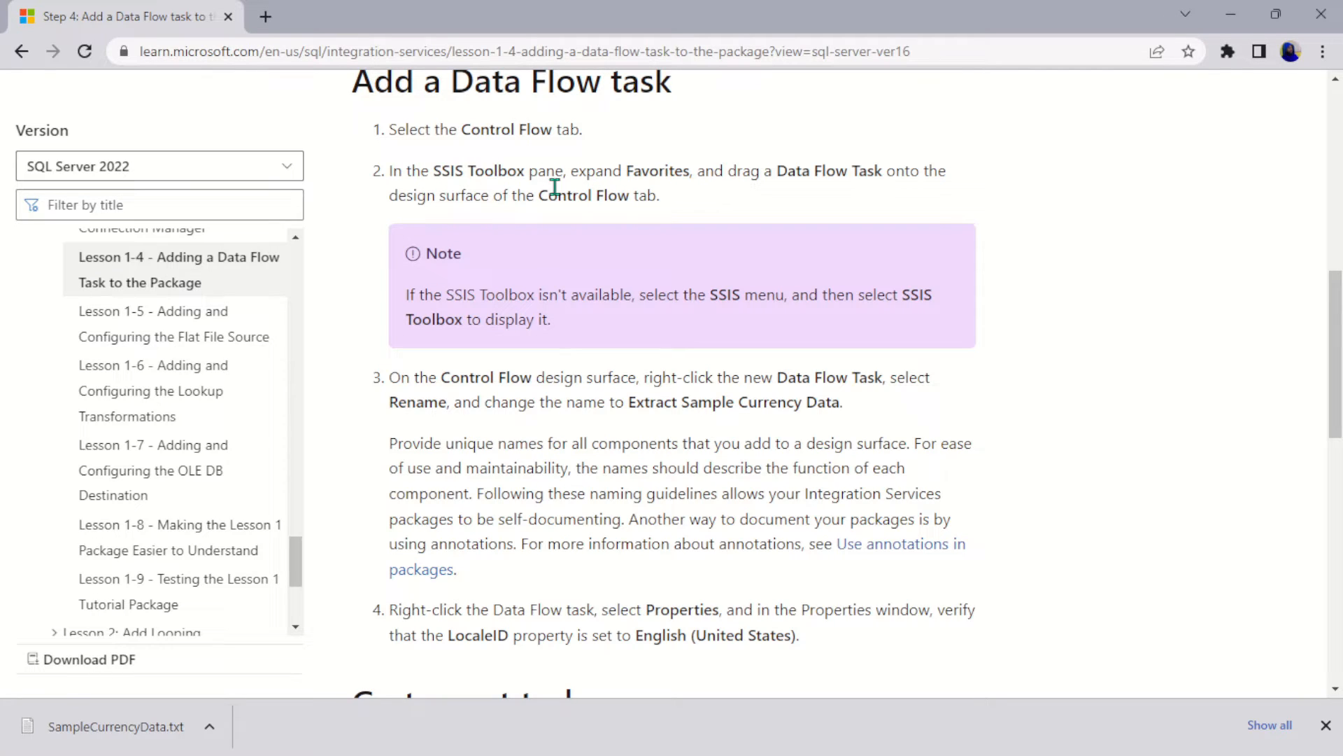
mouse_move(838, 173)
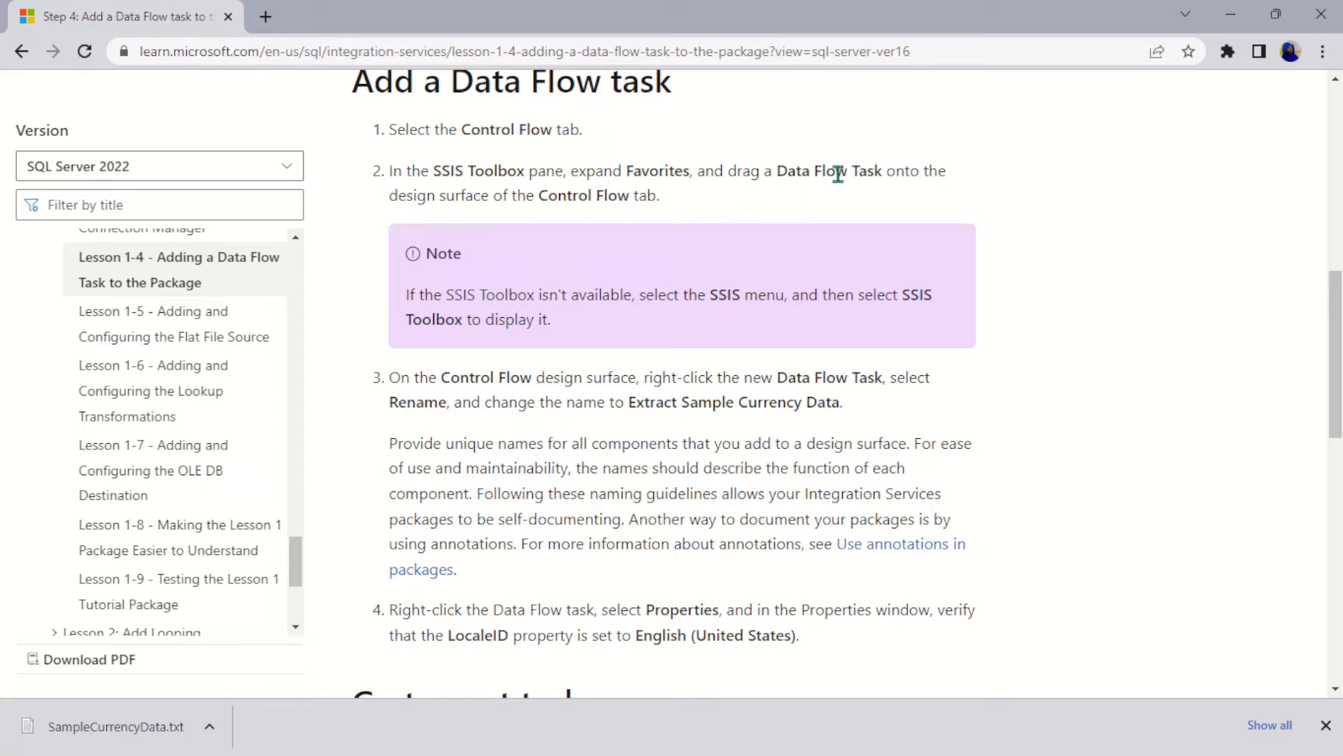
mouse_move(464, 231)
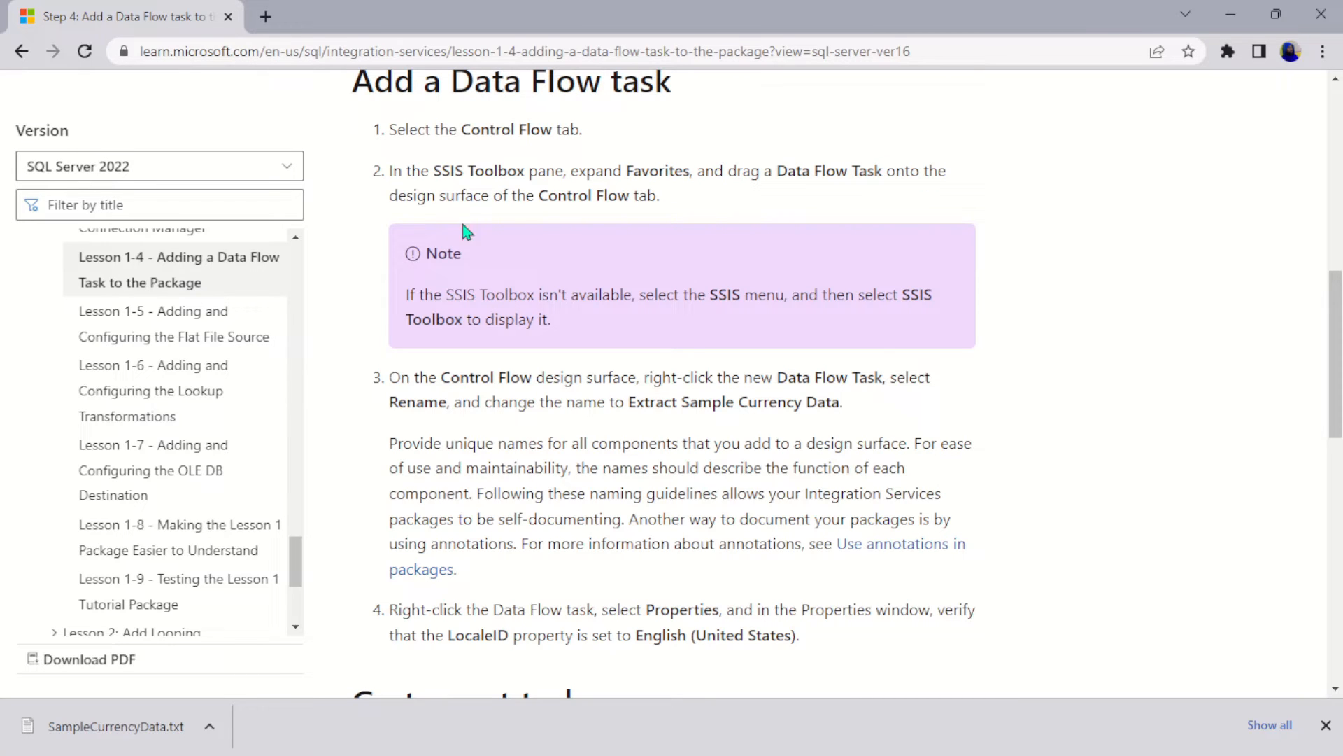
mouse_move(727, 206)
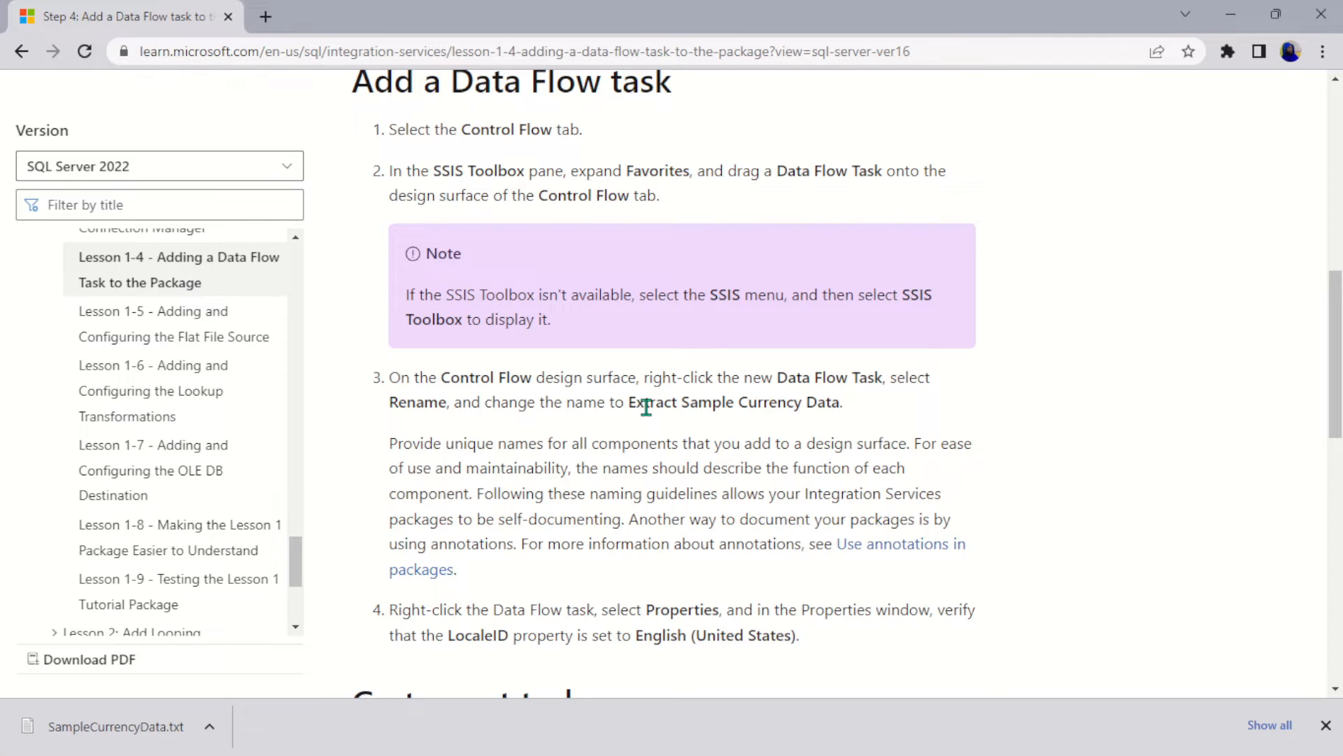
Note the task name Extract Sample Currency Data, then start a New Connection from the Lesson_1 Connection Managers area.
double_click(731, 402)
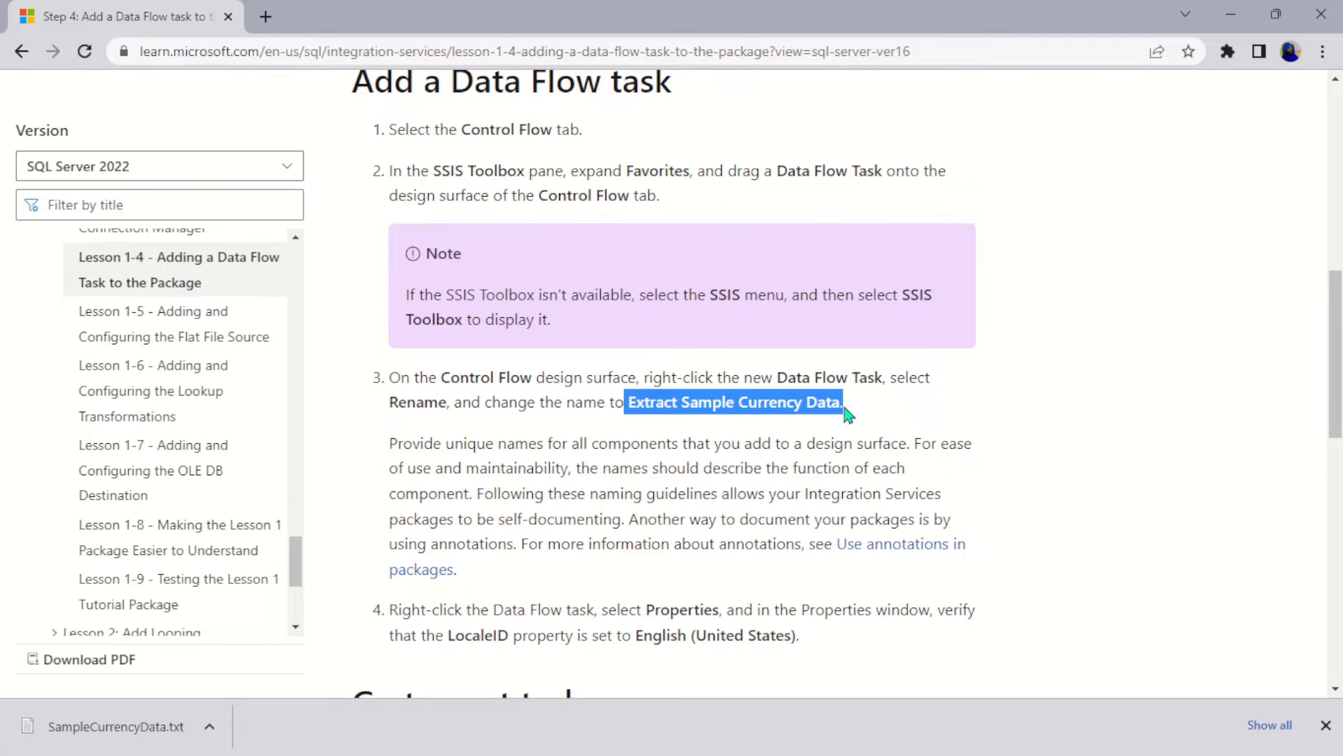
mouse_move(625, 536)
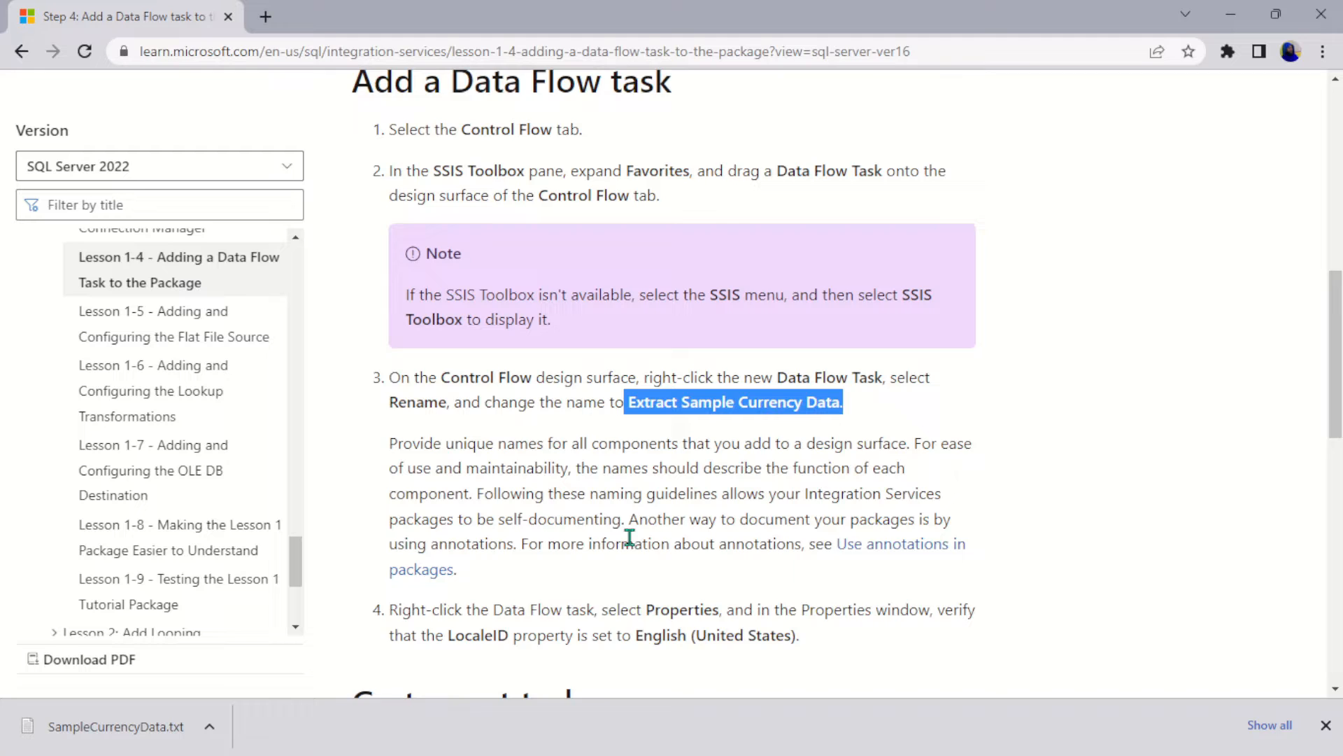
scroll("down", 3)
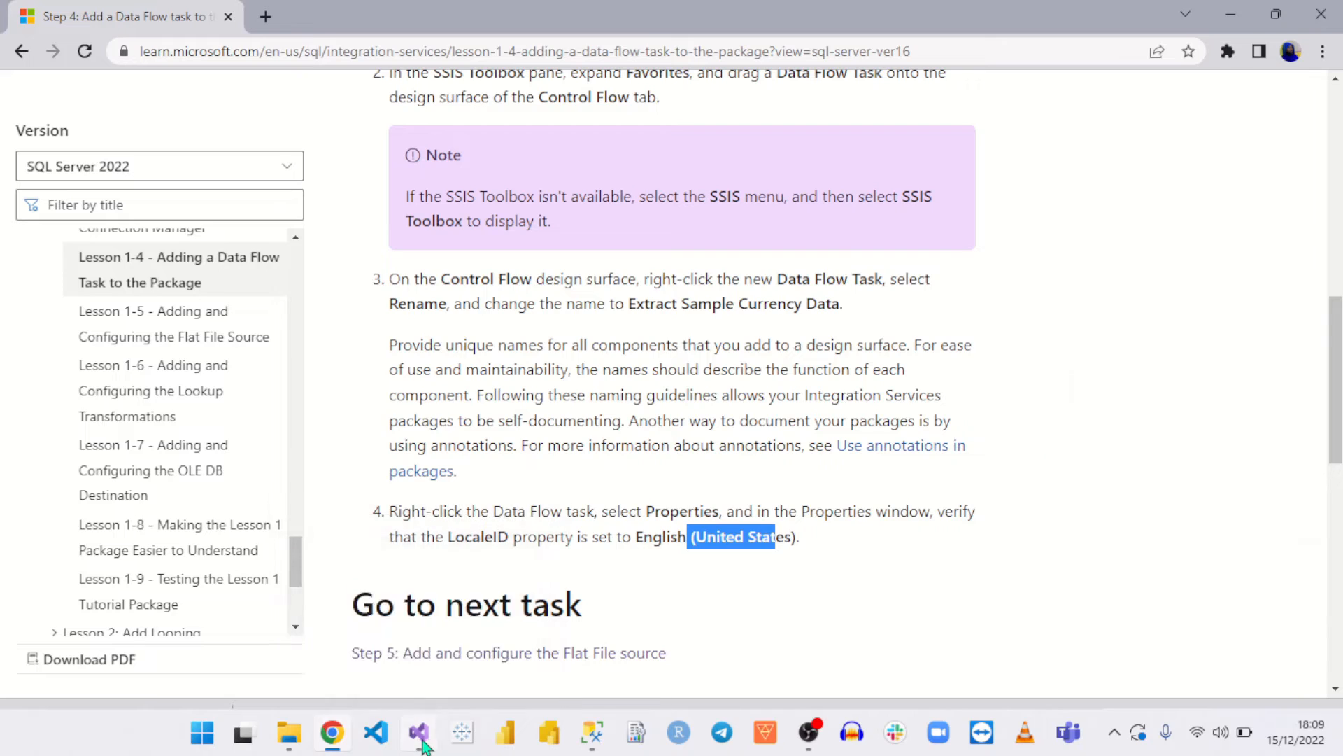
left_click(417, 732)
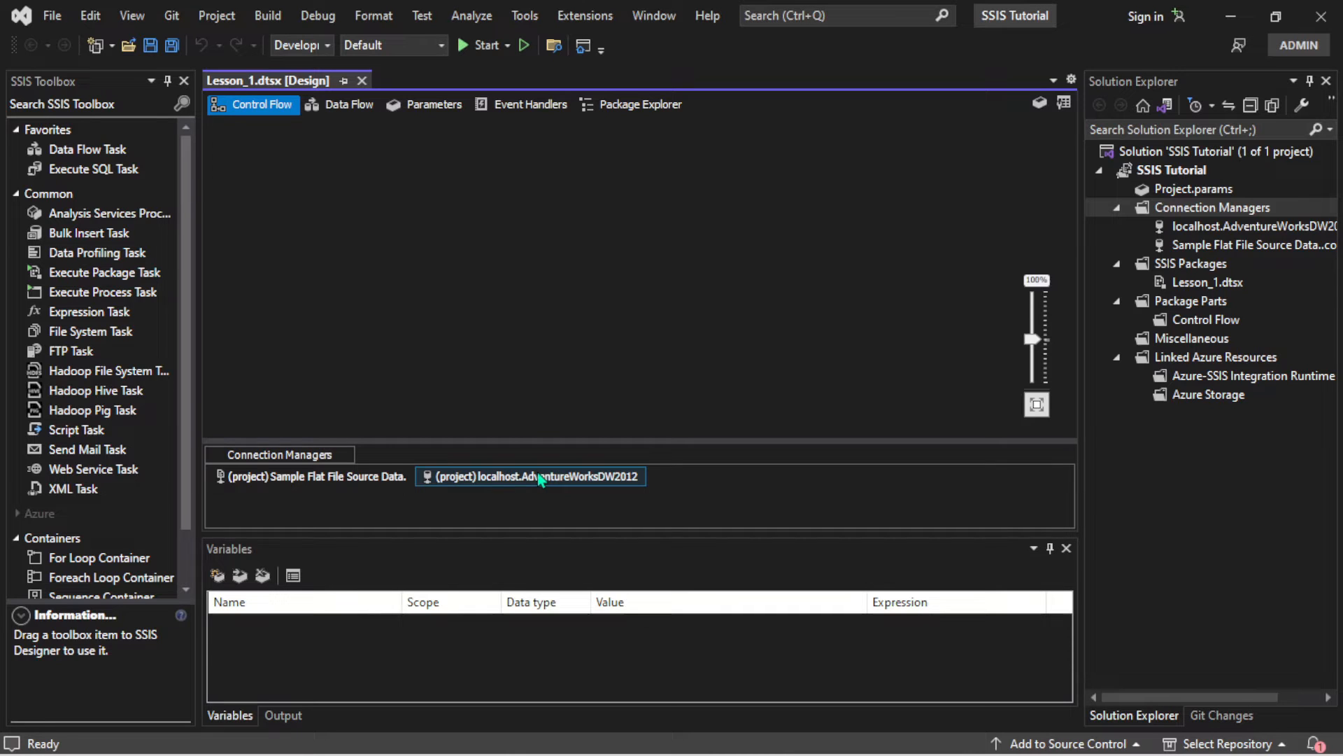
mouse_move(528, 480)
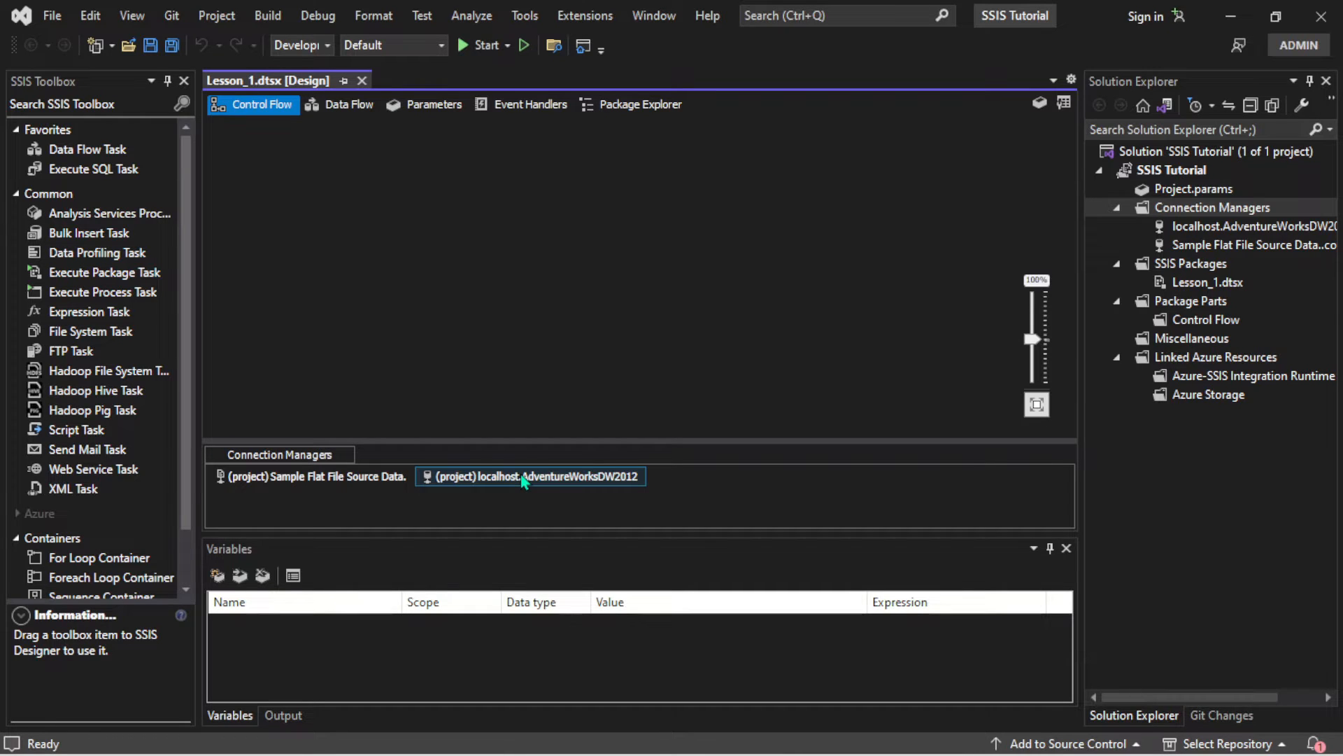
right_click(1212, 207)
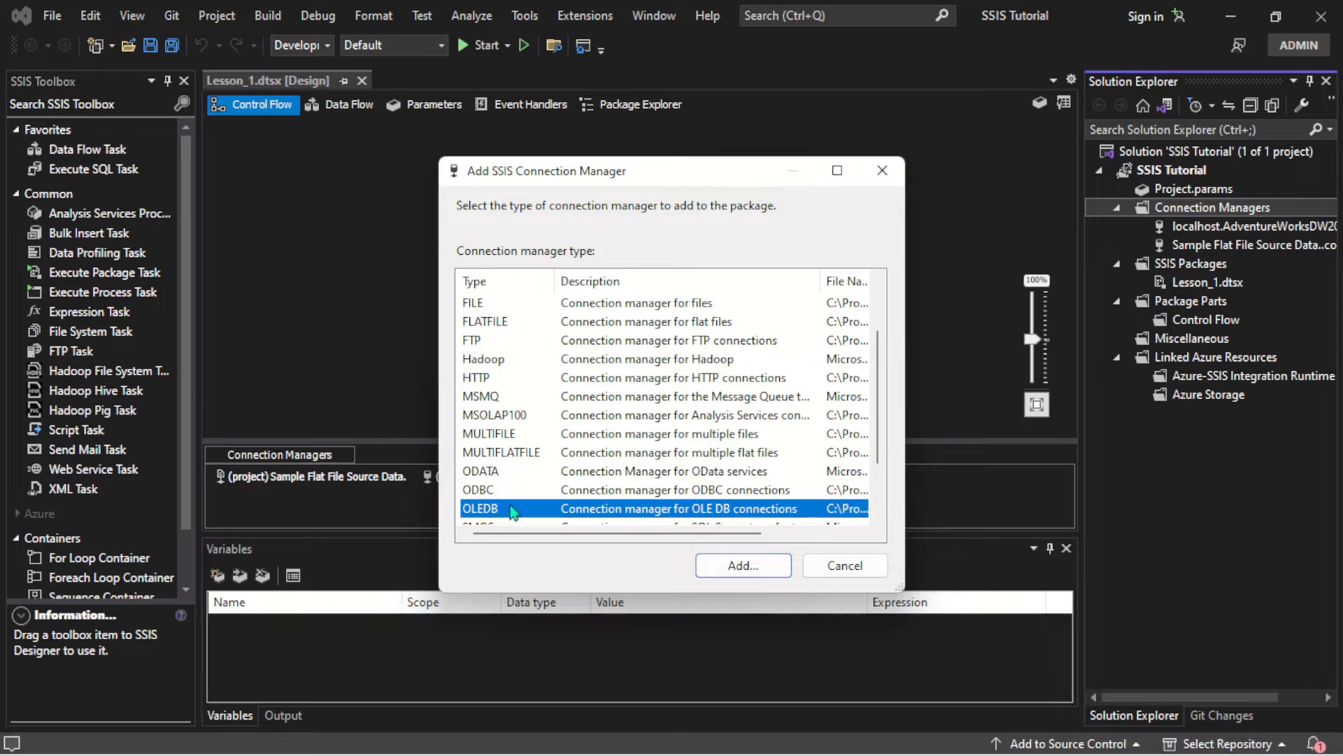
Add an OLE DB connection manager and review the existing data connections, ending on SHEDDYRANKING-P.sakali.
left_click(742, 564)
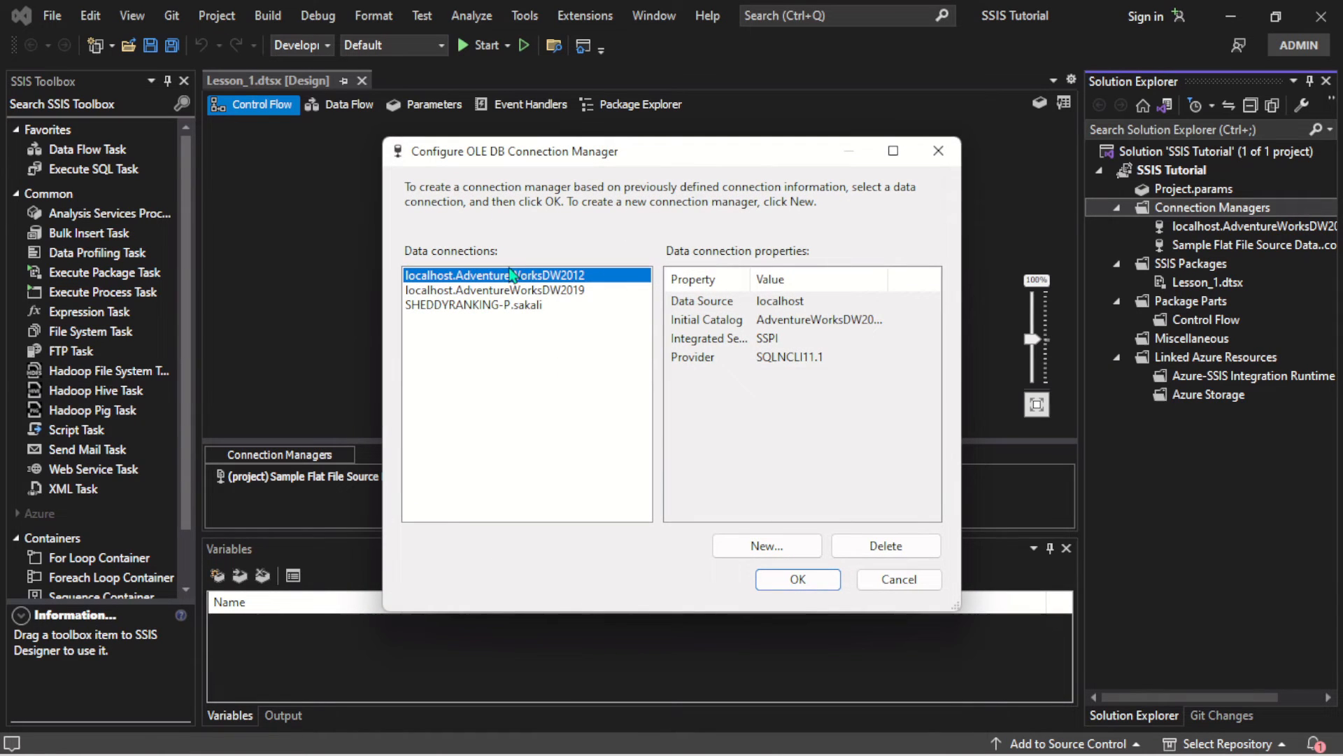
left_click(495, 289)
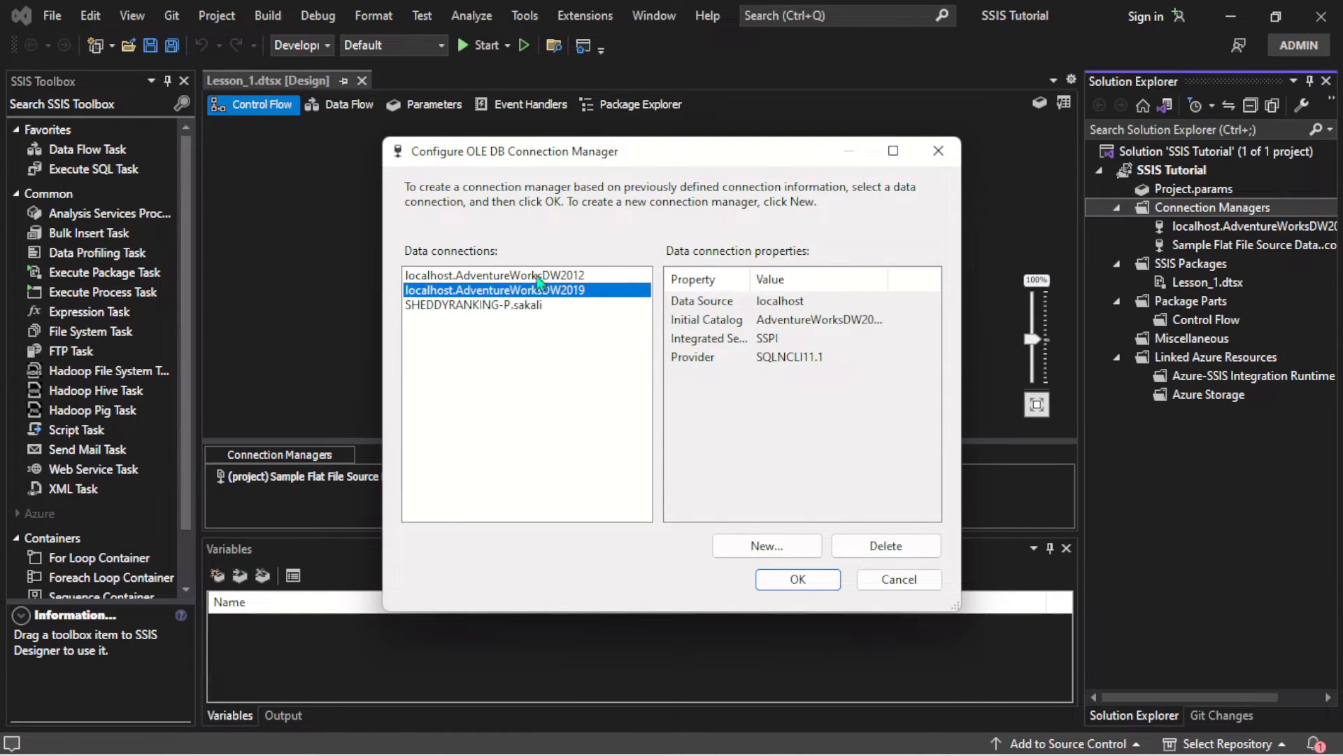
left_click(473, 305)
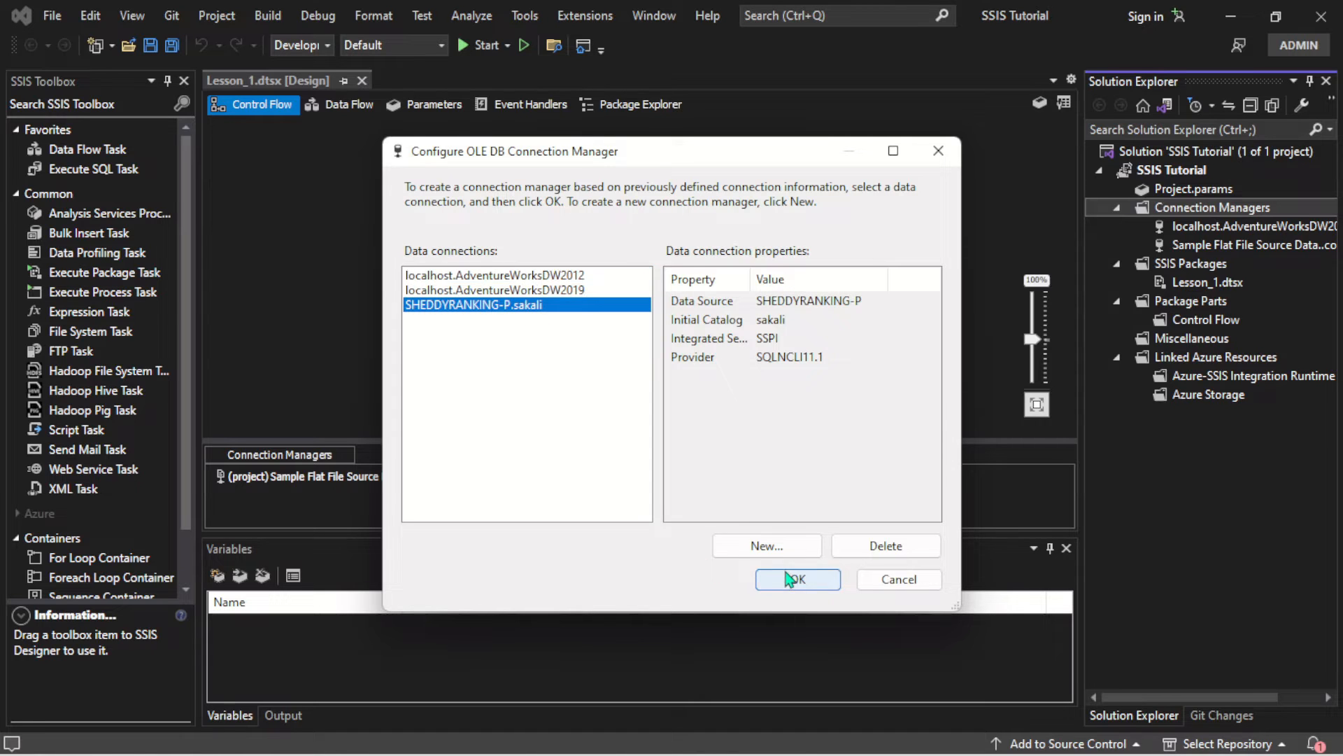
mouse_move(765, 546)
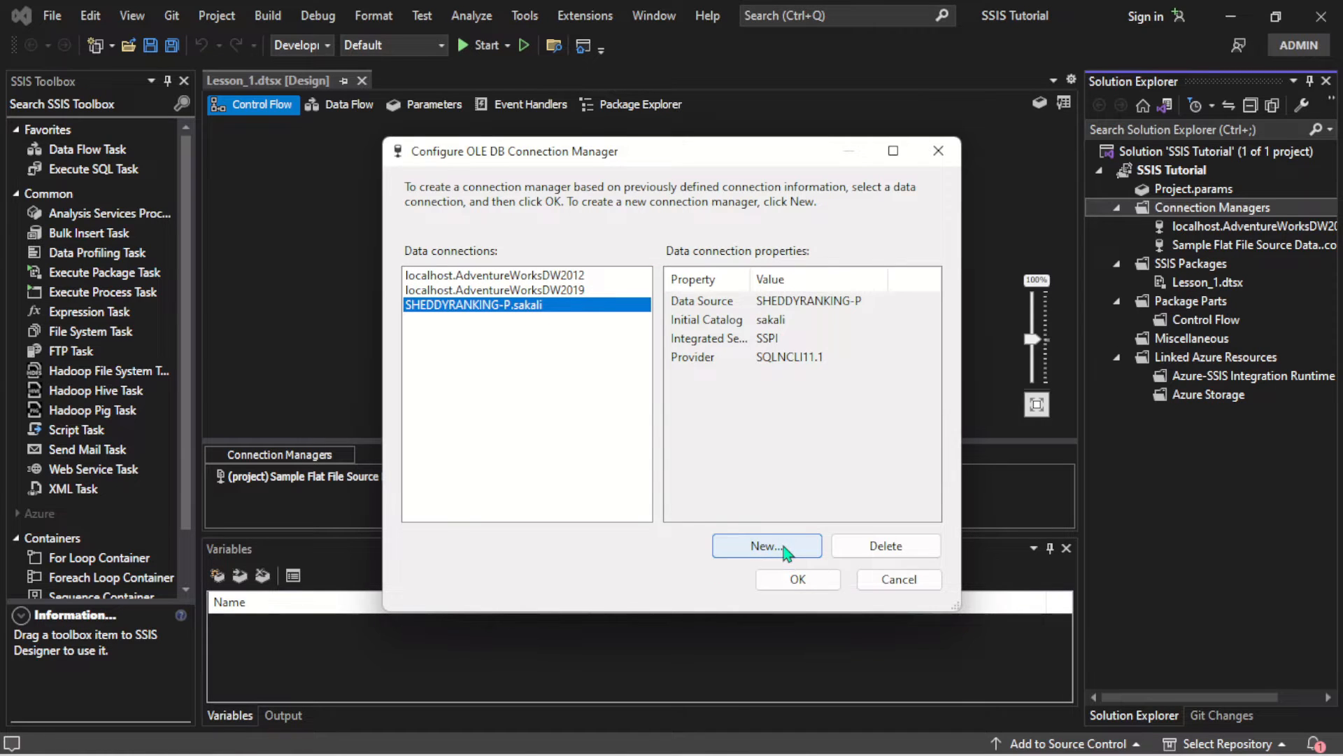
Create a localhost data connection with Windows Authentication to the AdventureWorksDW2012 database.
left_click(765, 545)
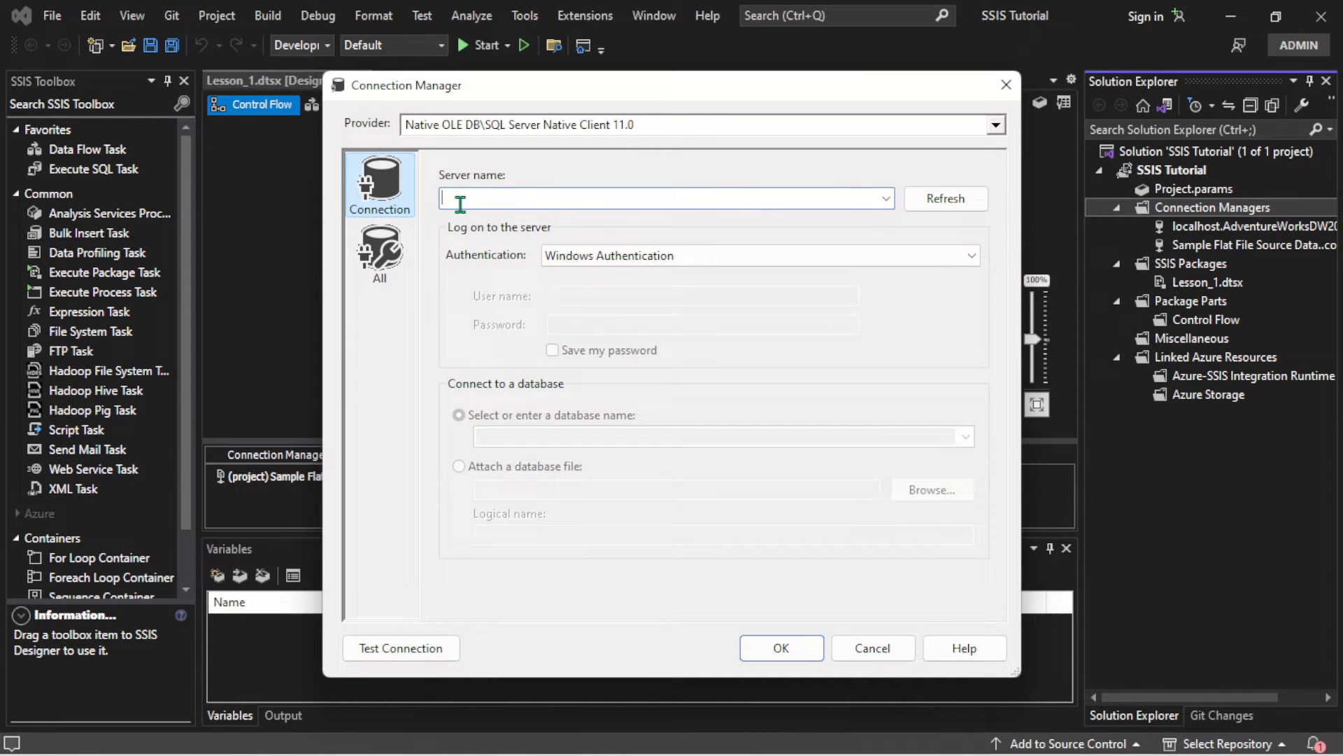
type("lov")
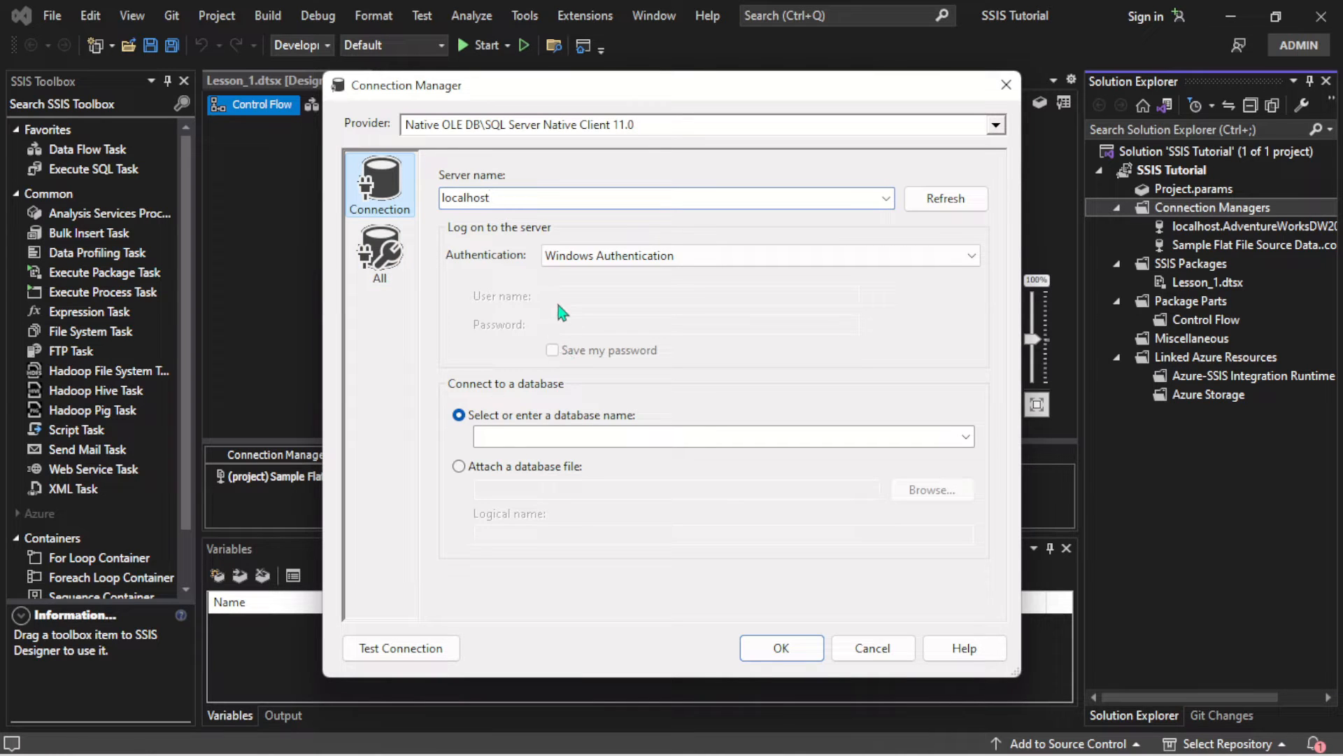
left_click(969, 254)
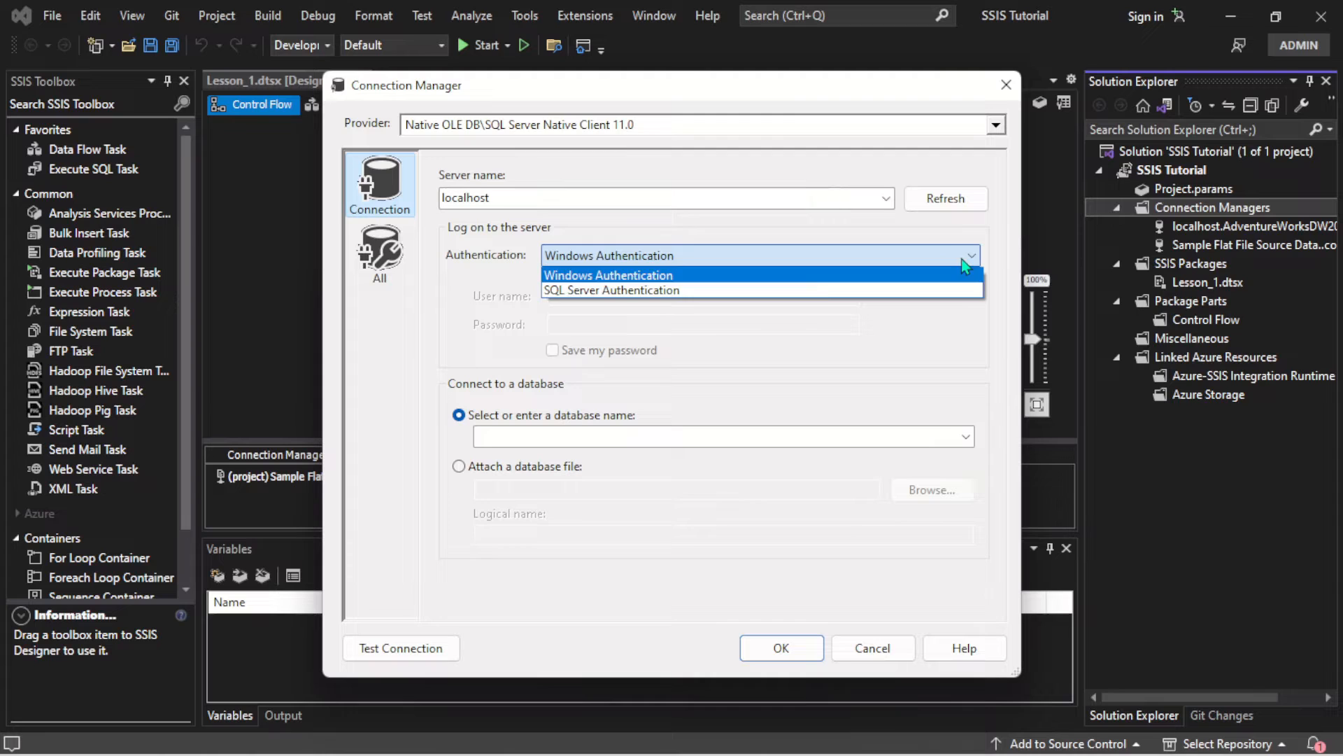
mouse_move(634, 290)
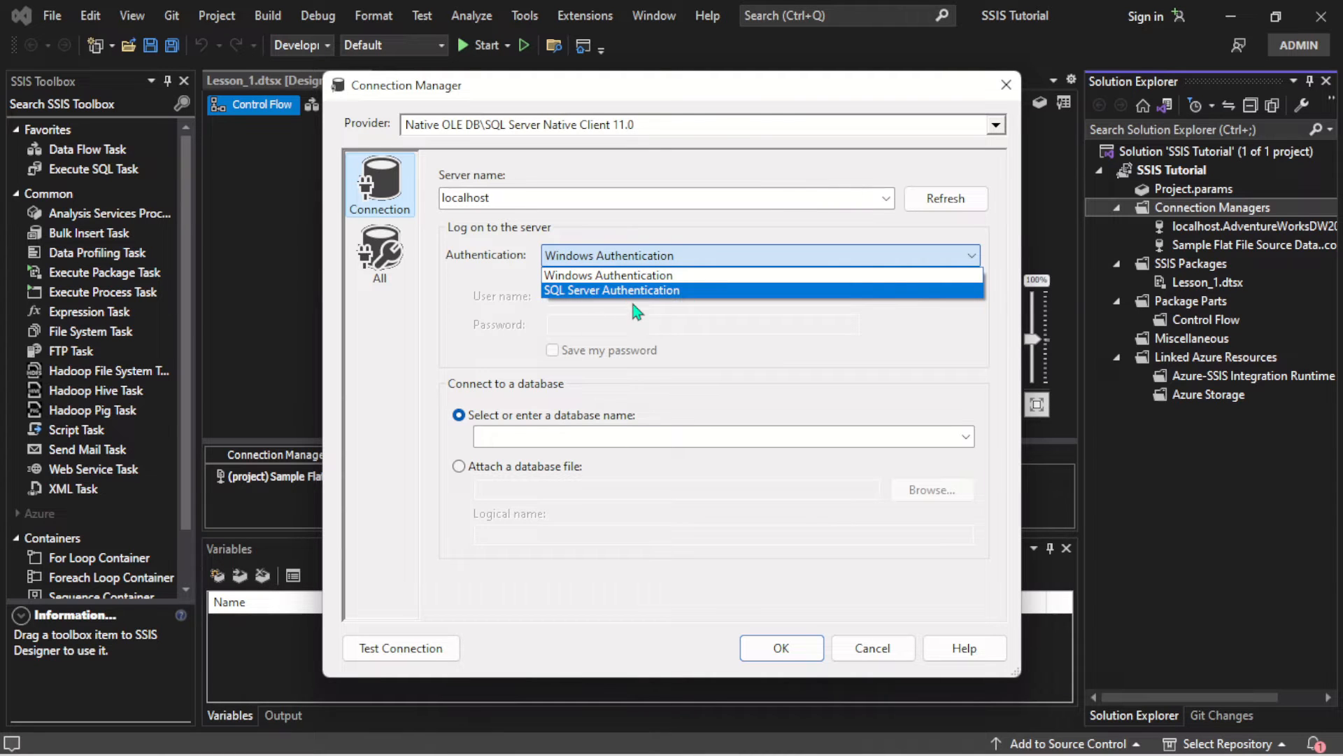
left_click(609, 275)
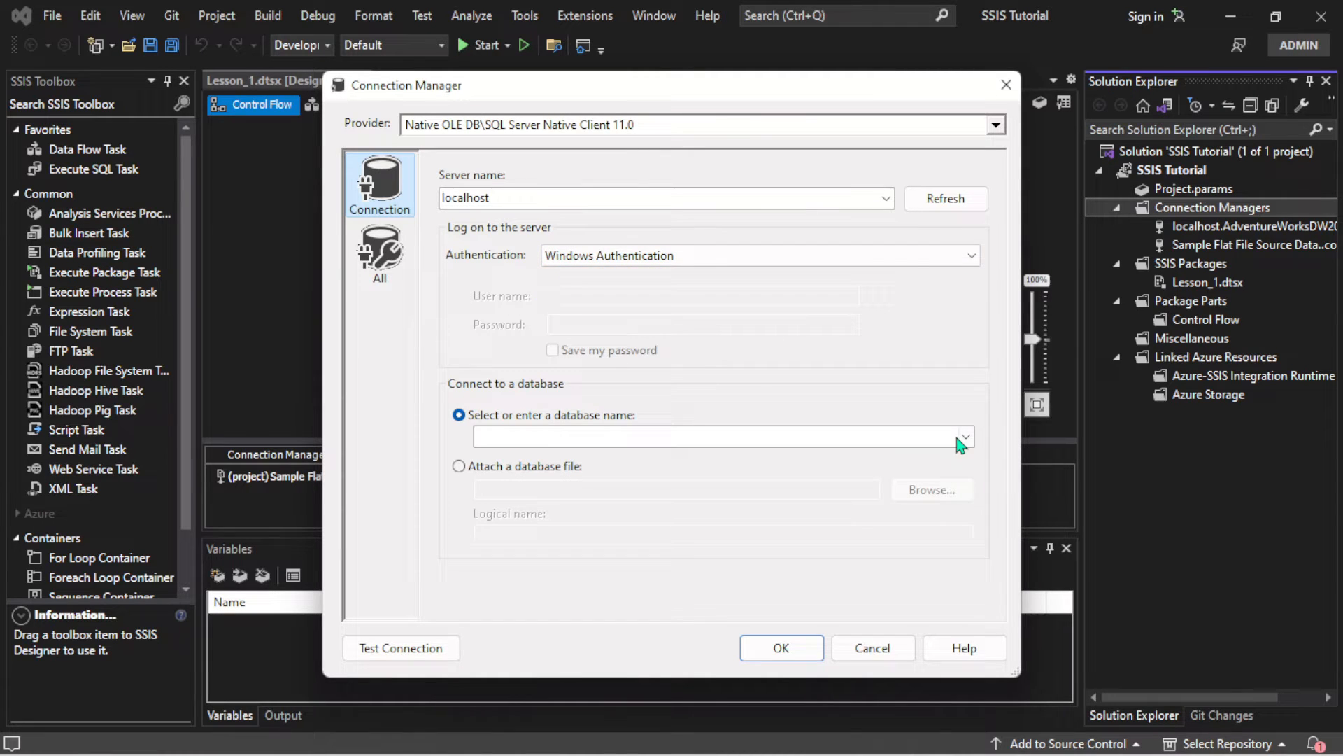
left_click(964, 437)
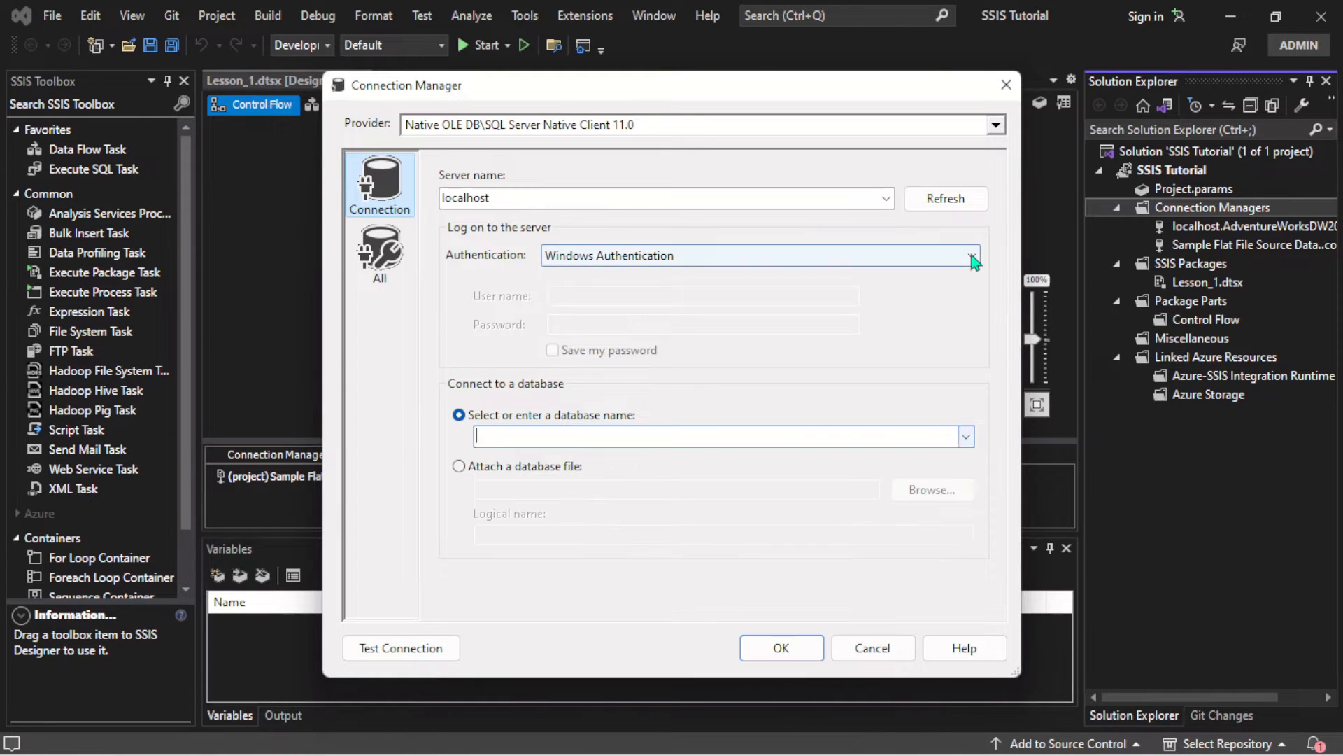
mouse_move(624, 269)
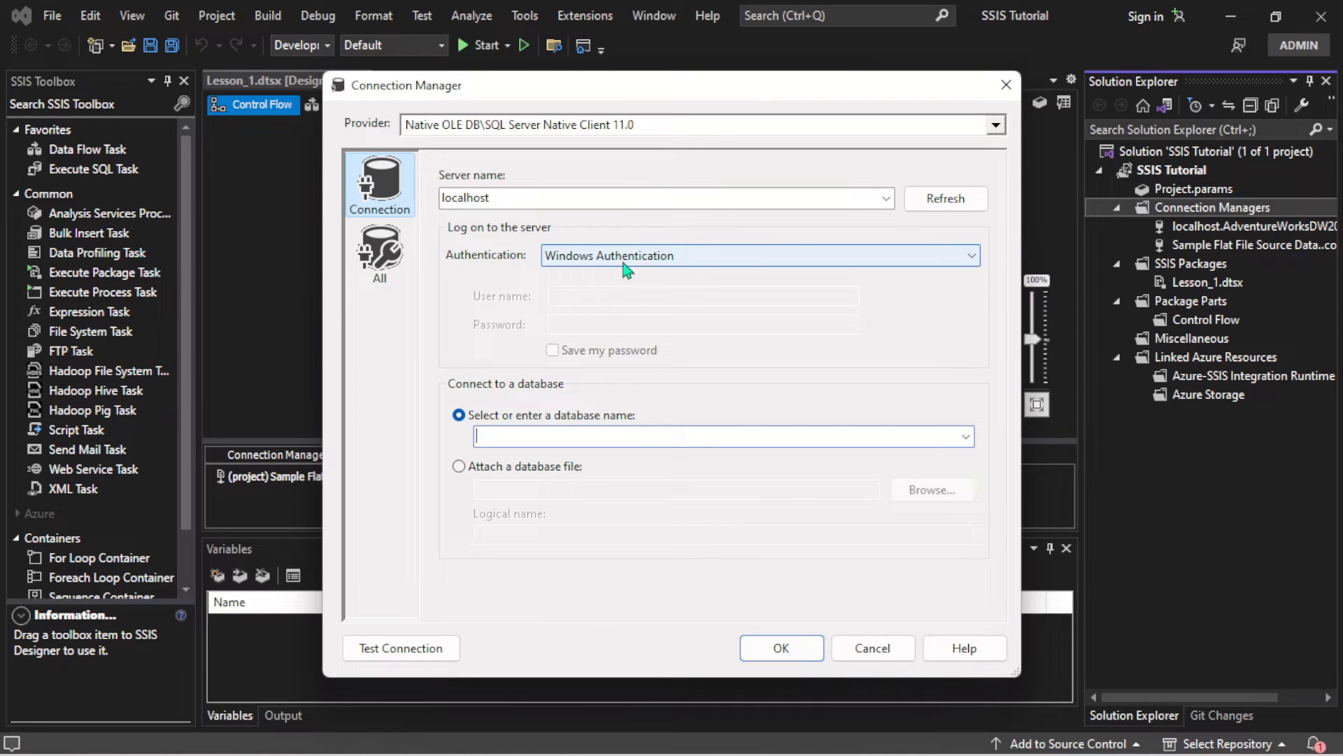
mouse_move(963, 444)
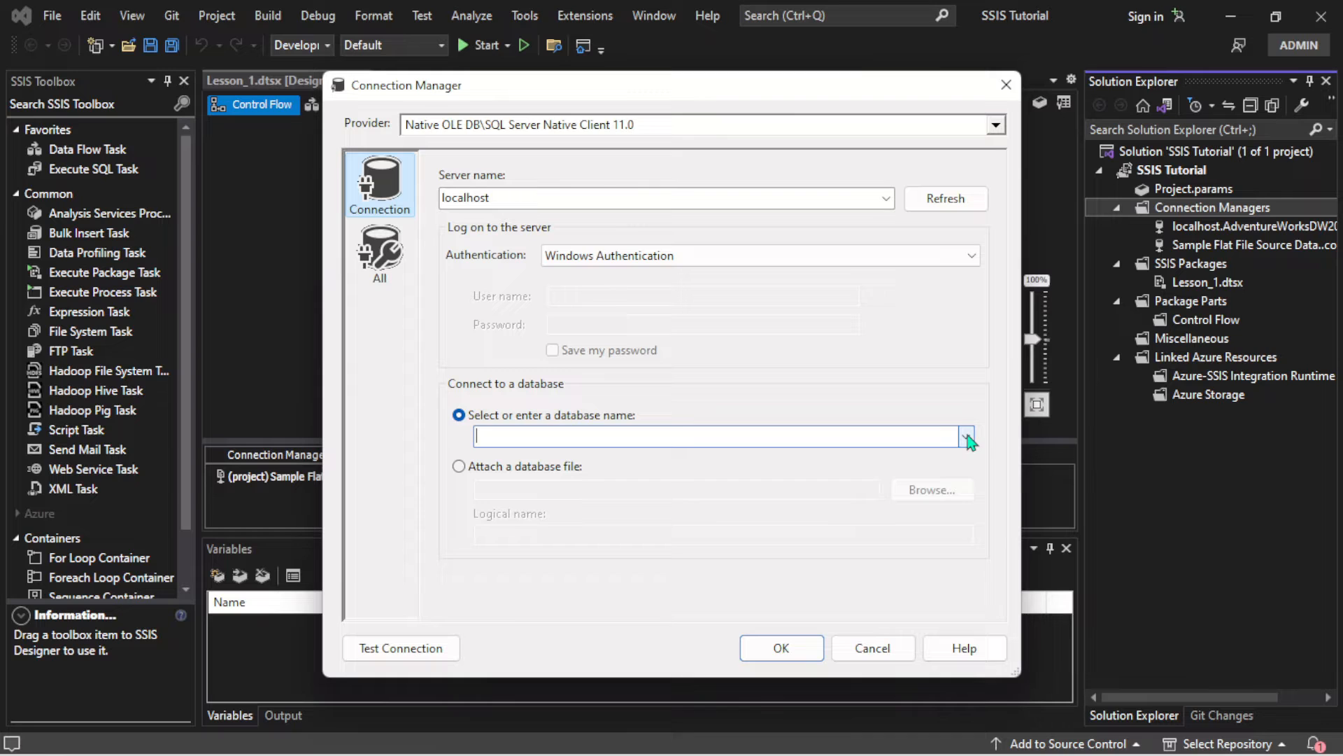
left_click(964, 436)
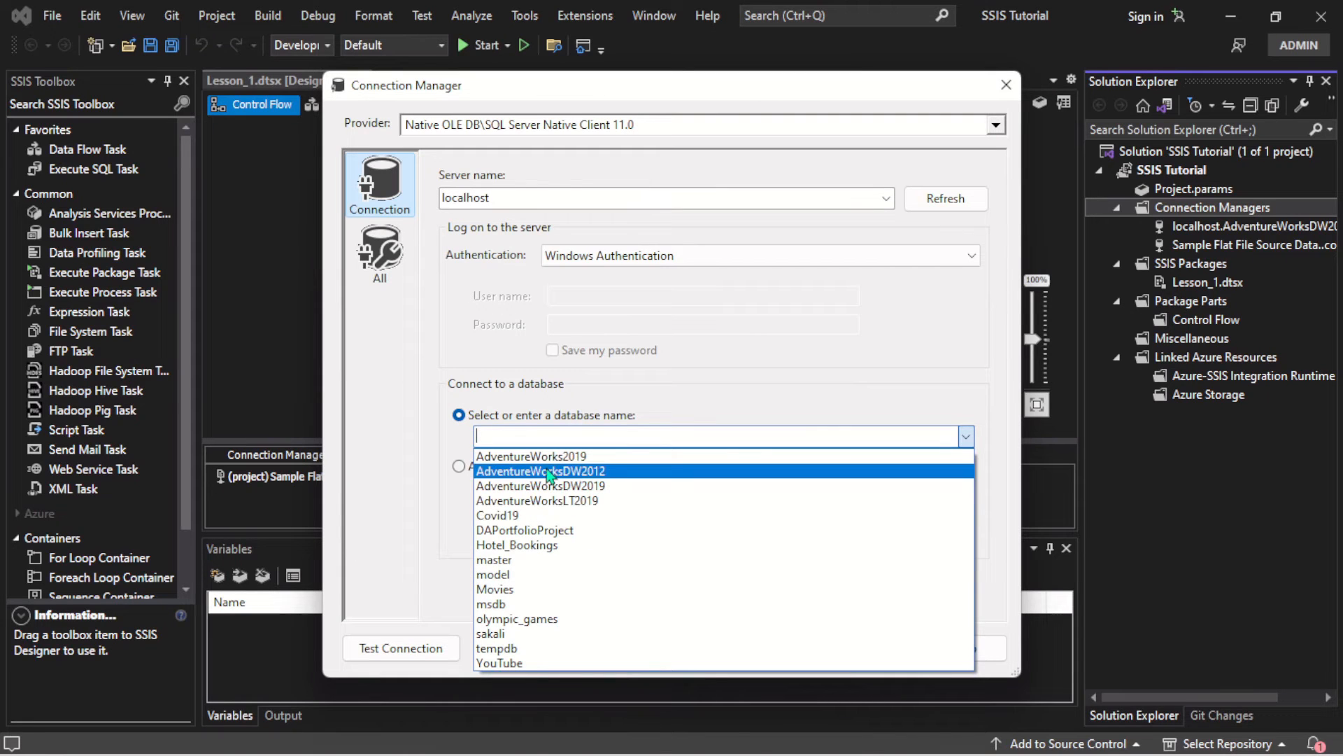
left_click(540, 470)
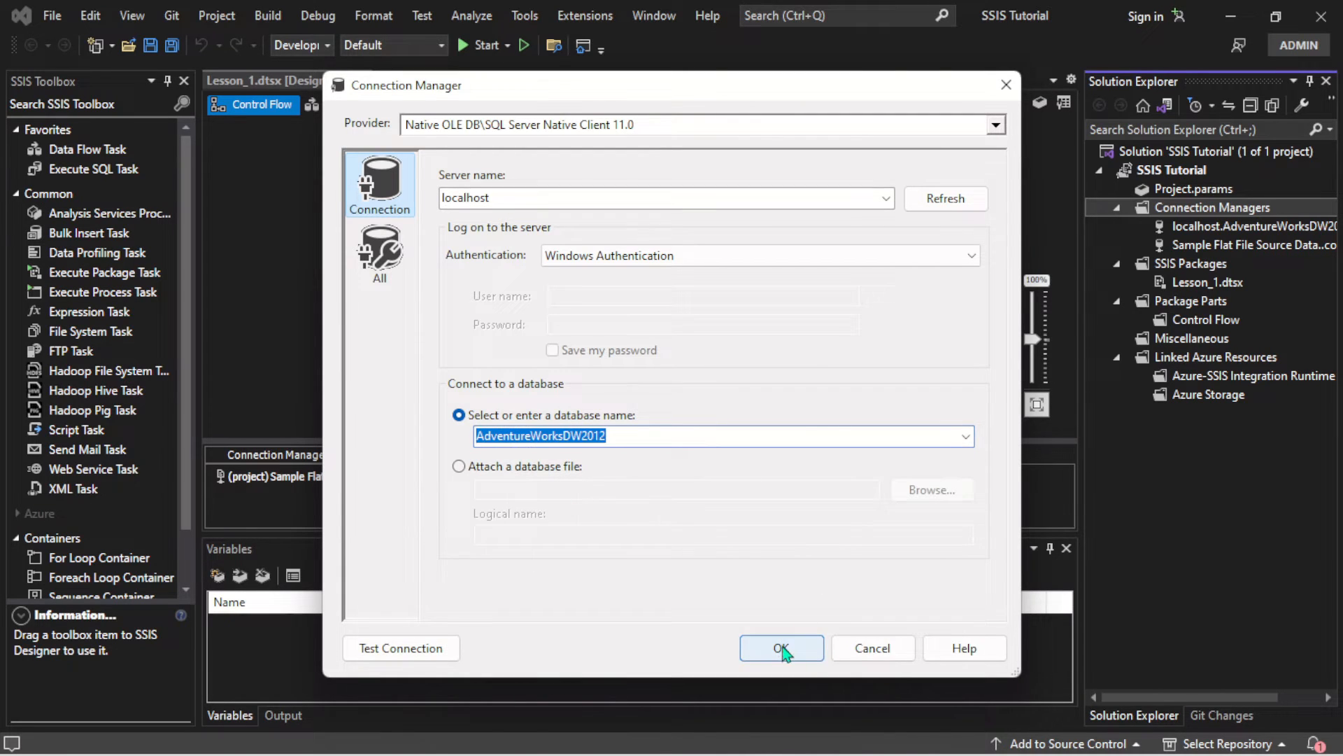
left_click(779, 648)
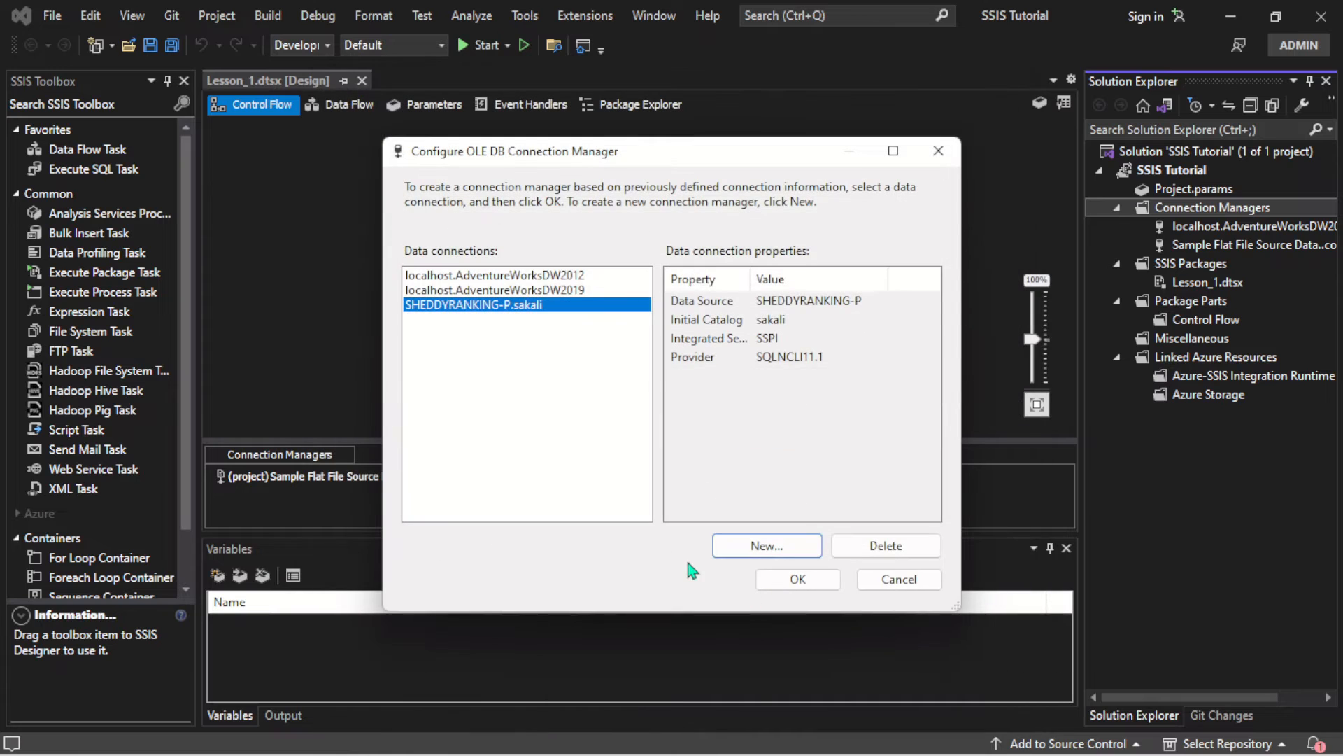
mouse_move(806, 604)
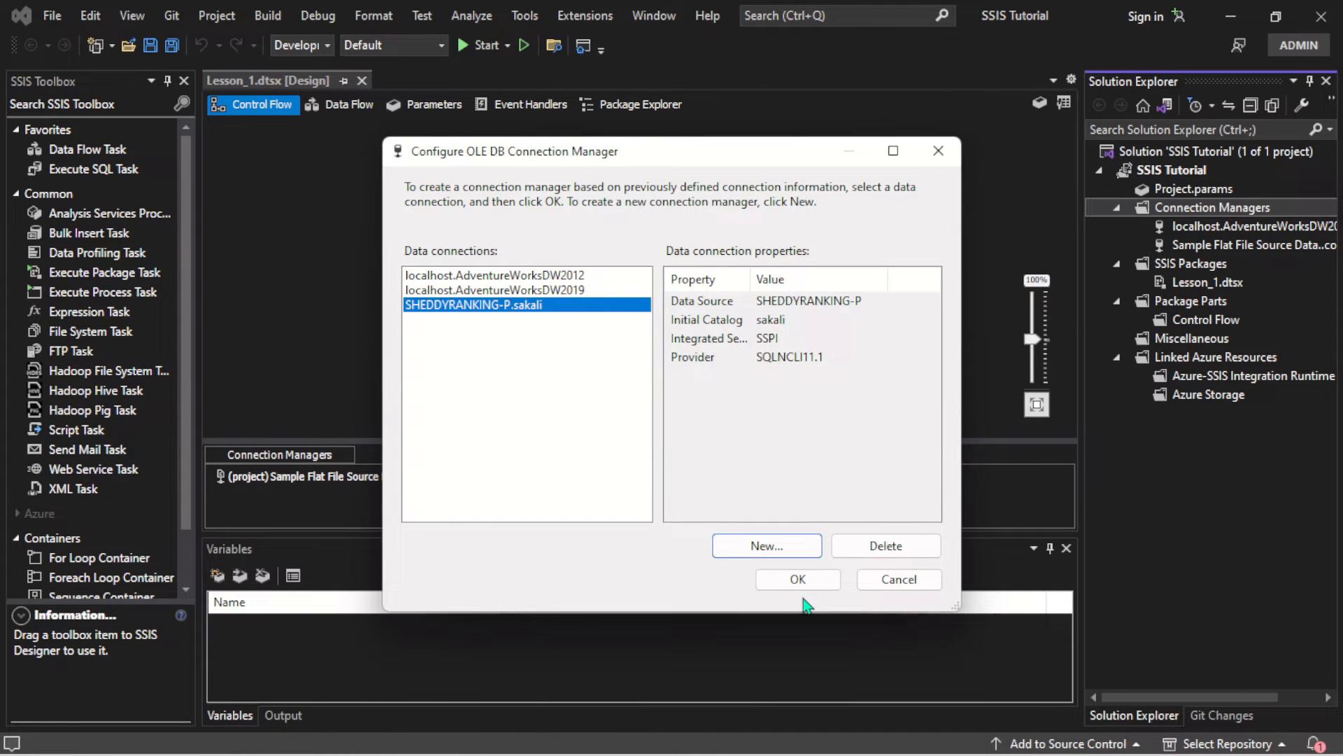
Confirm the OLE DB setup so localhost.AdventureWorksDW2012 joins the package's connection managers.
left_click(765, 546)
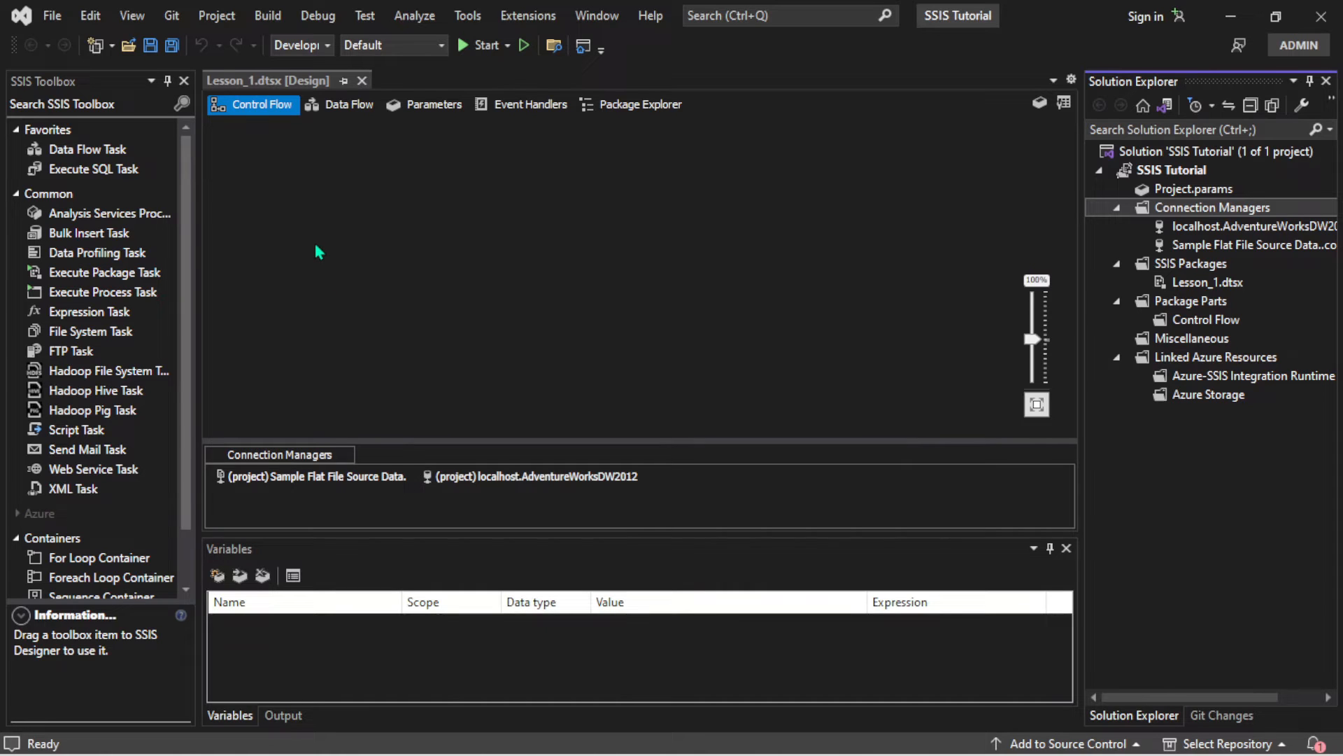
mouse_move(264, 163)
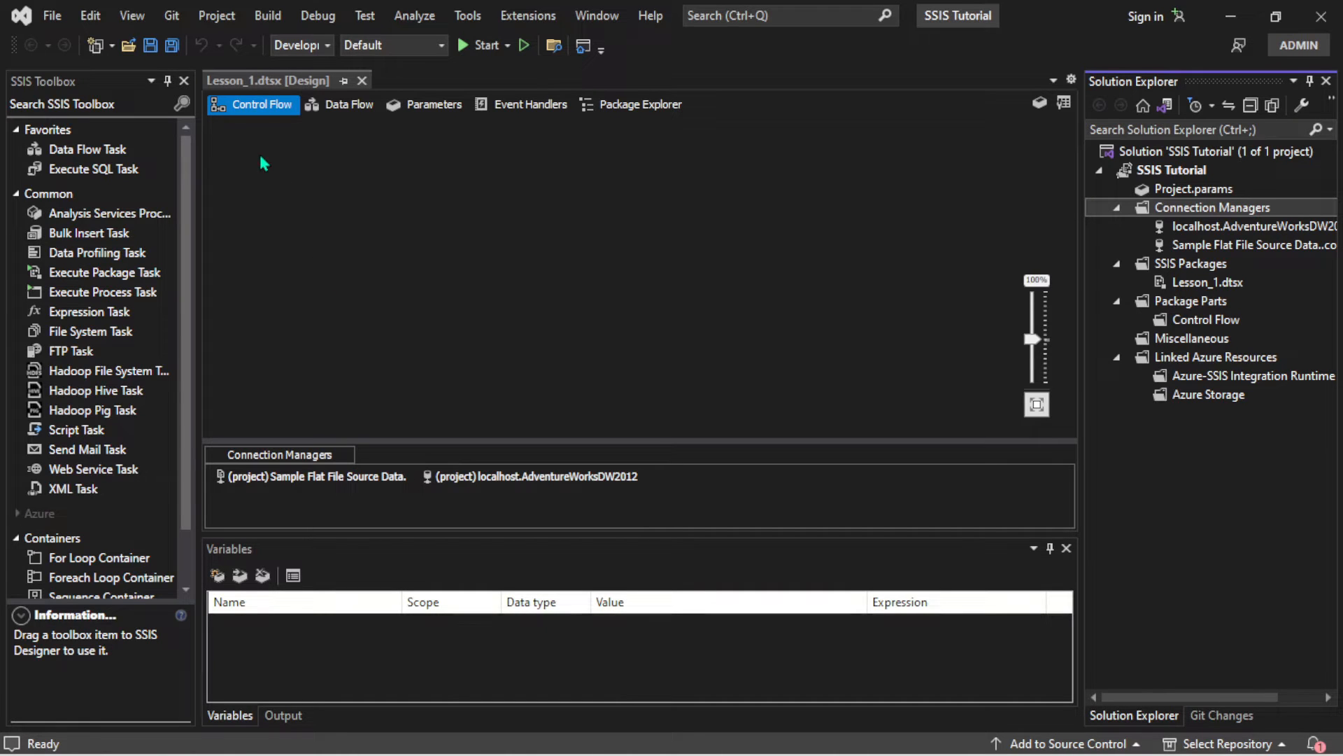
mouse_move(260, 105)
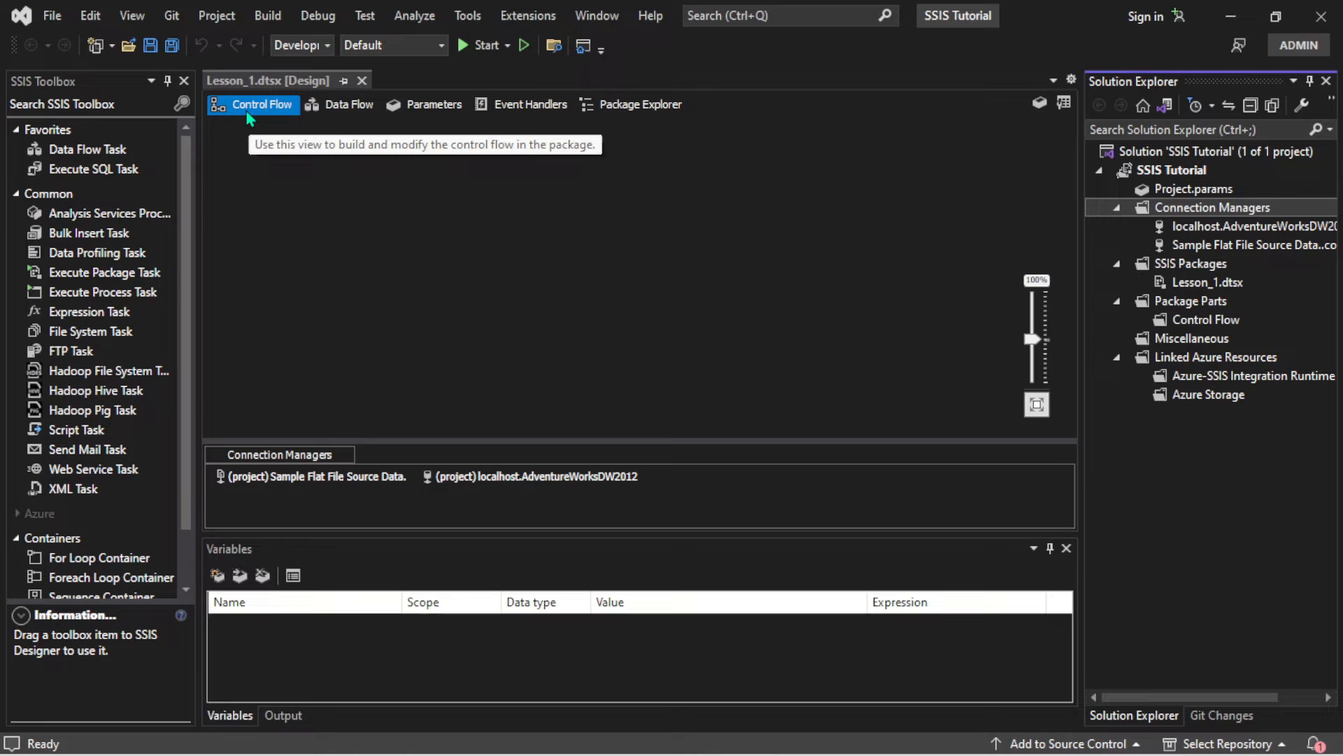
mouse_move(221, 178)
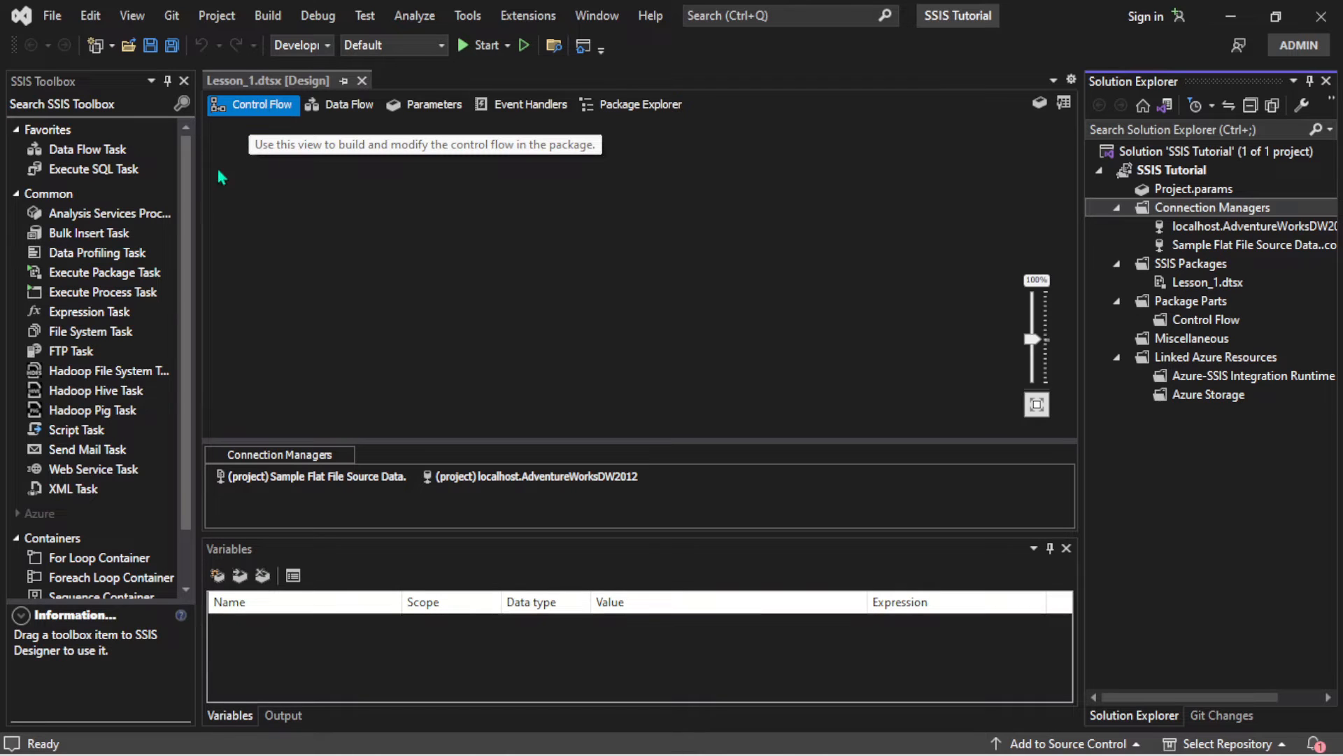
mouse_move(135, 126)
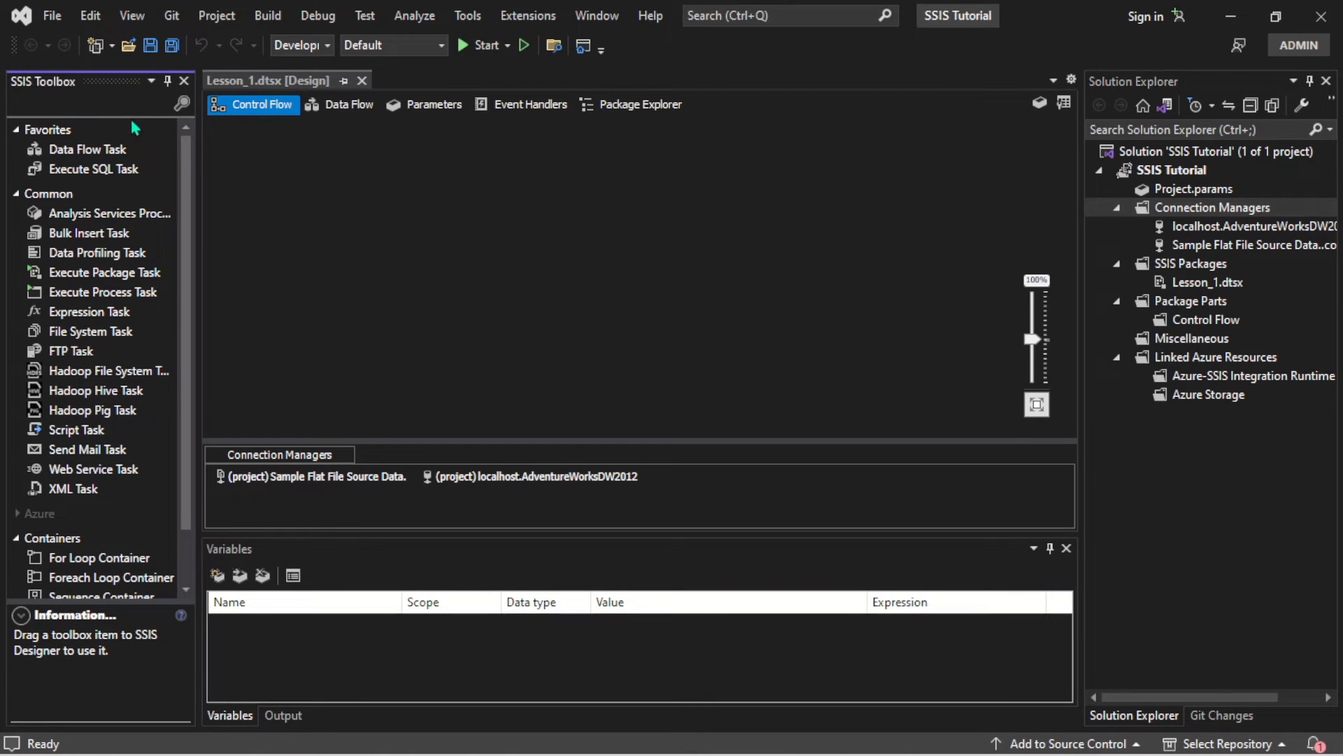
mouse_move(101, 88)
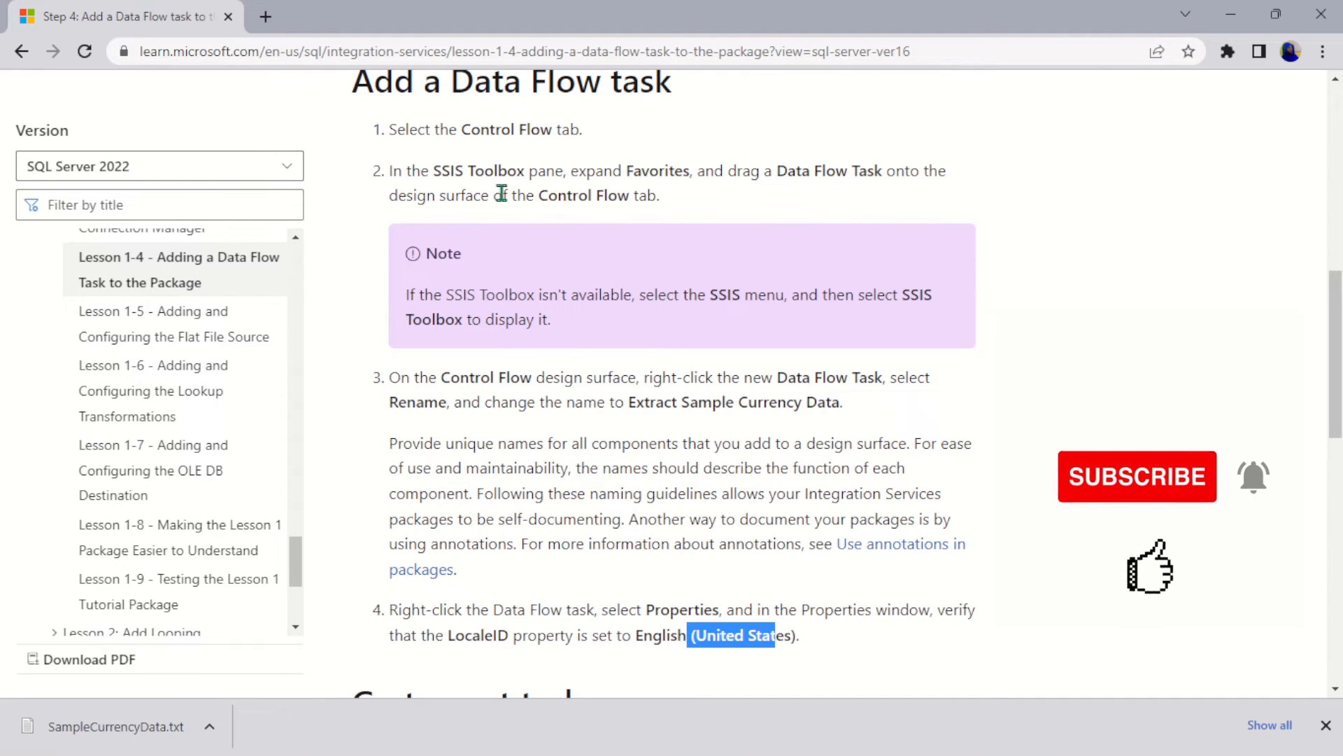
mouse_move(871, 177)
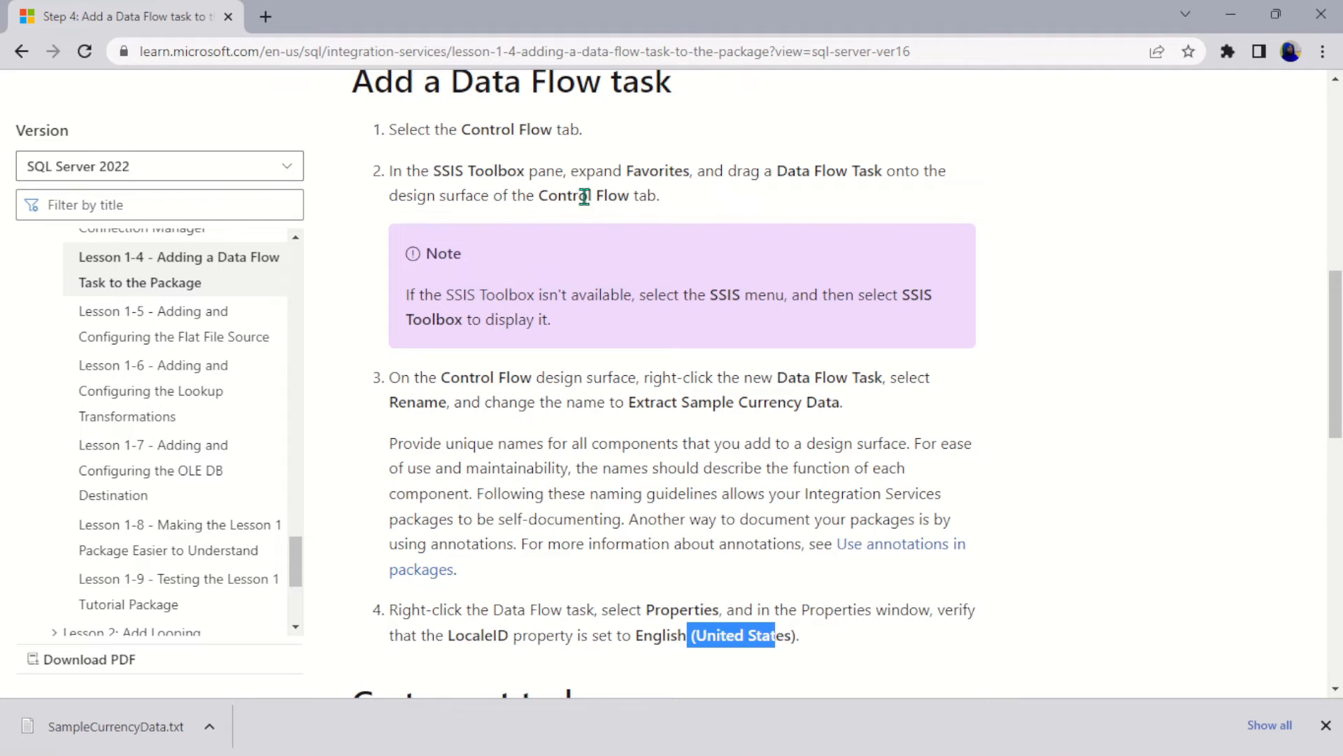
left_click(419, 731)
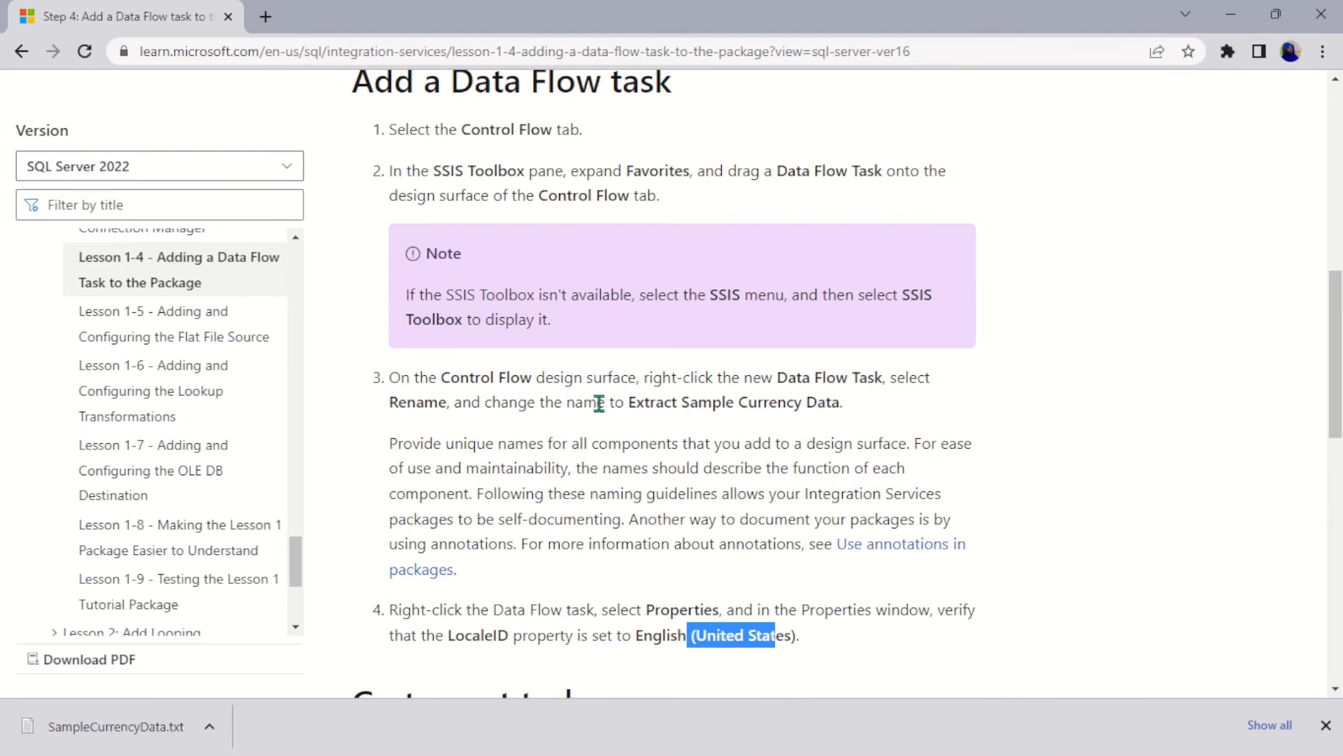
mouse_move(633, 402)
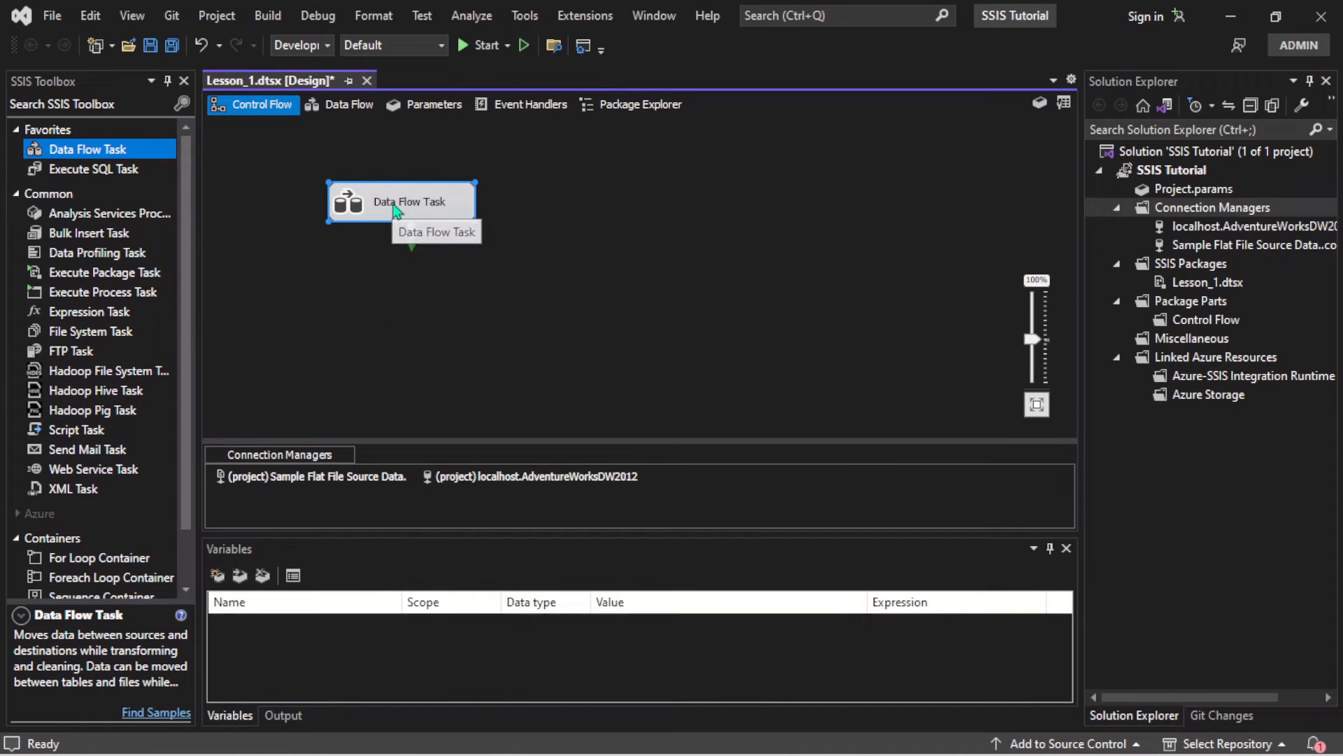
Start renaming the Data Flow Task to Extract Sample Currency Data and check step 4 in the article.
right_click(403, 202)
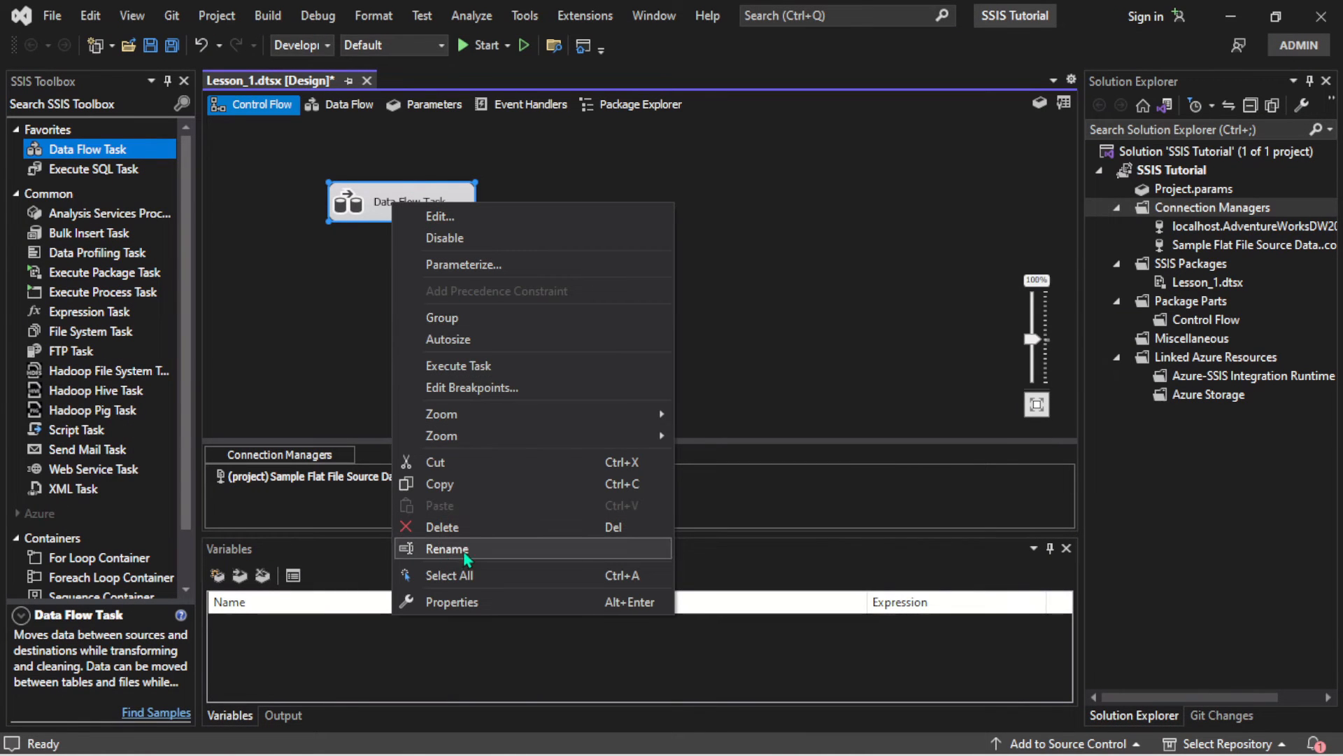
left_click(448, 548)
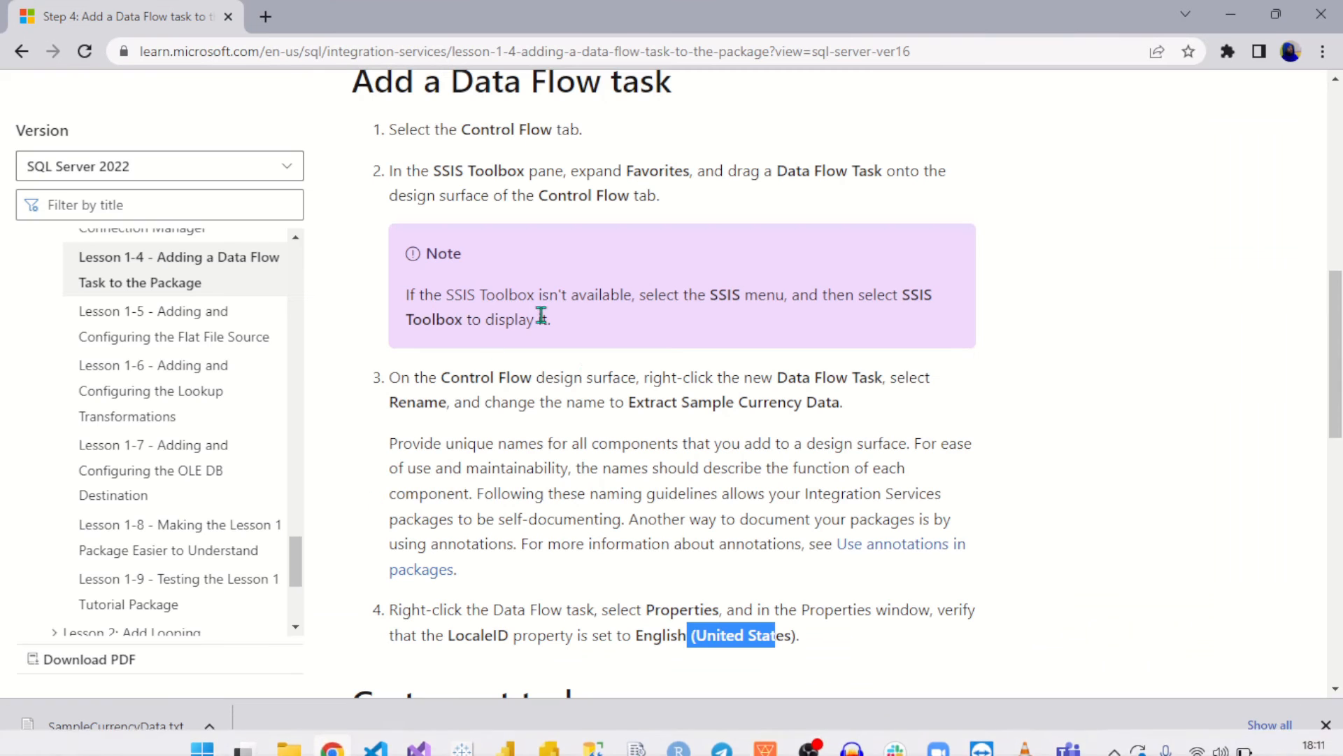
scroll("down", 3)
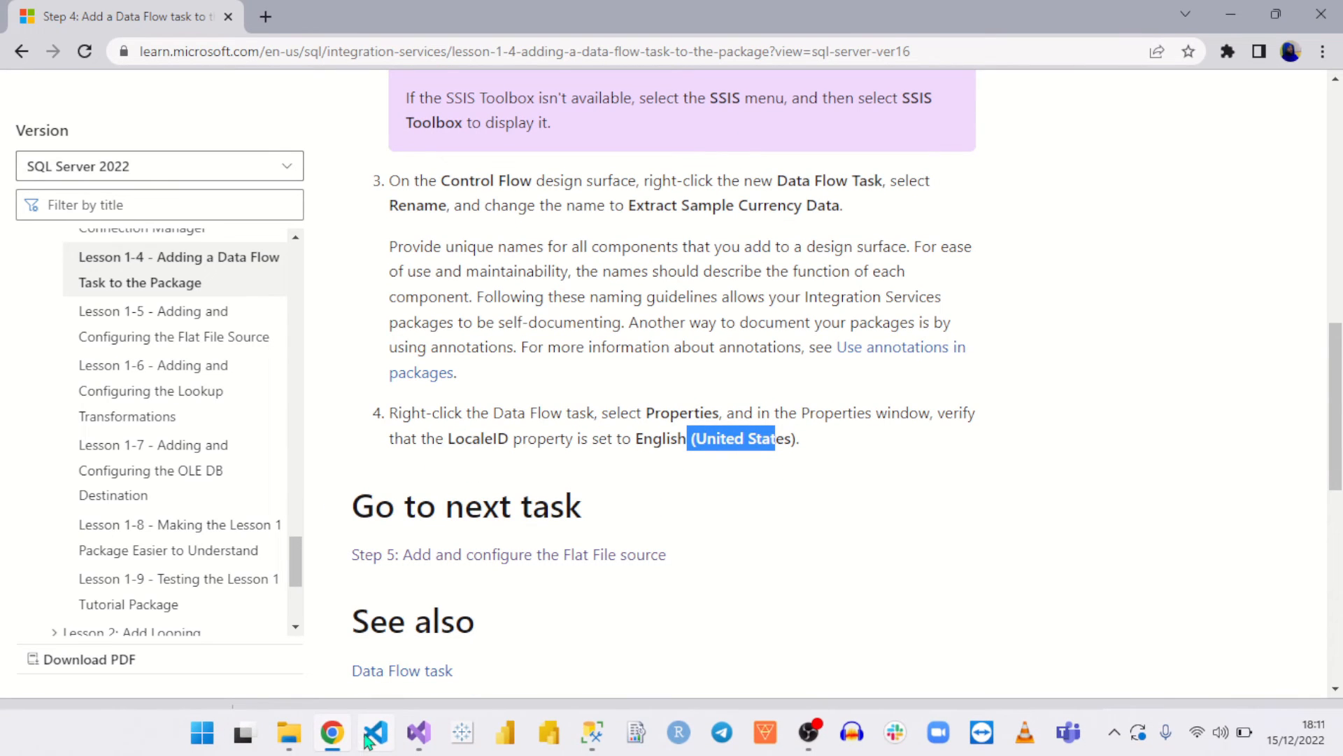
In the task's Properties, change LocaleID from English (United Kingdom) to English (United States).
left_click(375, 732)
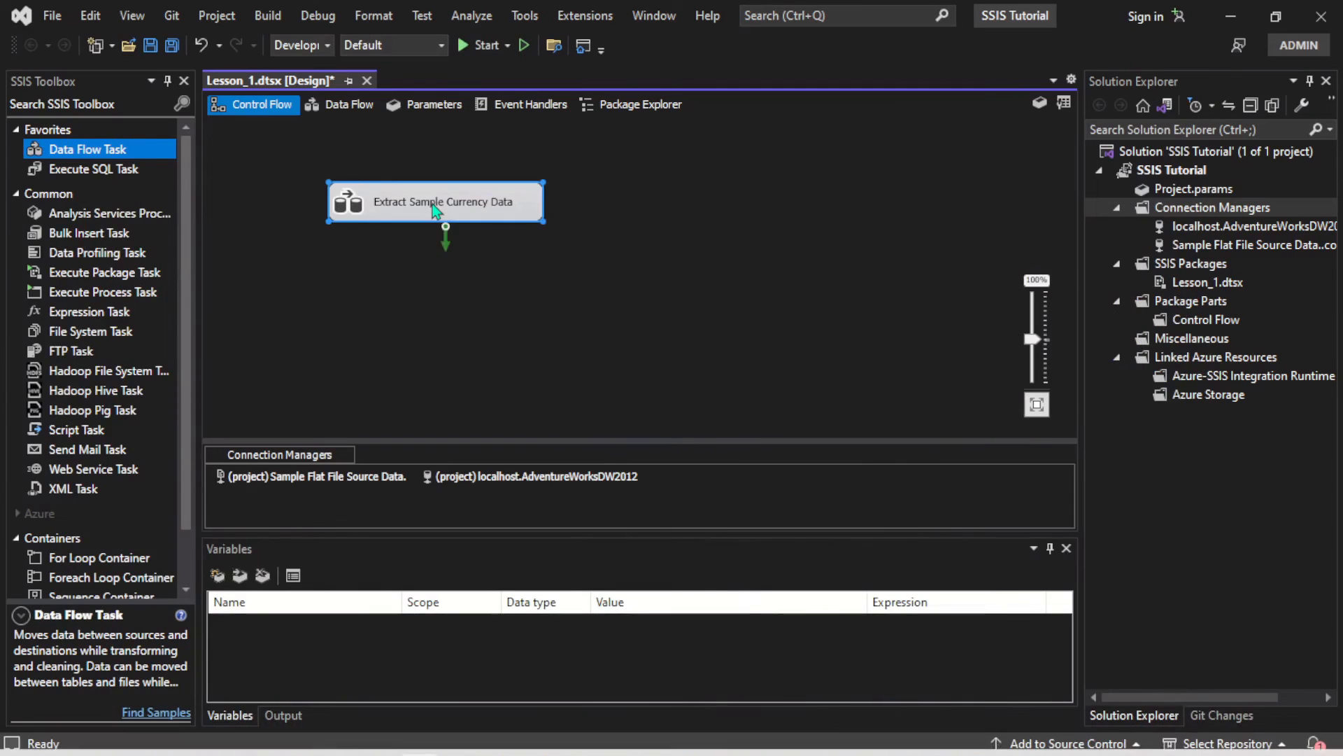
mouse_move(512, 611)
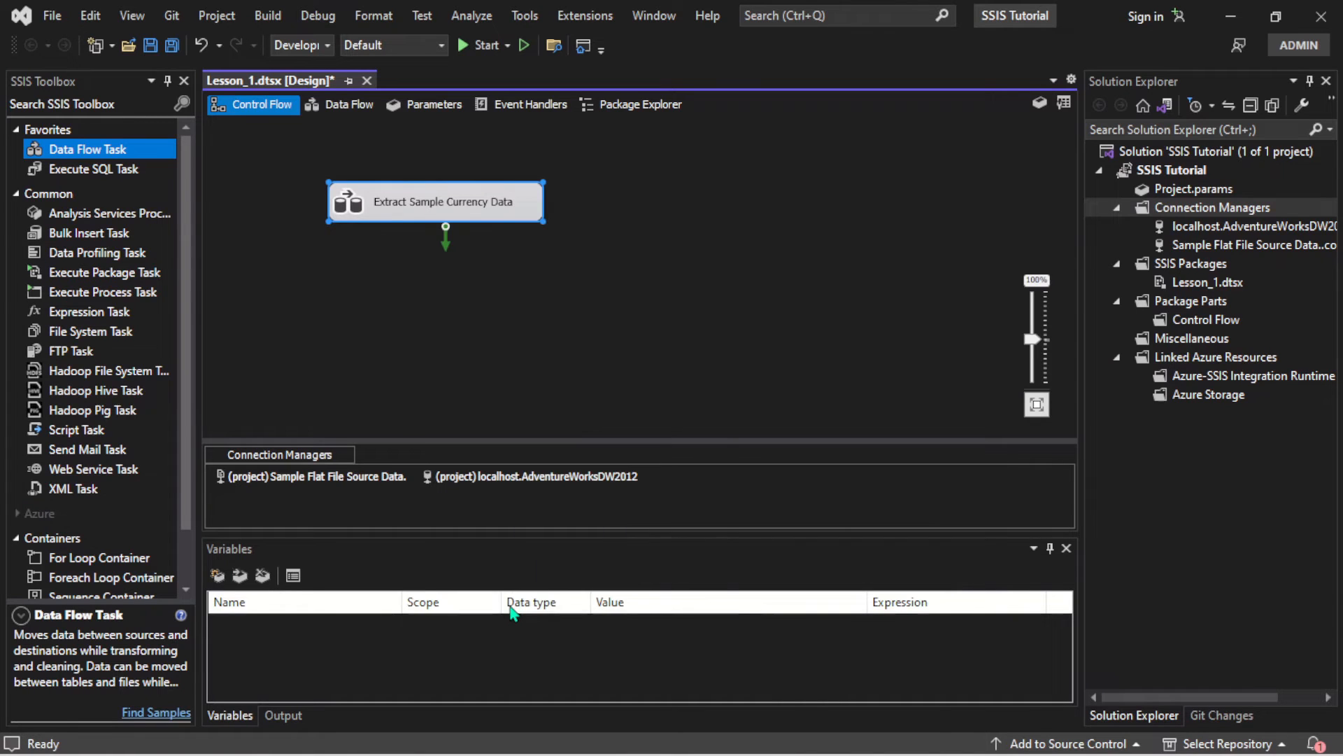
left_click(435, 202)
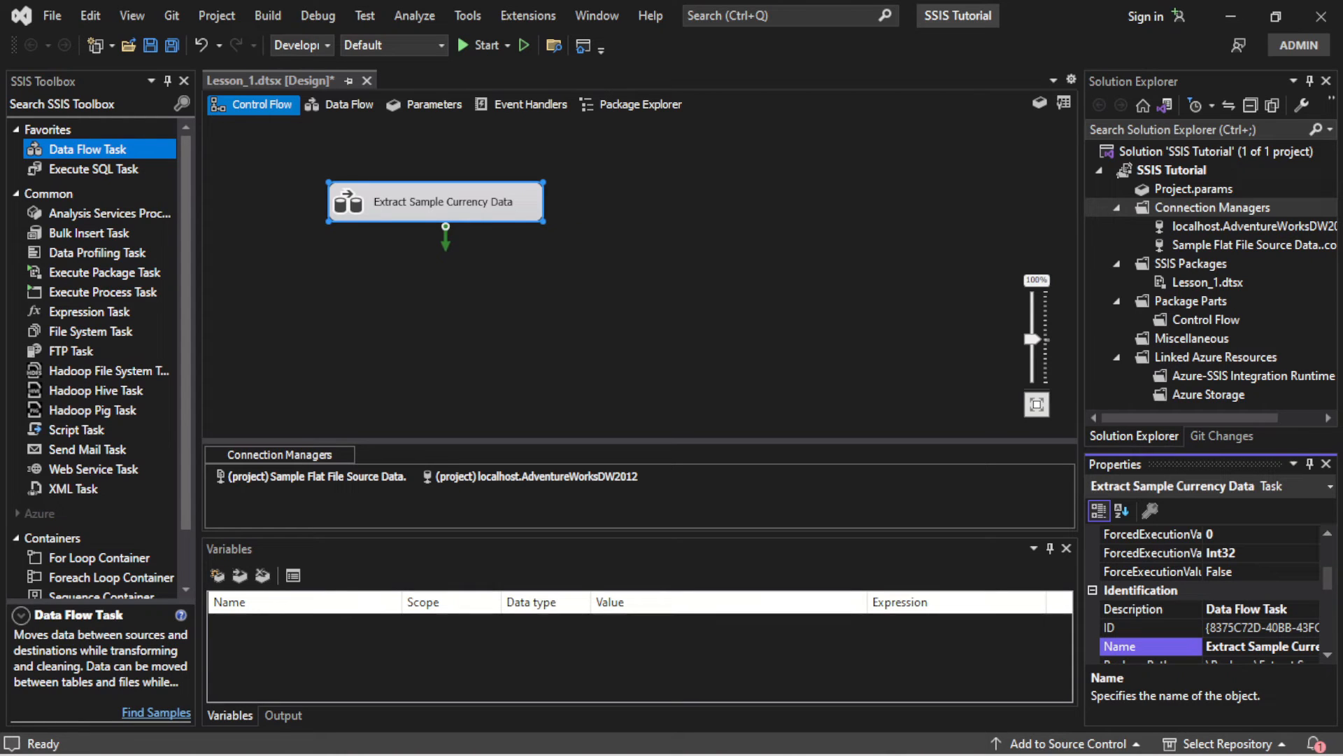
scroll("down", 3)
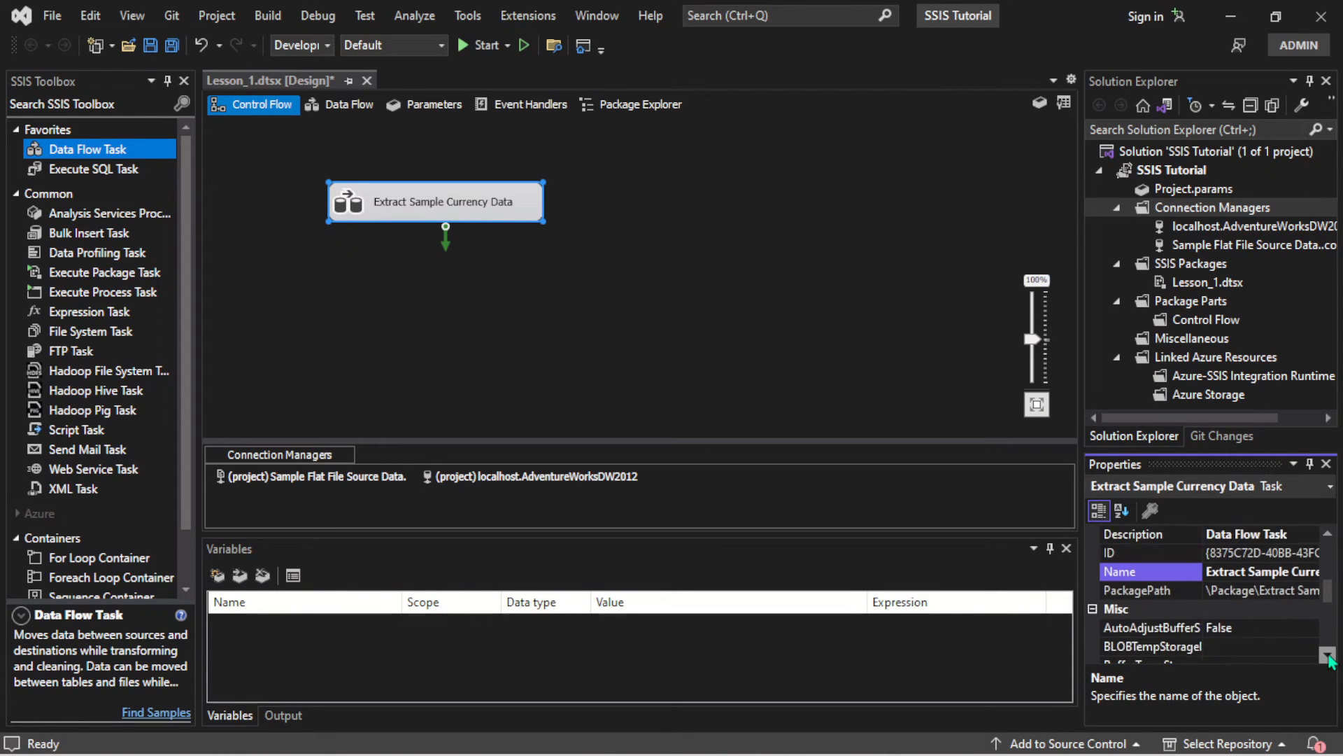
scroll("down", 3)
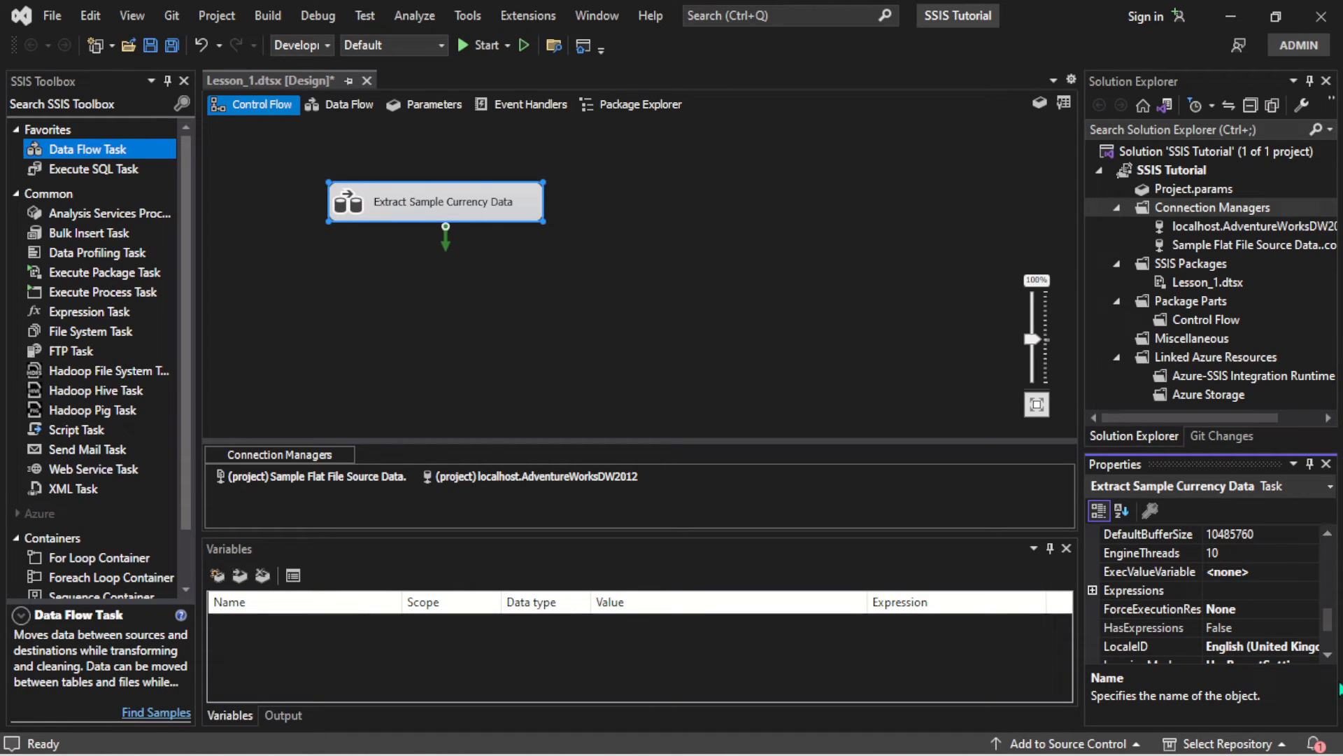
scroll("down", 3)
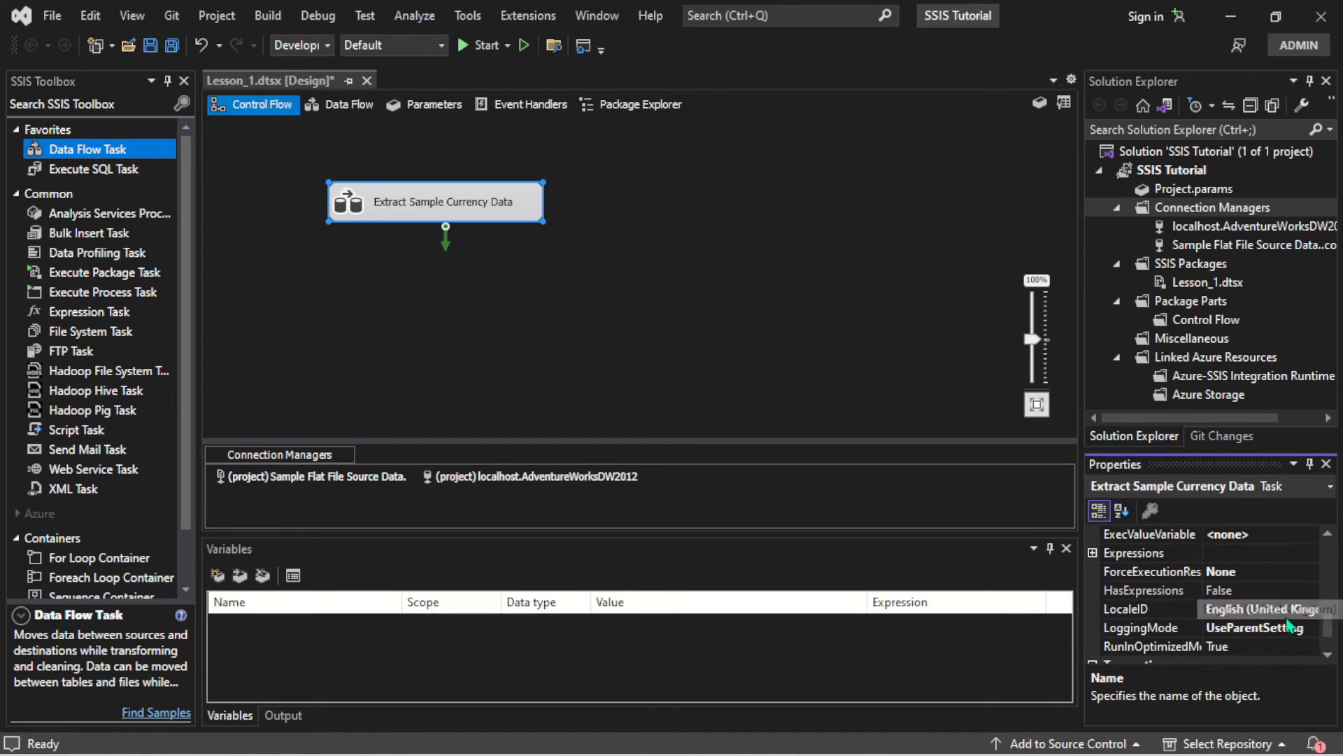
left_click(1148, 609)
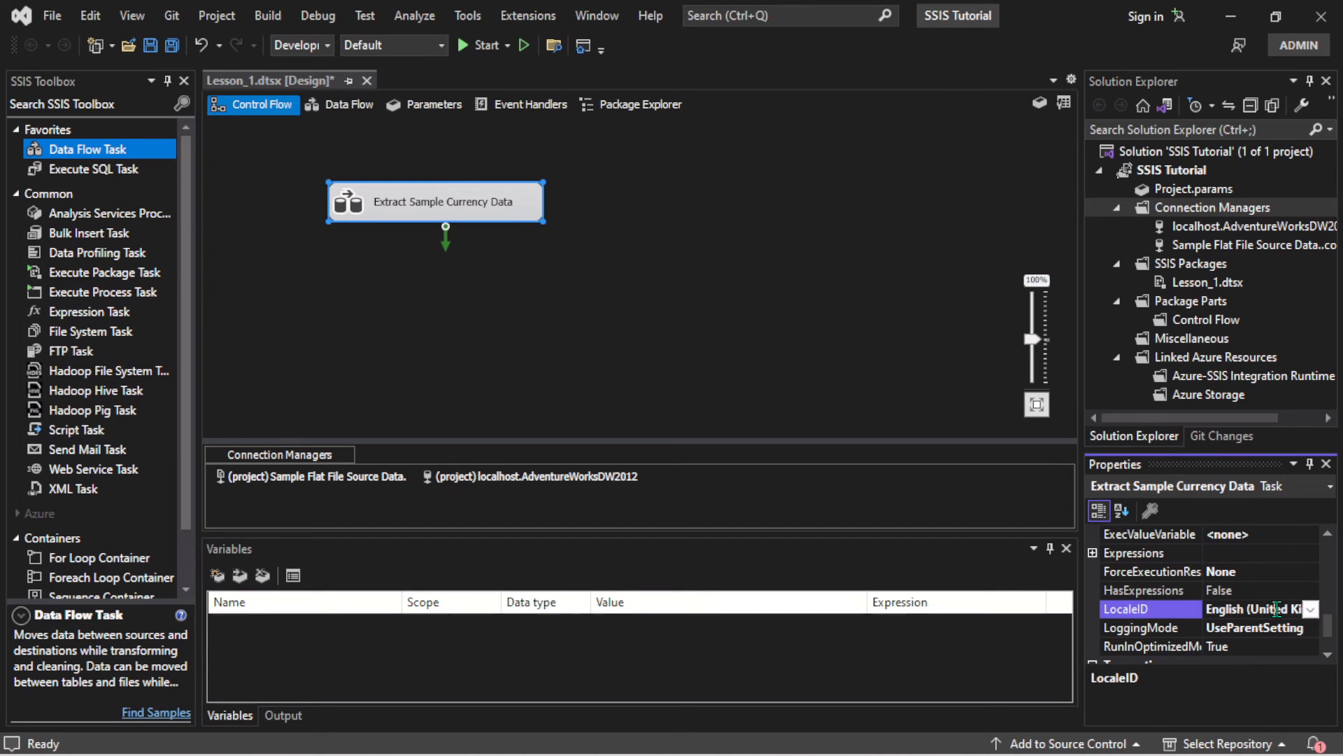
left_click(1310, 608)
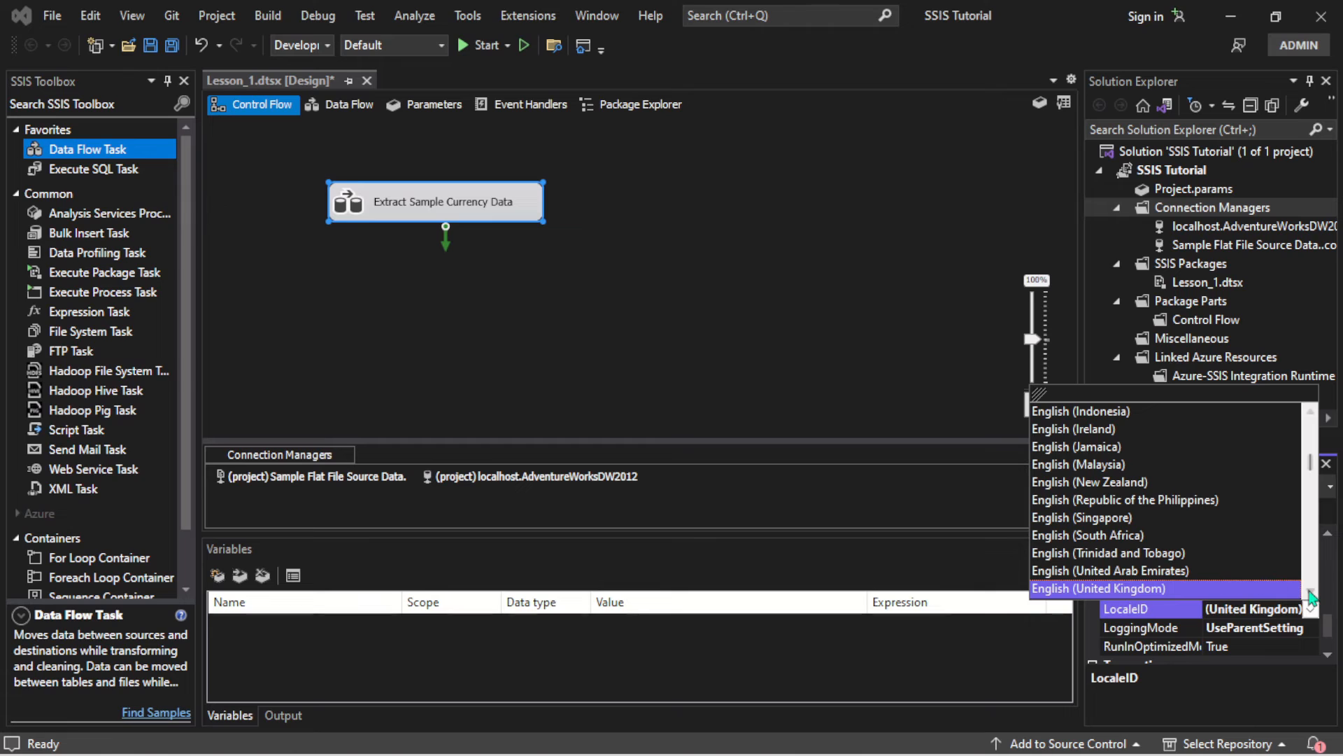
scroll("down", 3)
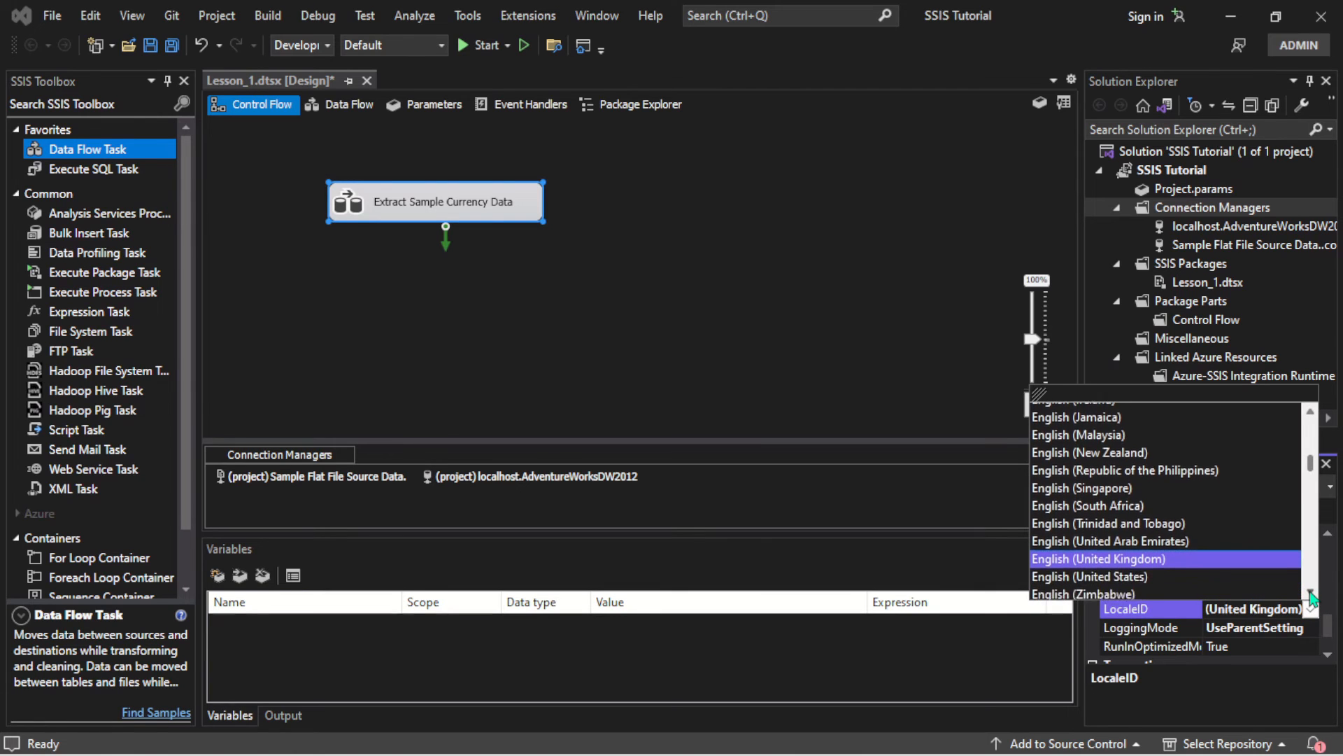
left_click(1090, 575)
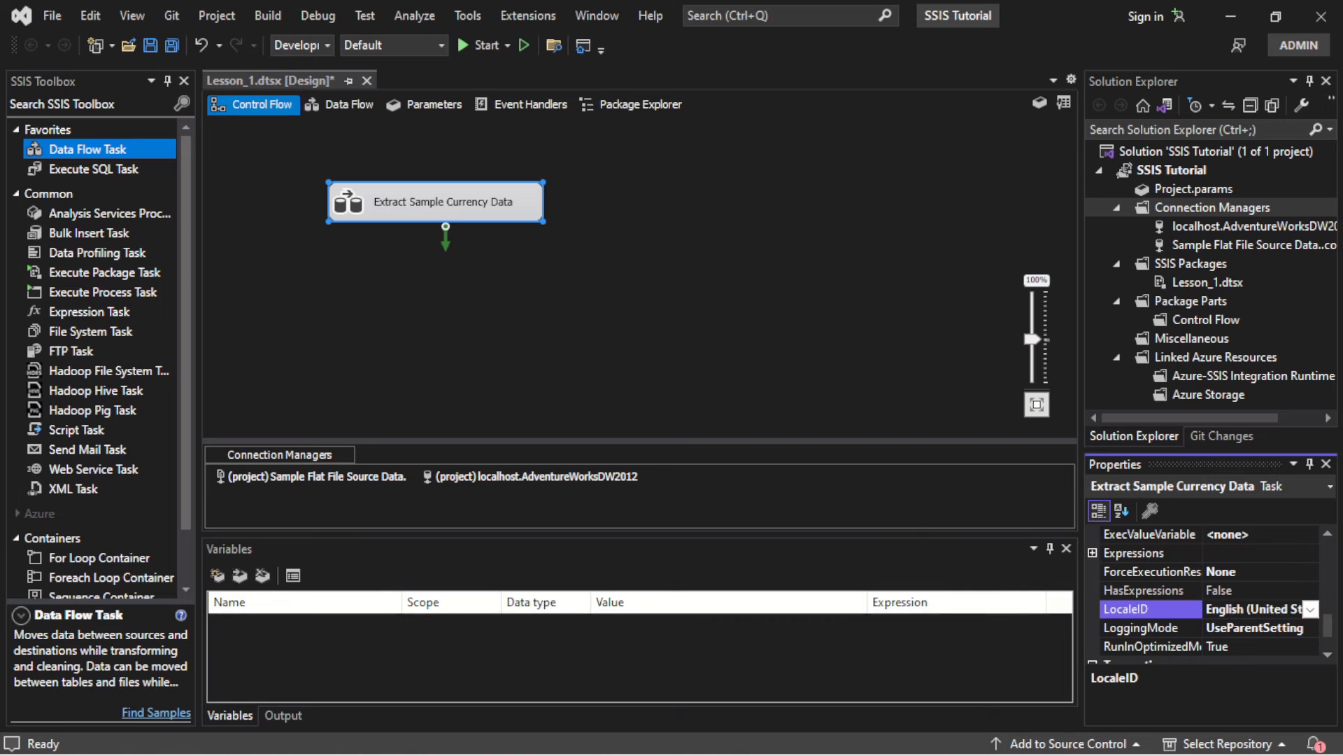
Reopen the Extract Sample Currency Data task's Properties to verify the LocaleID.
left_click(810, 389)
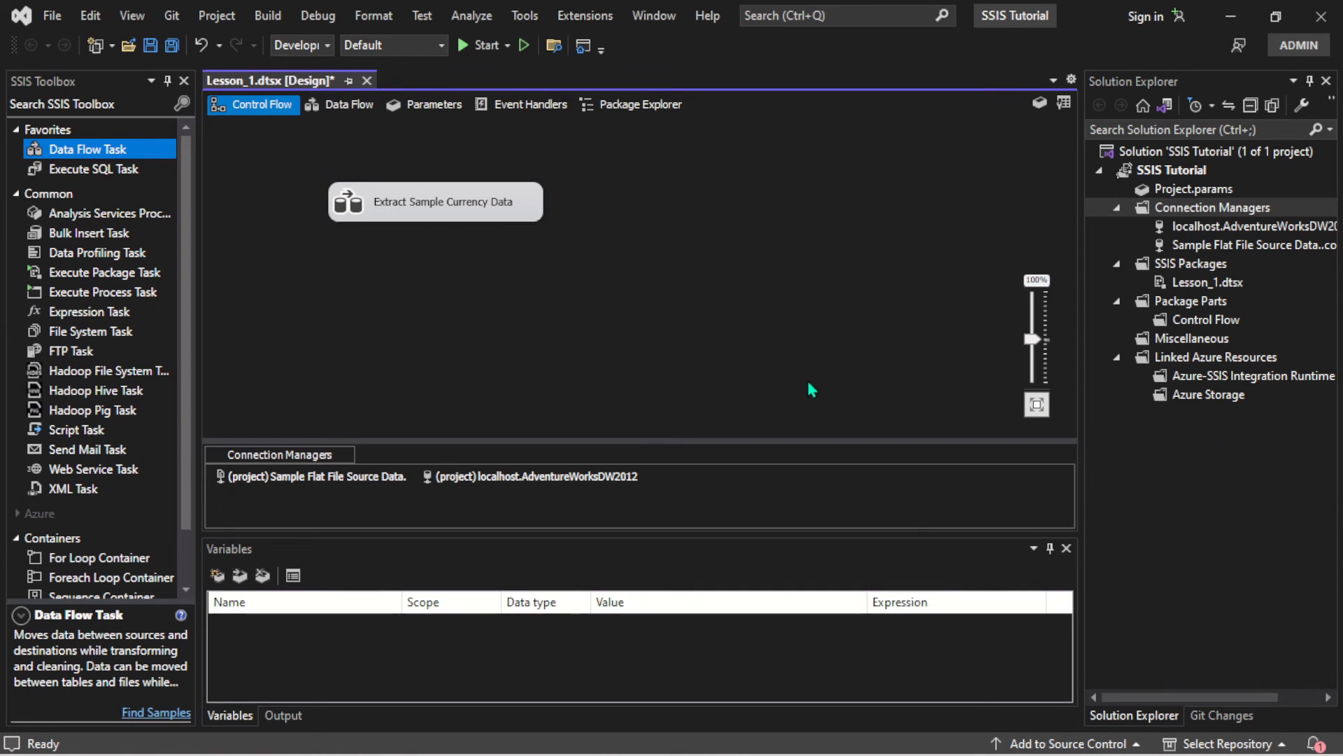
right_click(436, 202)
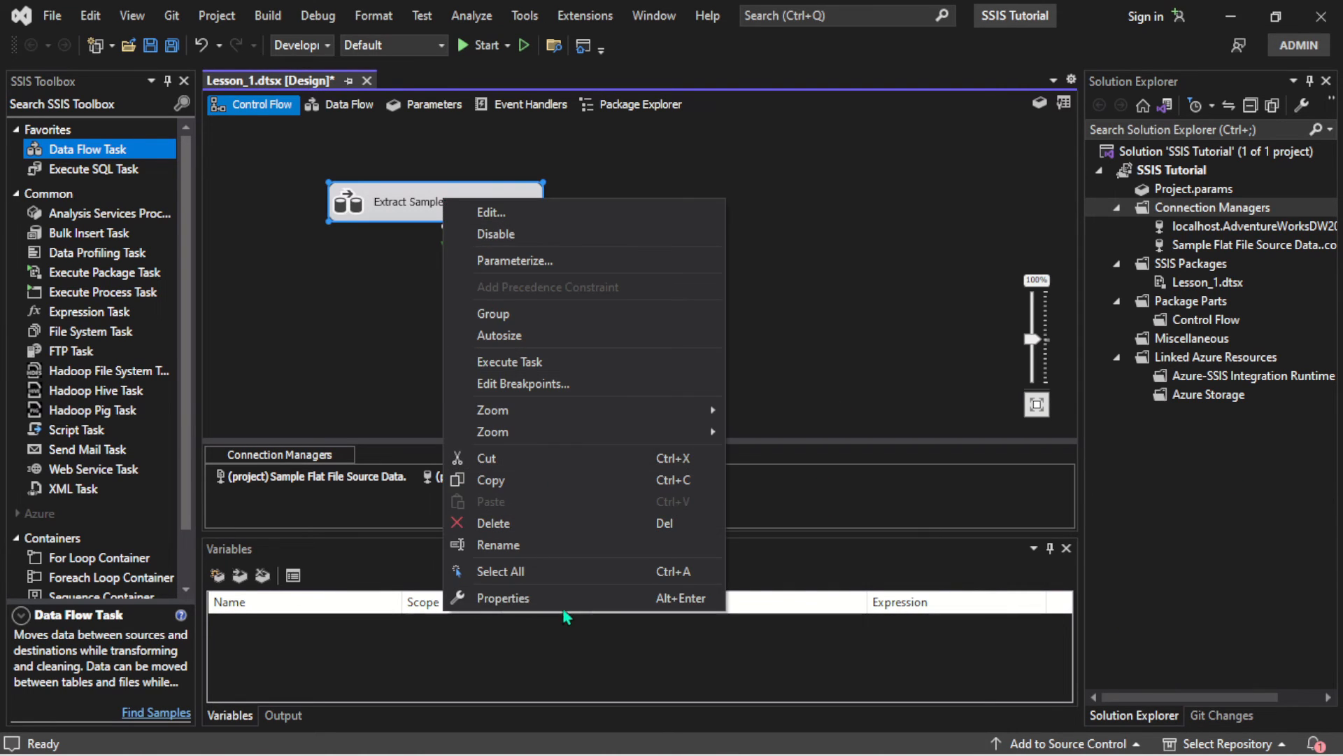
left_click(503, 598)
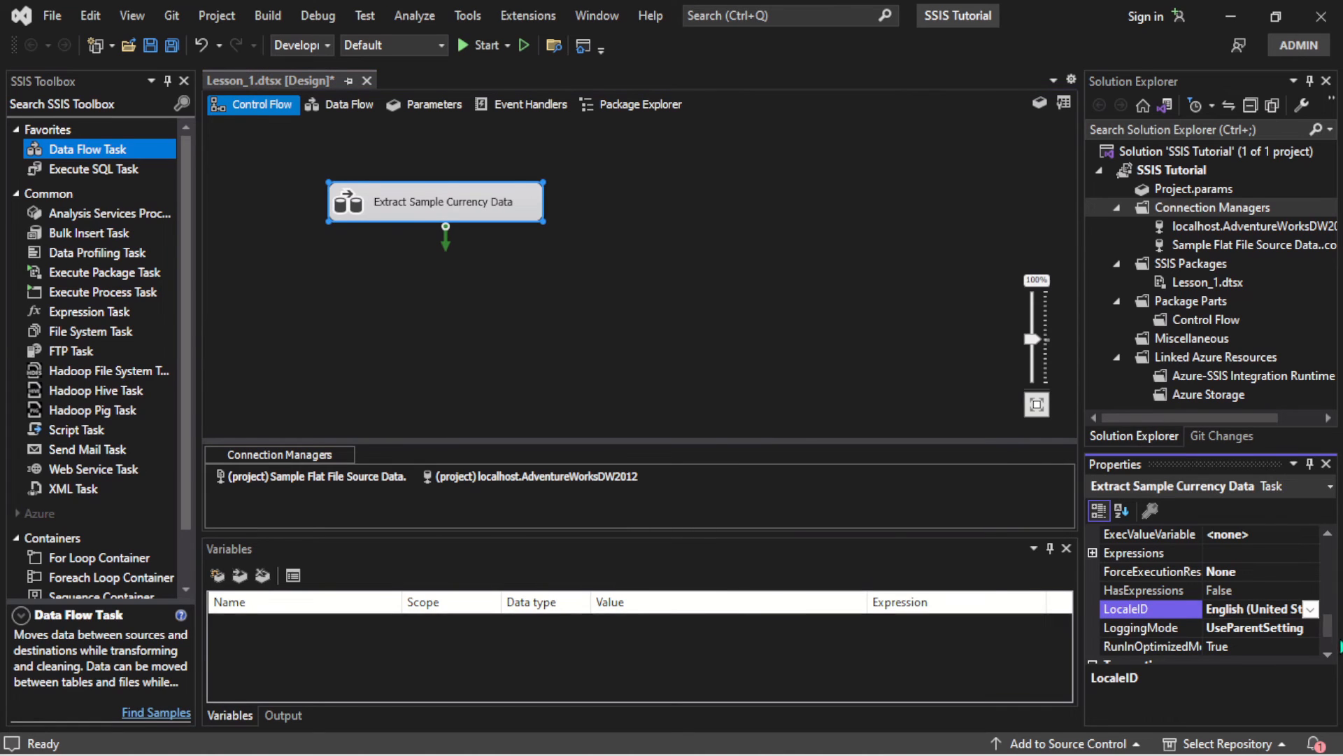
scroll("down", 3)
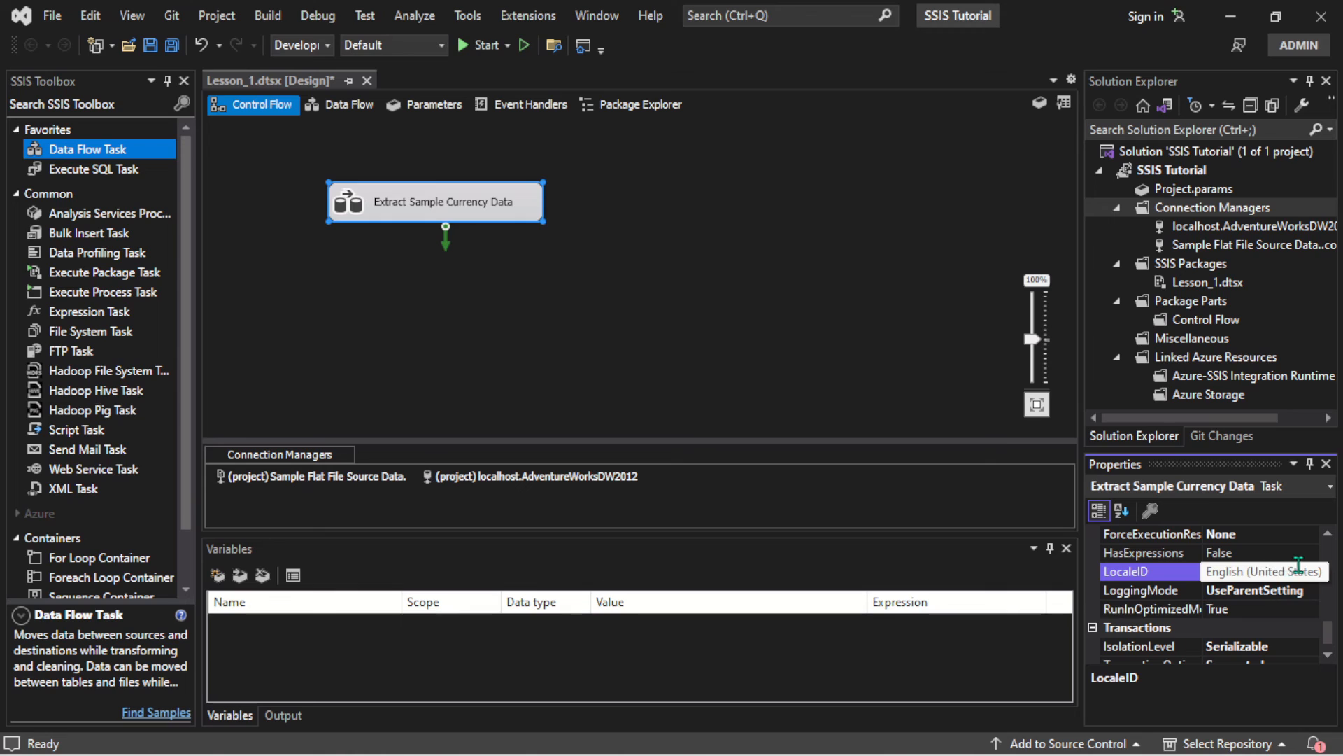
left_click(860, 404)
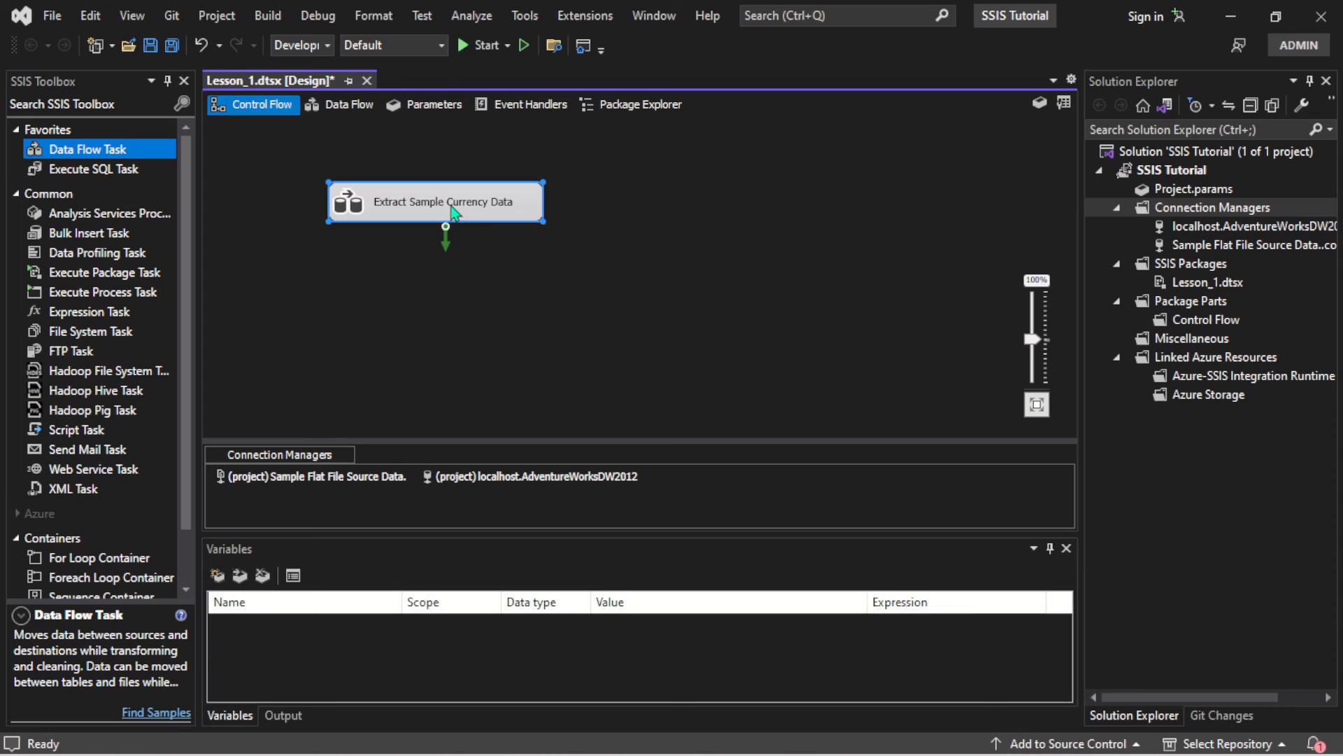
View the task's Data Flow designer, then return to the Control Flow.
left_click(348, 104)
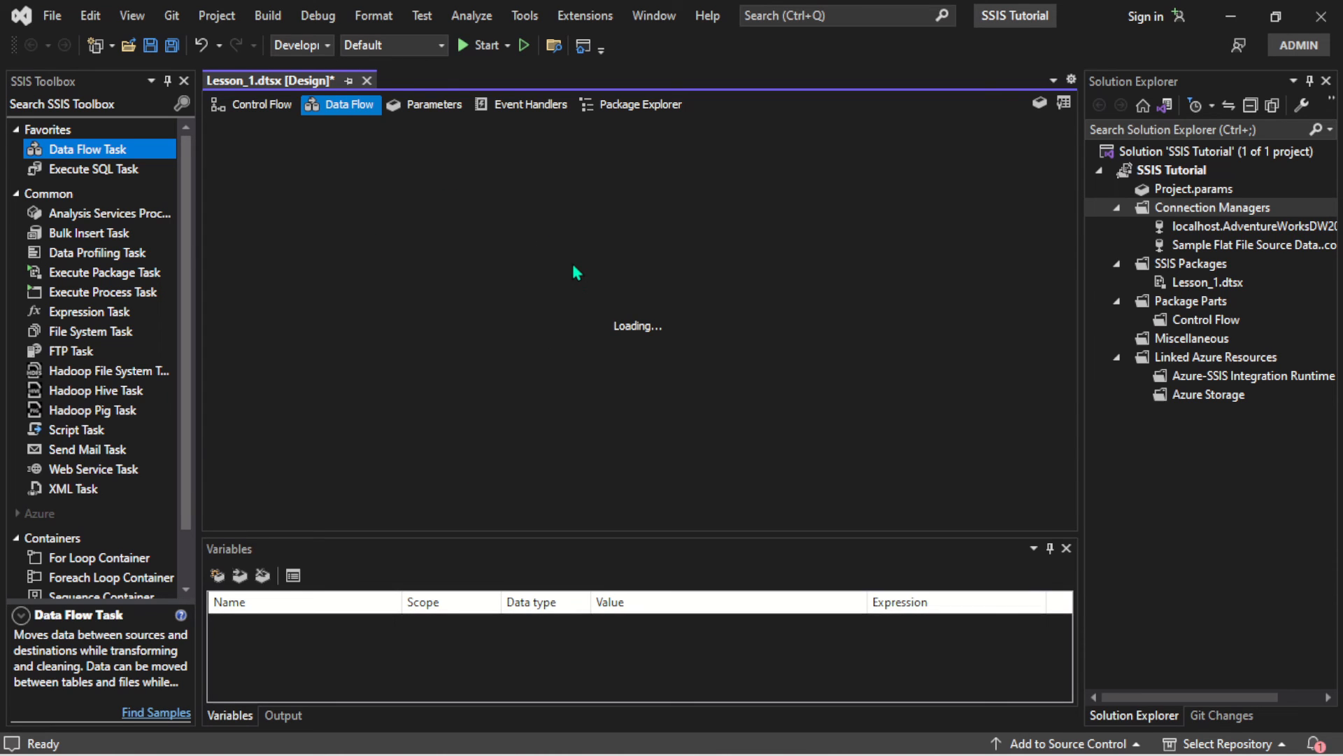
left_click(261, 103)
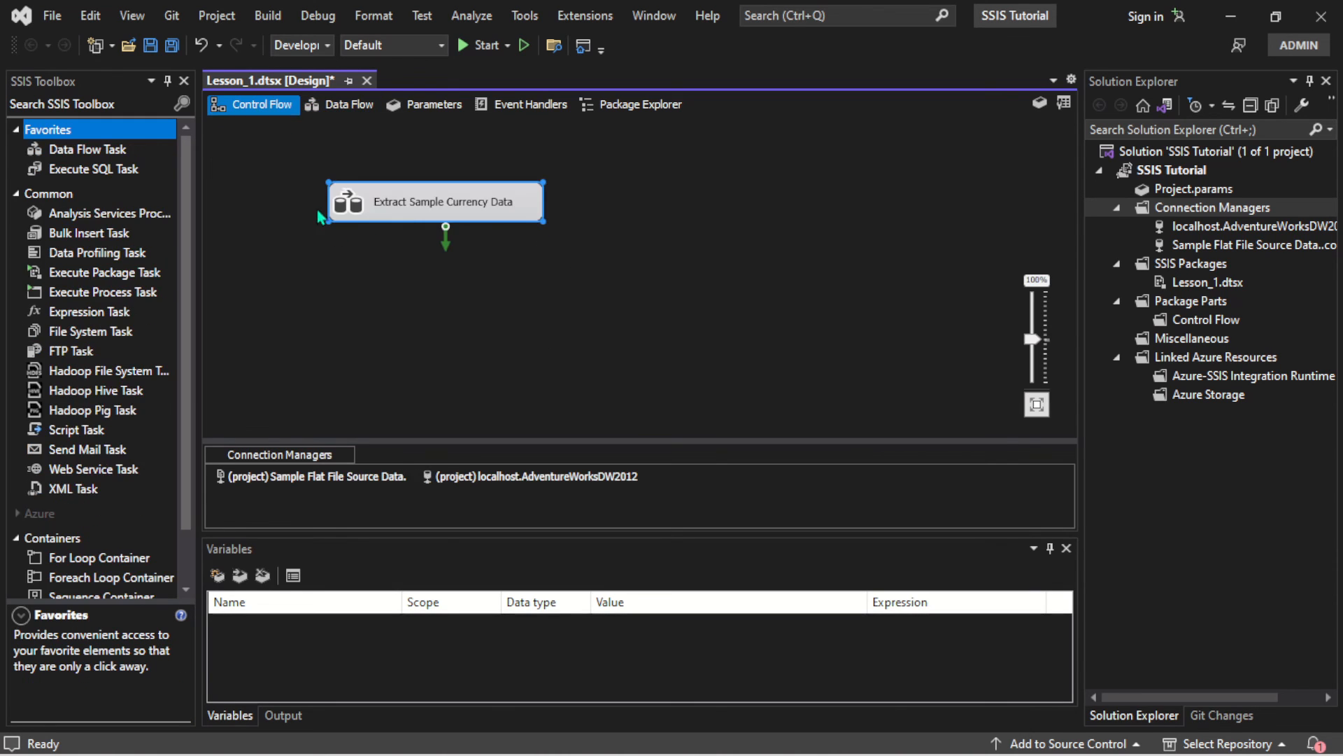
mouse_move(398, 211)
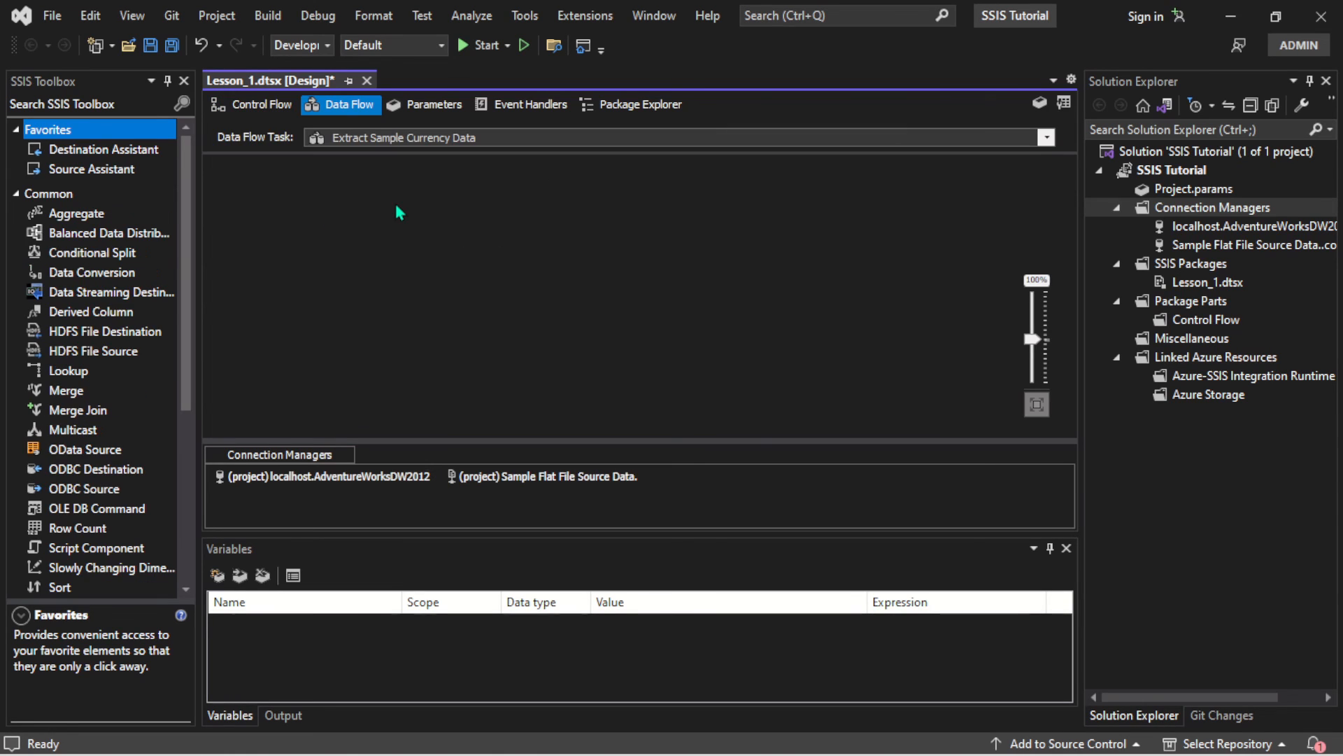
mouse_move(355, 438)
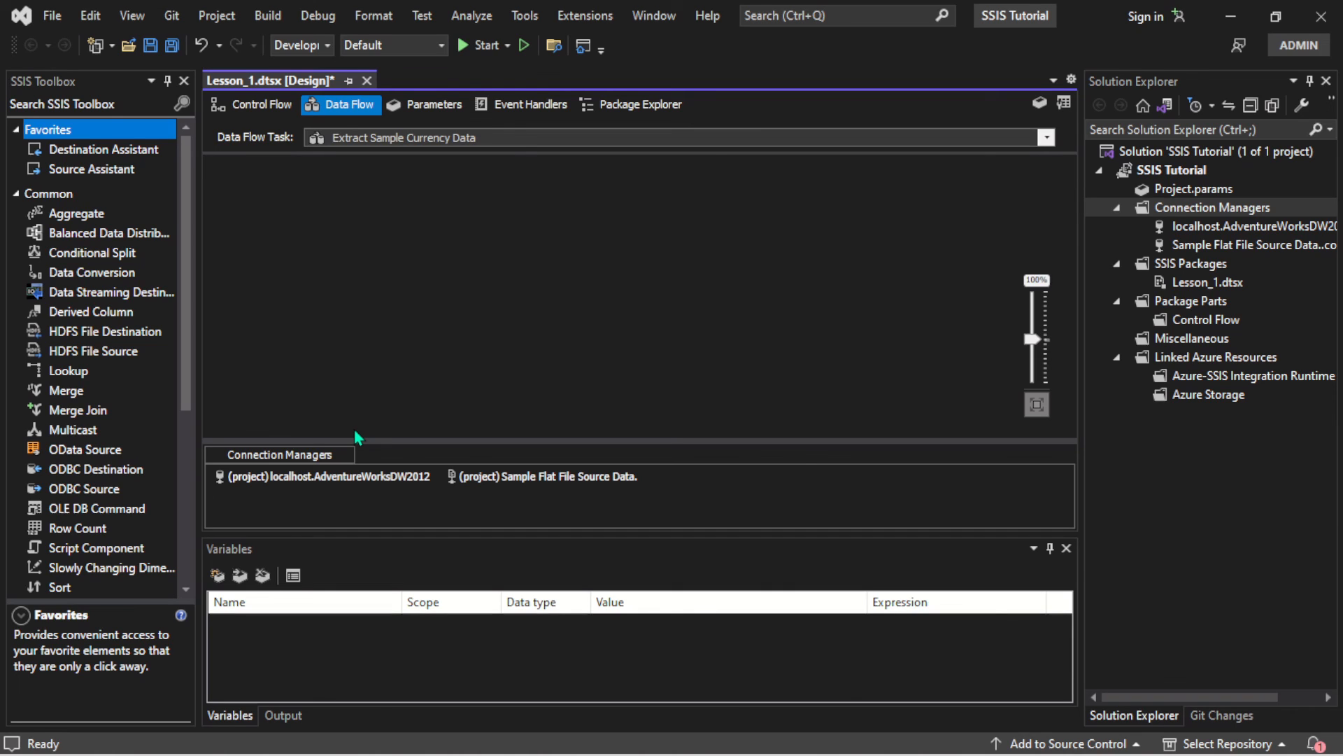
mouse_move(552, 242)
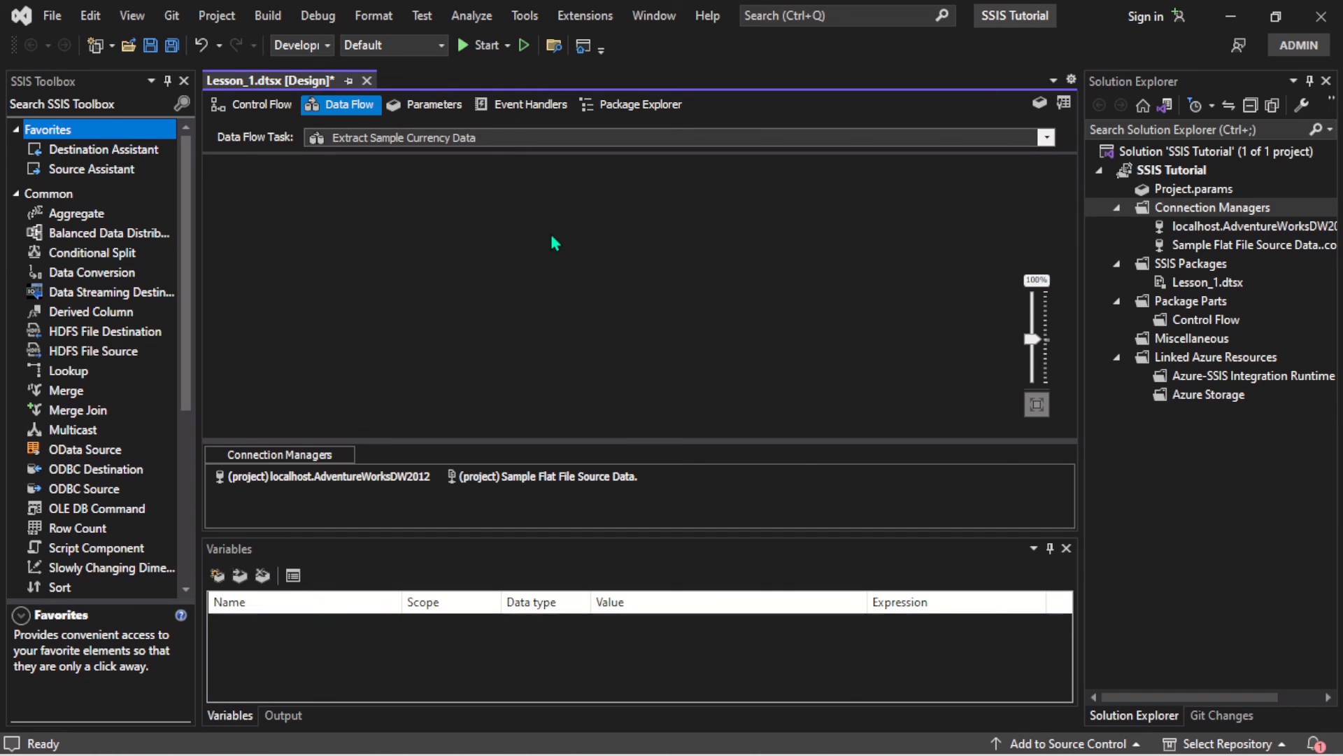